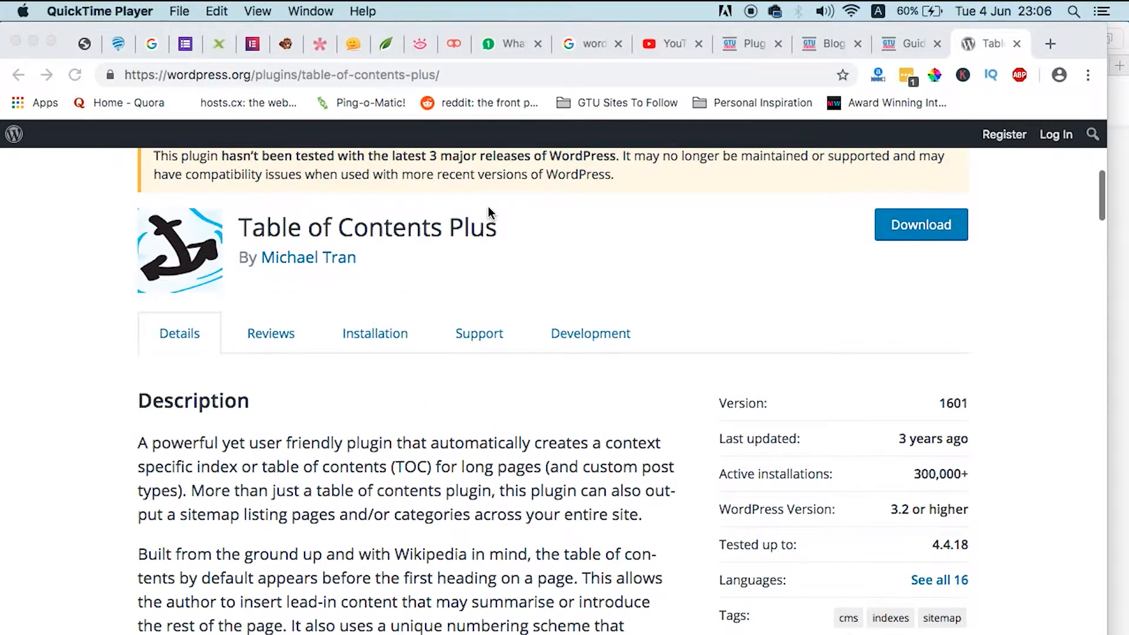
# Browse the blog, then view the WordPress website guide post with its List Of Contents collapsed
pyautogui.scroll(-3)
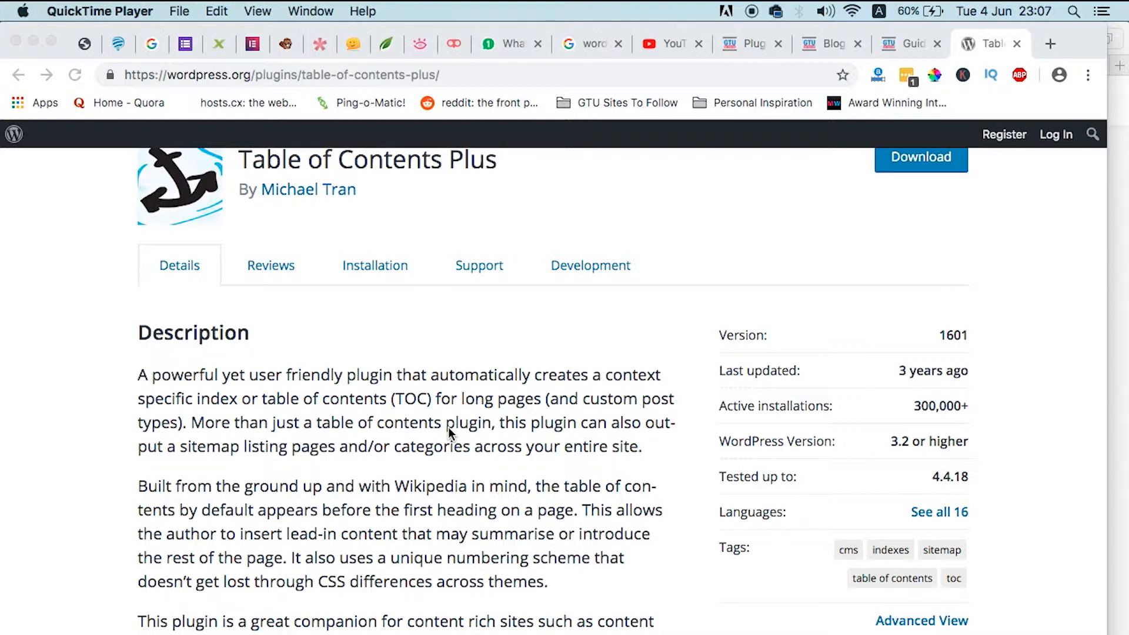
pyautogui.scroll(-3)
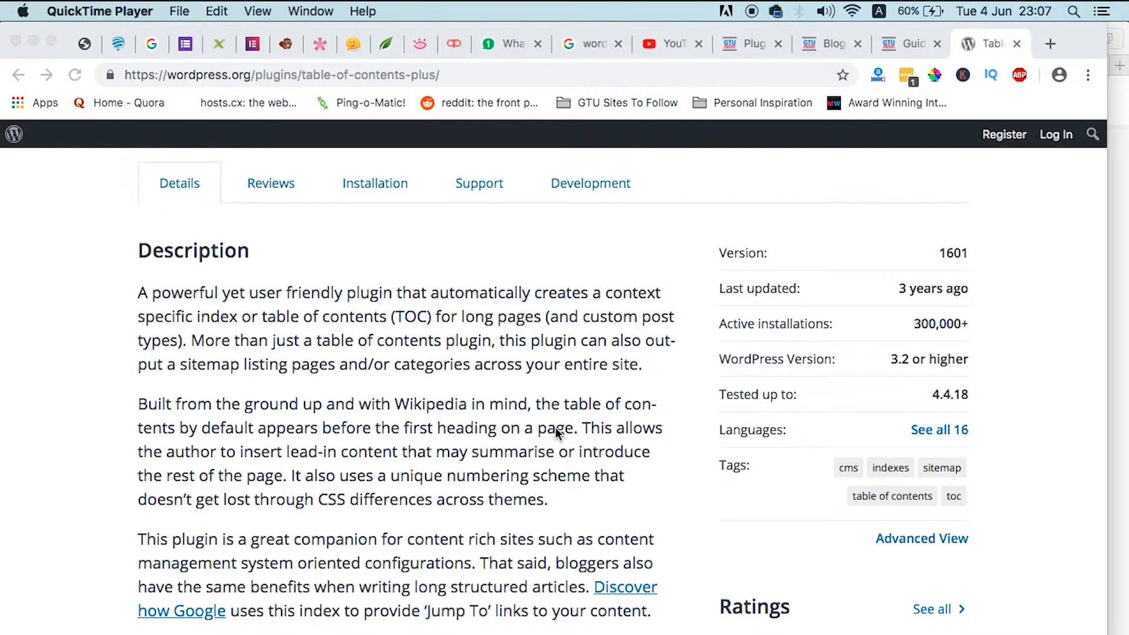
pyautogui.scroll(-3)
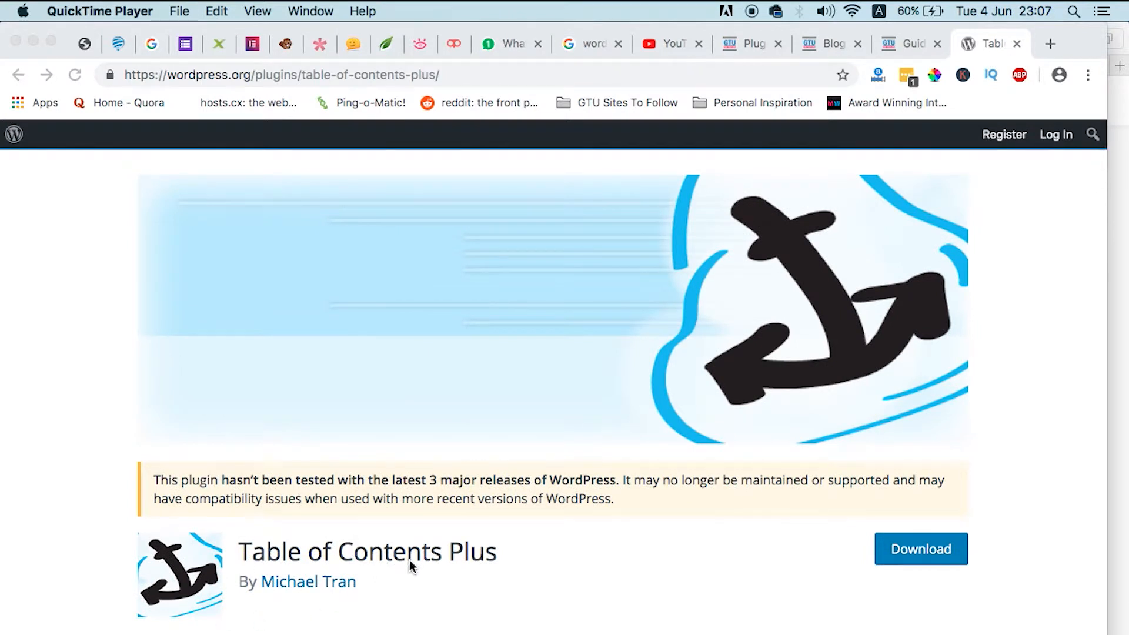
pyautogui.scroll(-3)
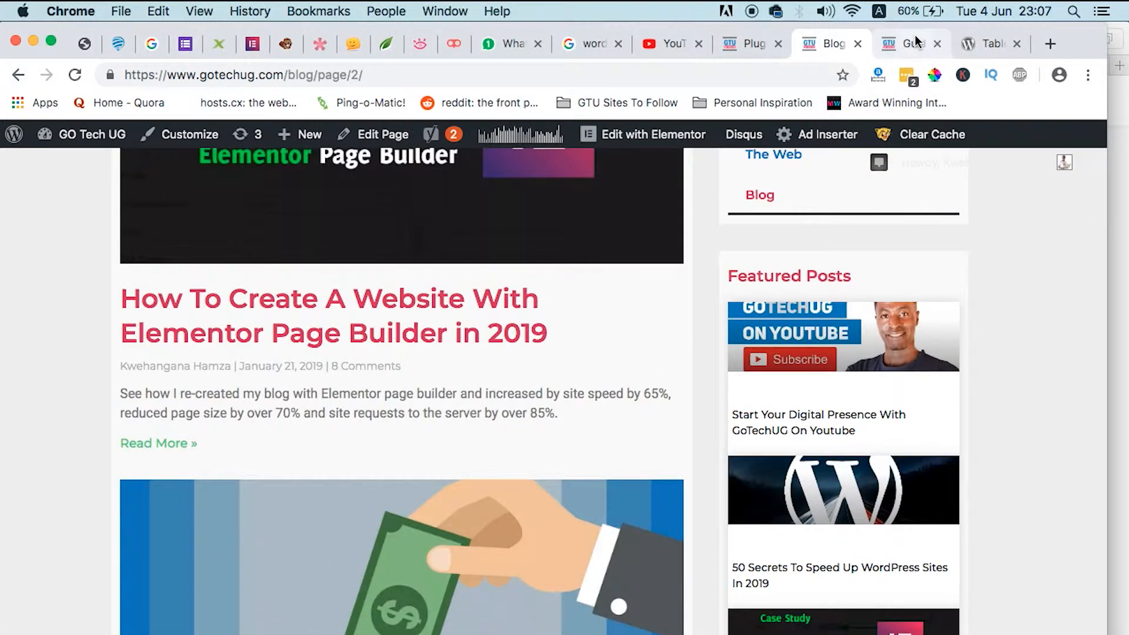
pyautogui.click(905, 43)
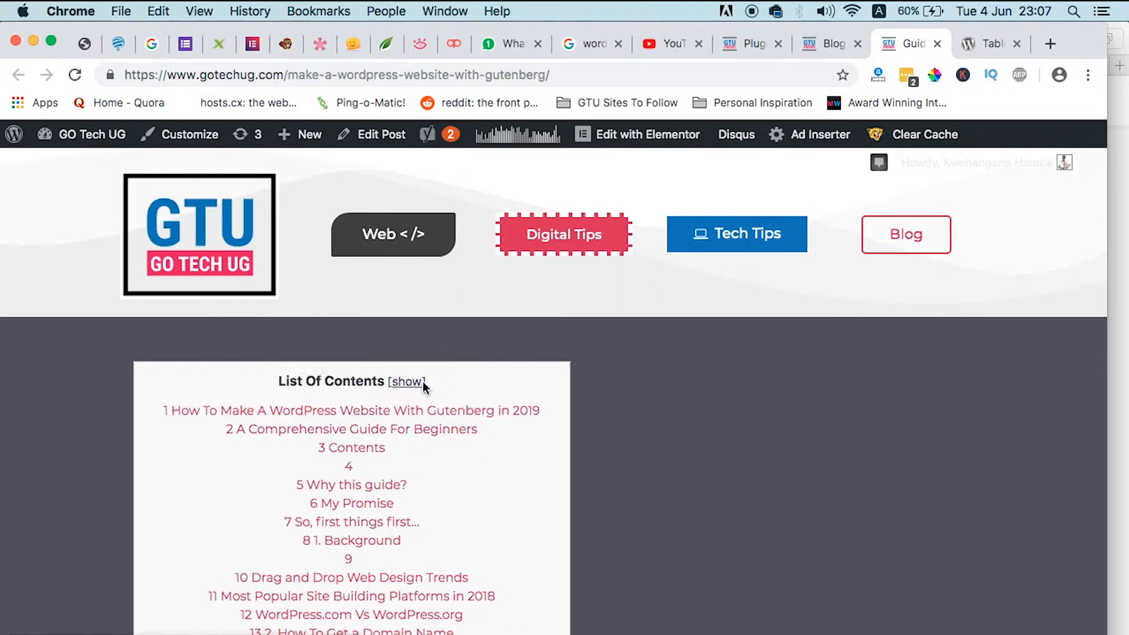
pyautogui.click(408, 381)
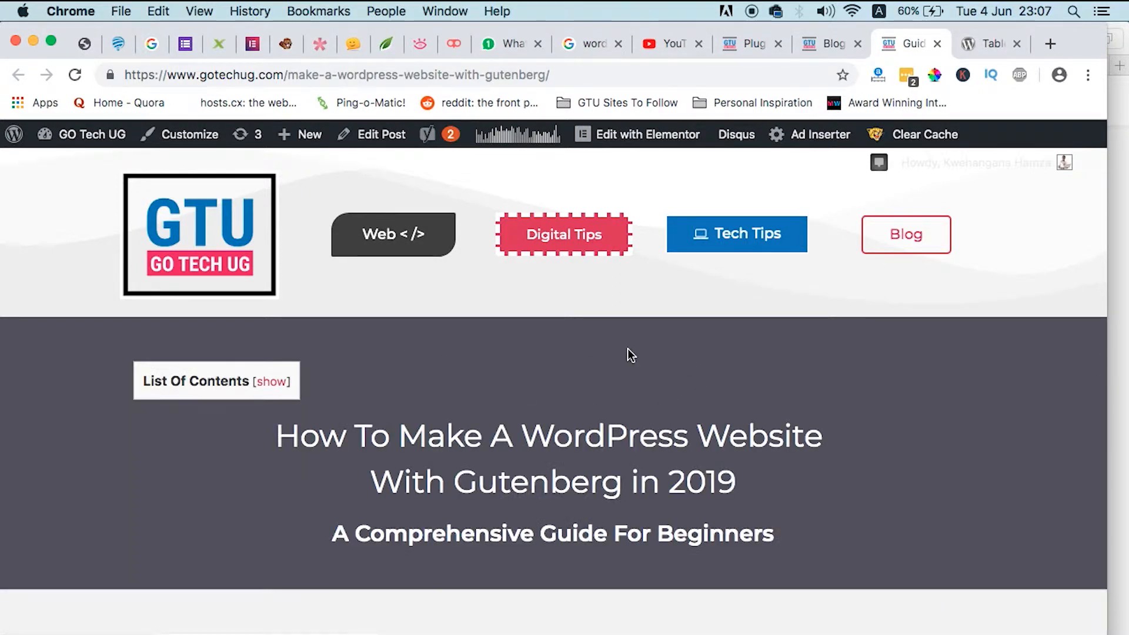
pyautogui.scroll(-3)
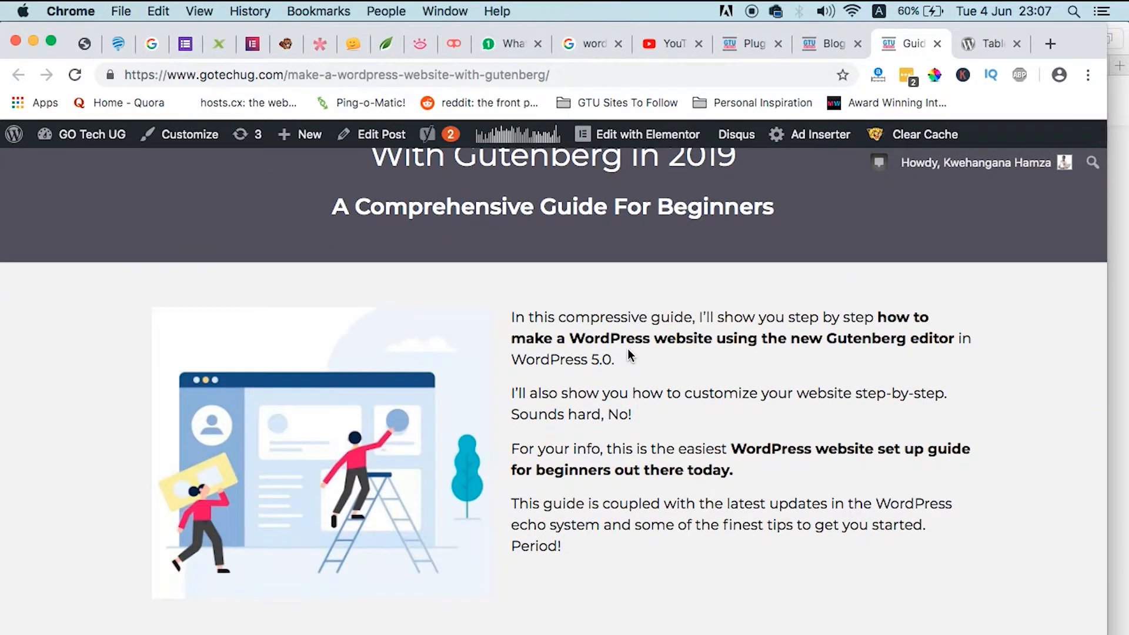
pyautogui.scroll(-3)
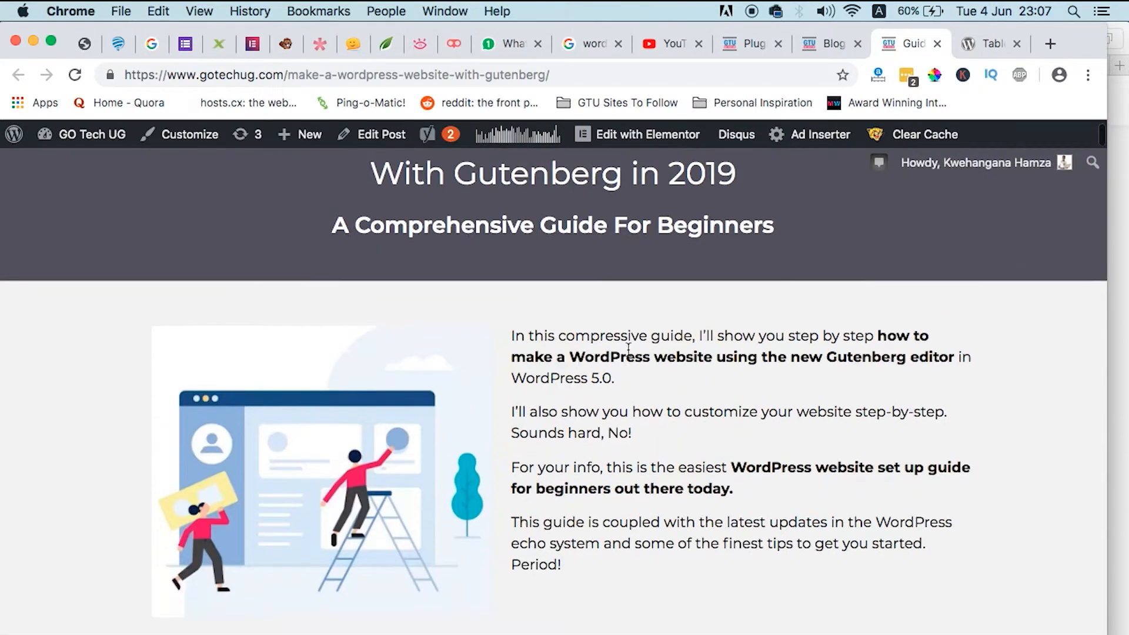
pyautogui.scroll(-3)
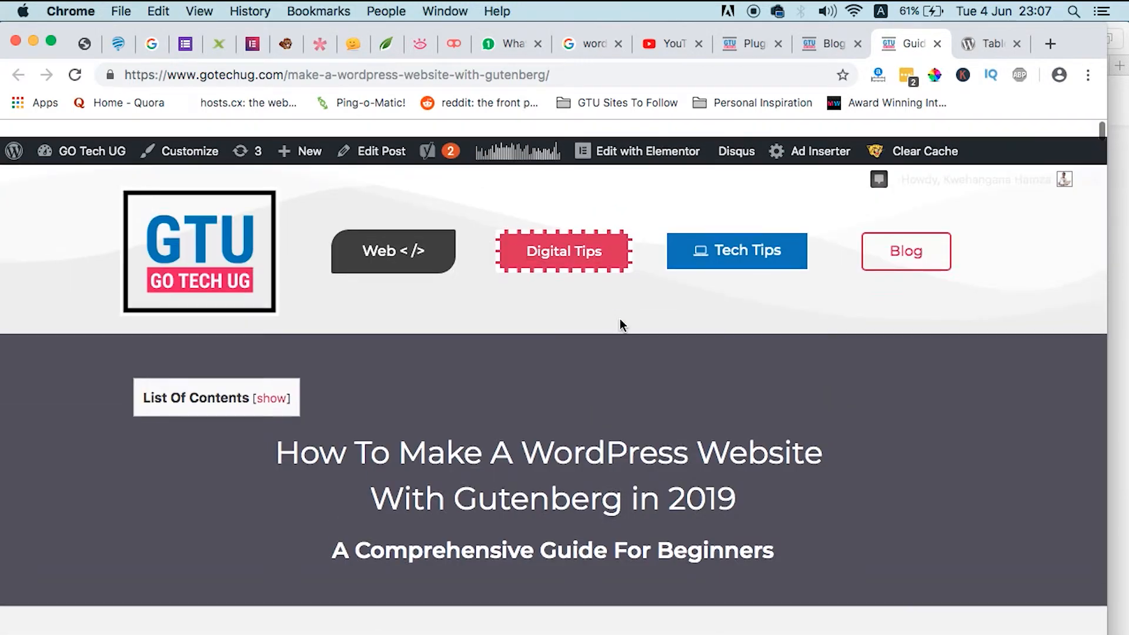
# Expand the List Of Contents and jump to the How to Install WordPress section
pyautogui.click(272, 398)
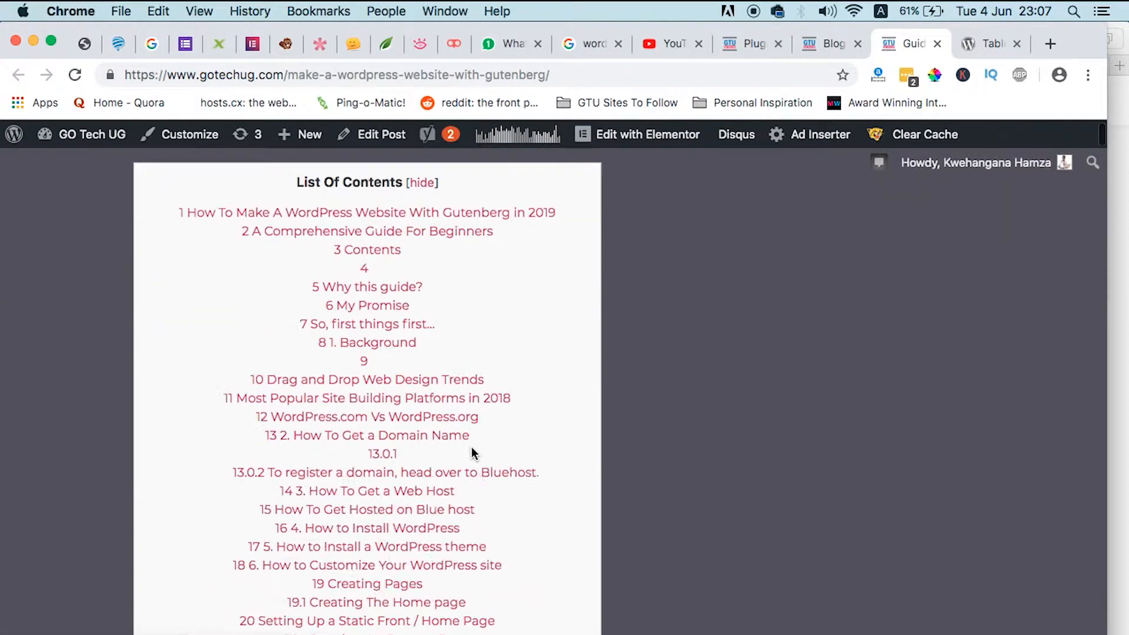
pyautogui.scroll(-3)
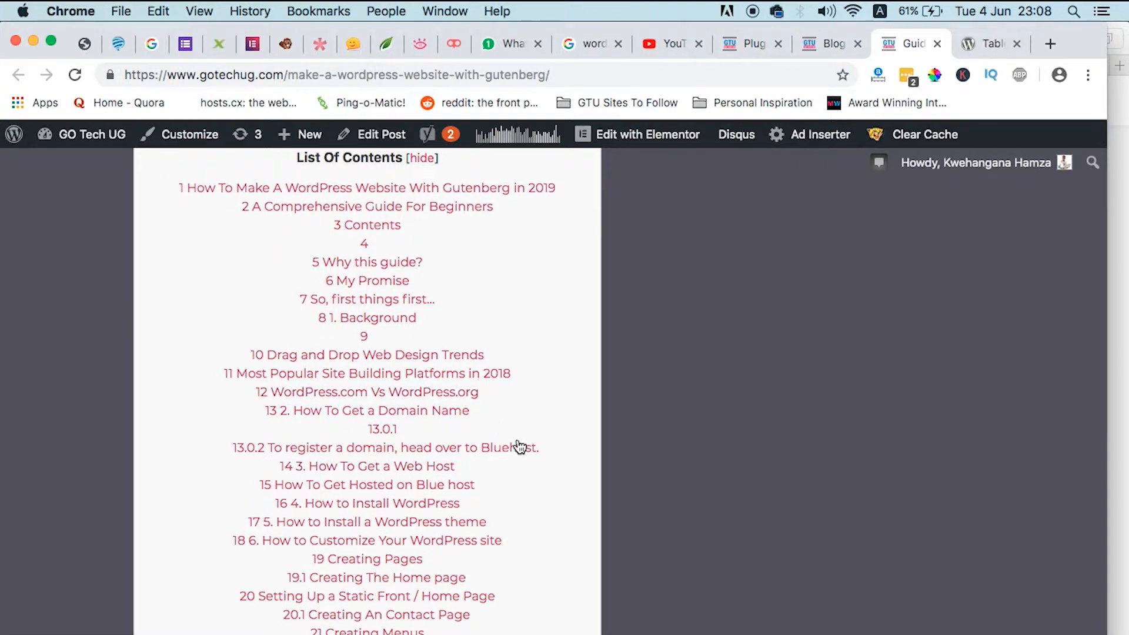
pyautogui.scroll(-3)
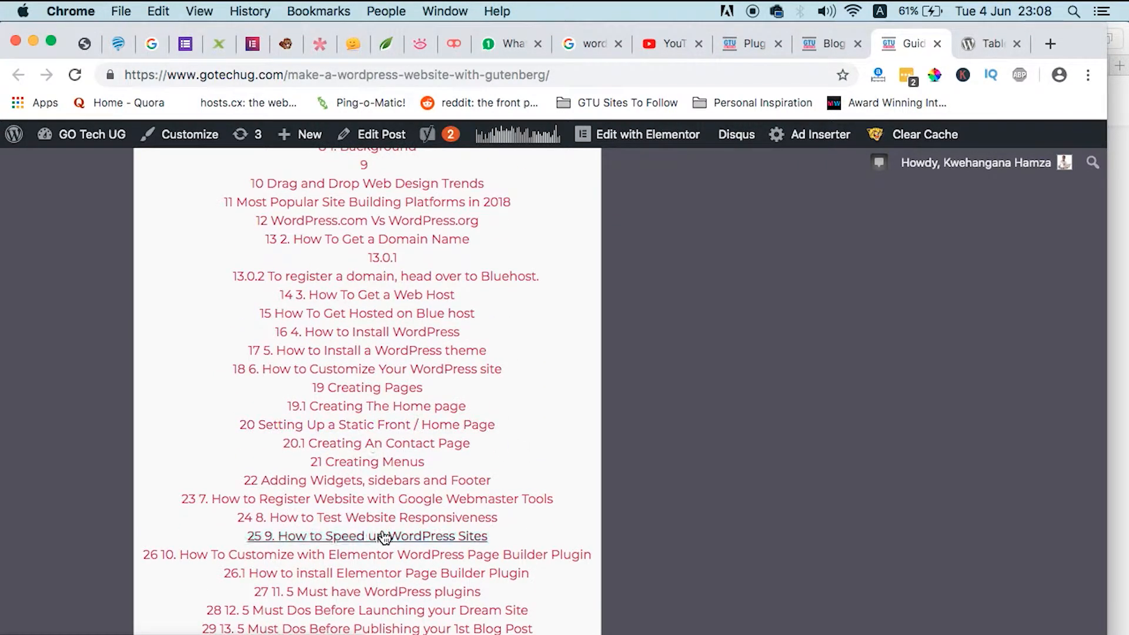
pyautogui.moveTo(366, 461)
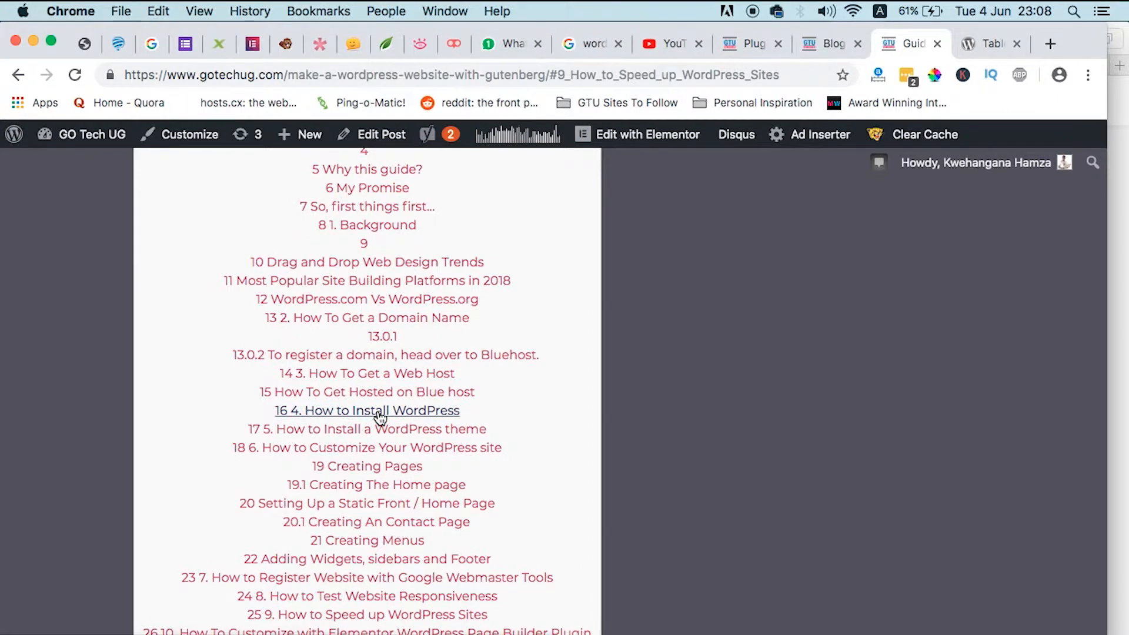
pyautogui.click(367, 410)
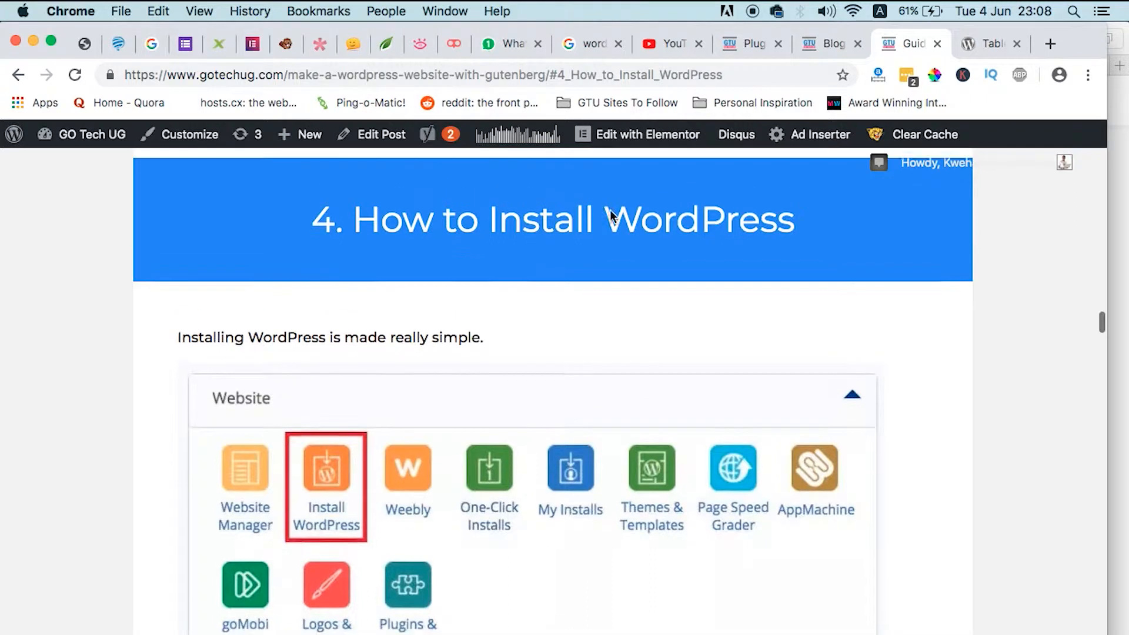
pyautogui.scroll(-3)
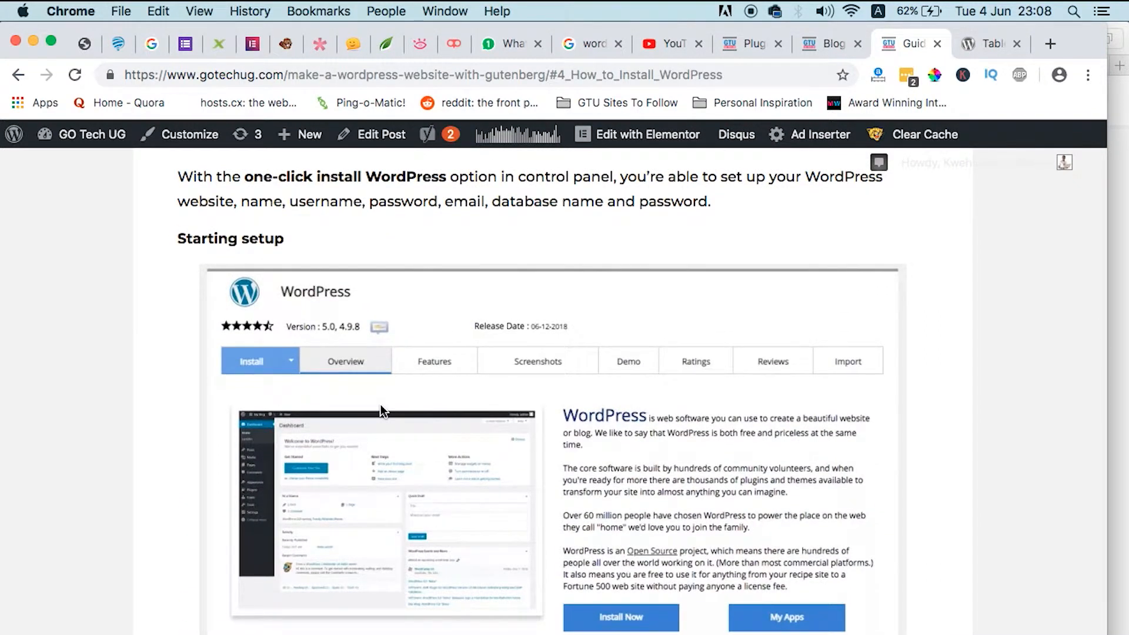
pyautogui.scroll(-3)
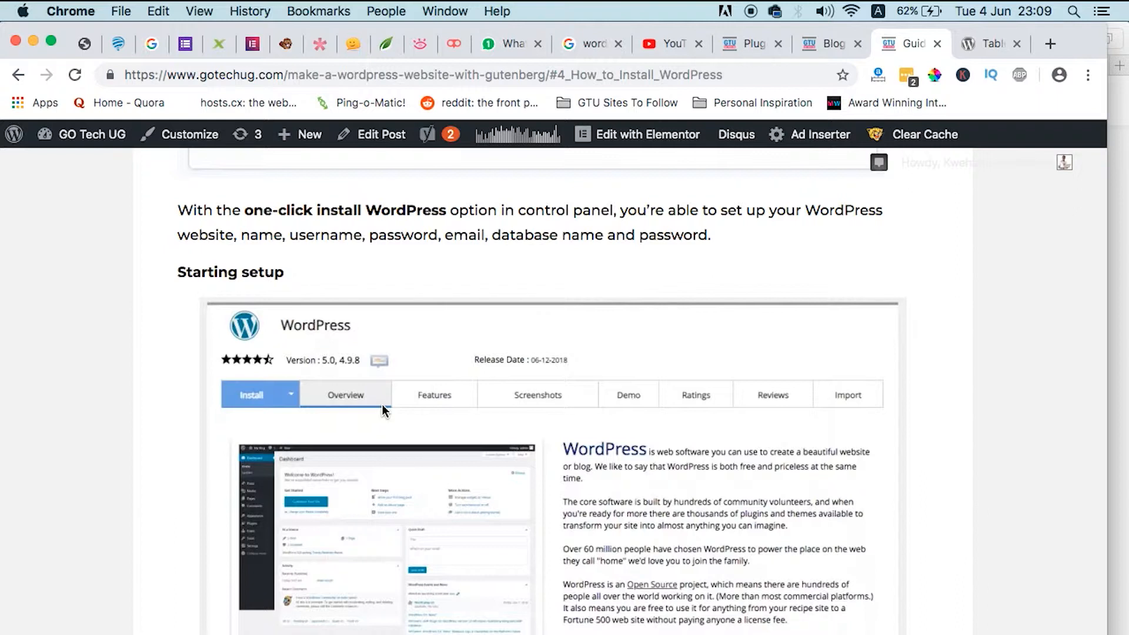
# From the installed plugins list, reach the Table of Contents Plus settings via Settings > TOC+
pyautogui.click(832, 43)
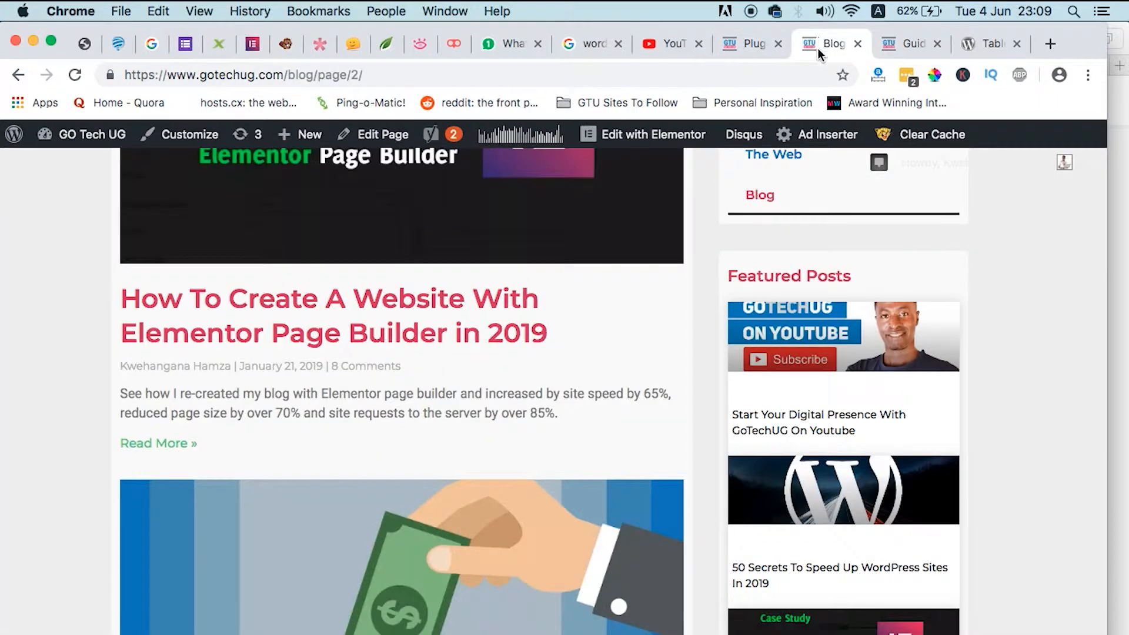
pyautogui.click(990, 43)
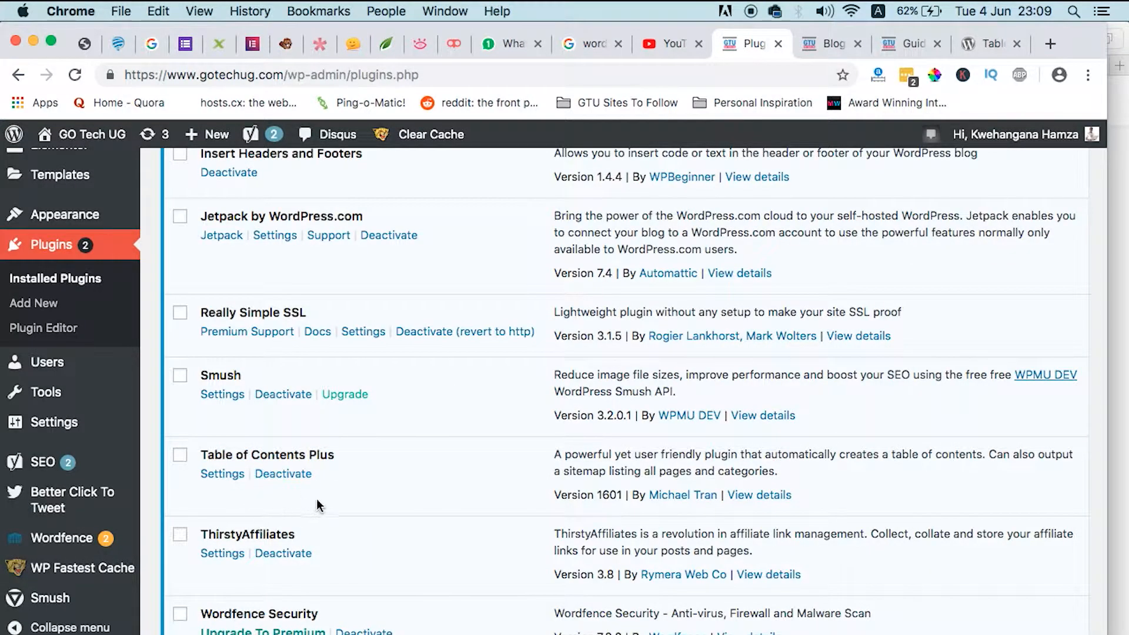
pyautogui.moveTo(53, 422)
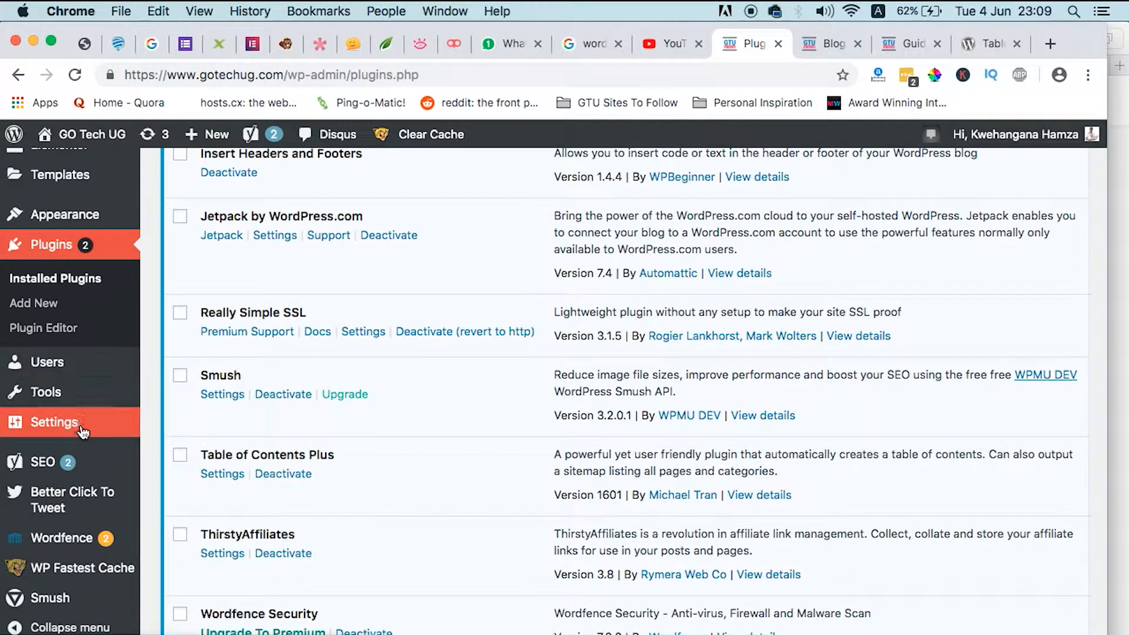
pyautogui.click(55, 422)
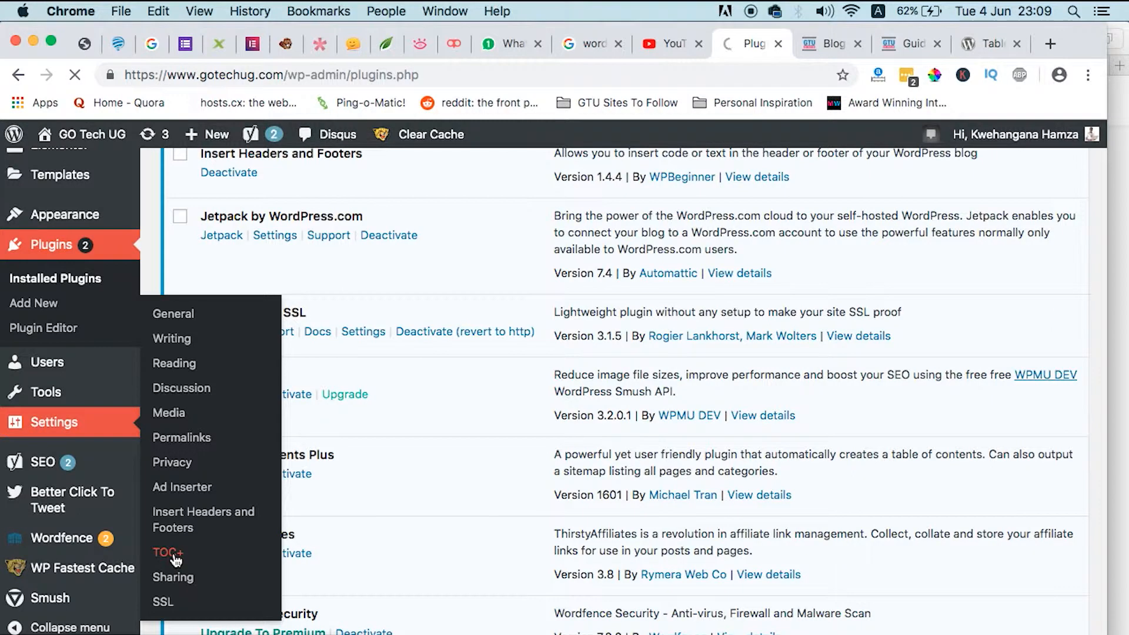
pyautogui.click(167, 553)
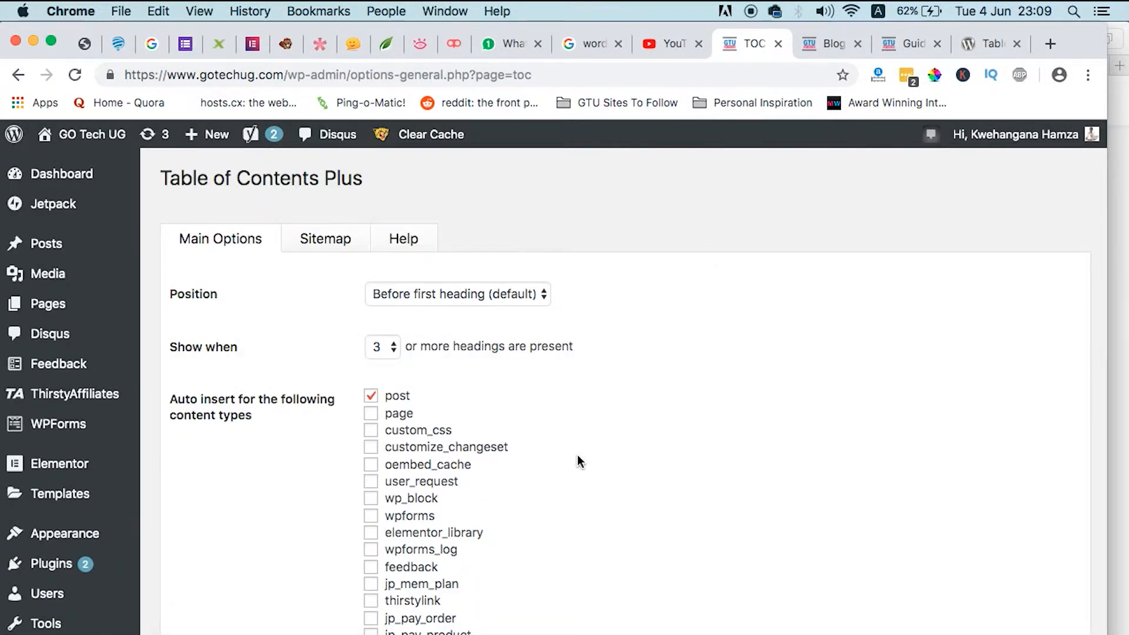
pyautogui.scroll(-3)
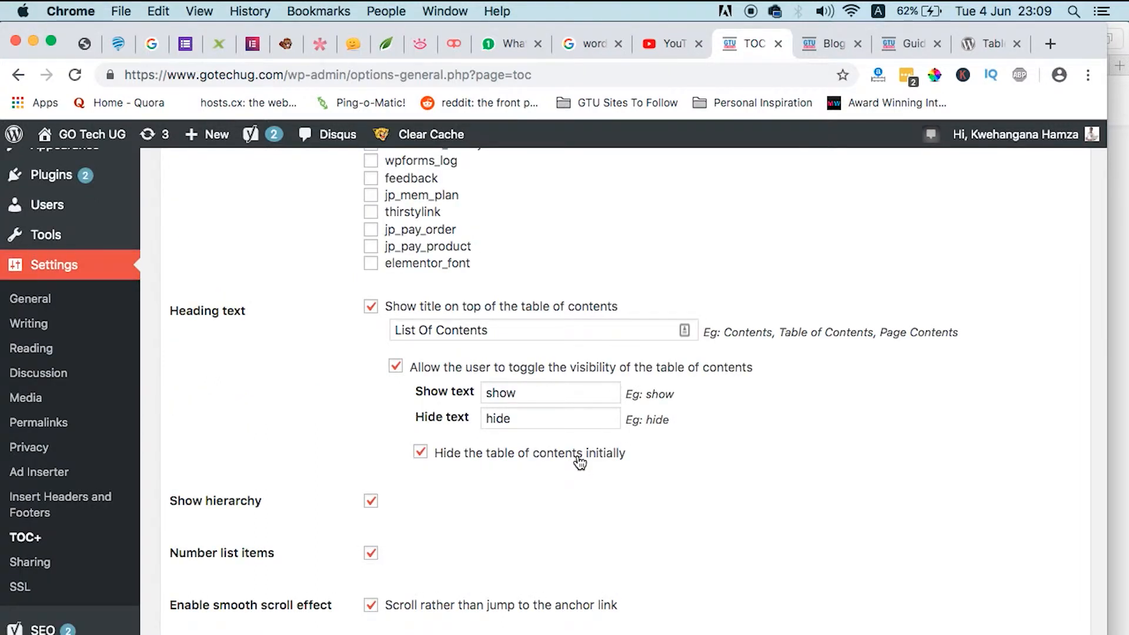
pyautogui.moveTo(645, 407)
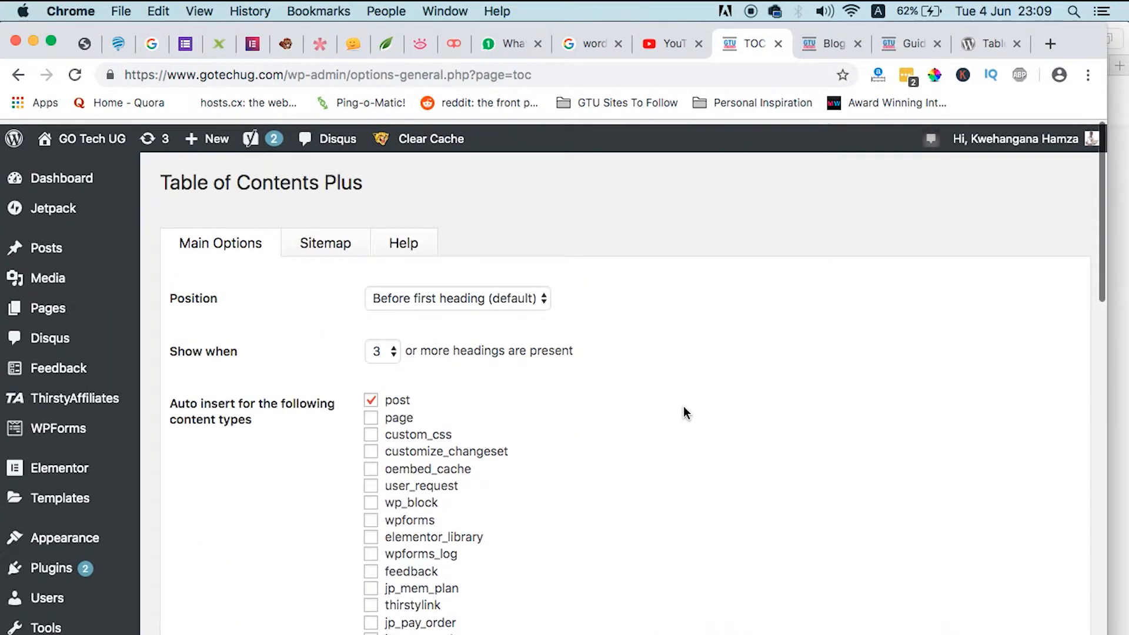
pyautogui.scroll(-3)
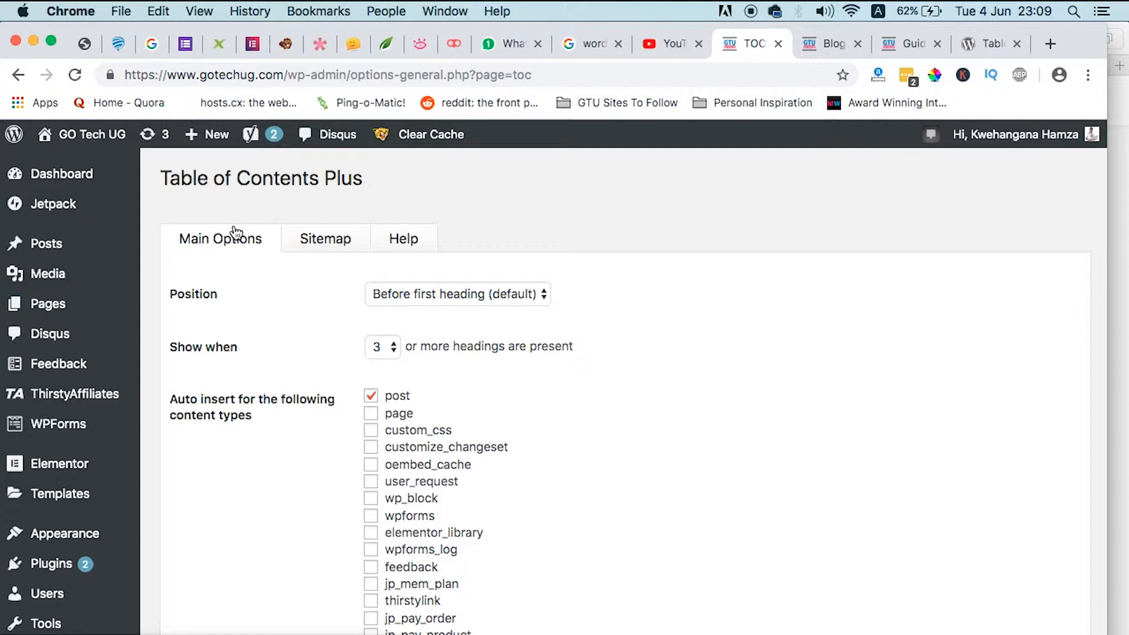
pyautogui.moveTo(236, 258)
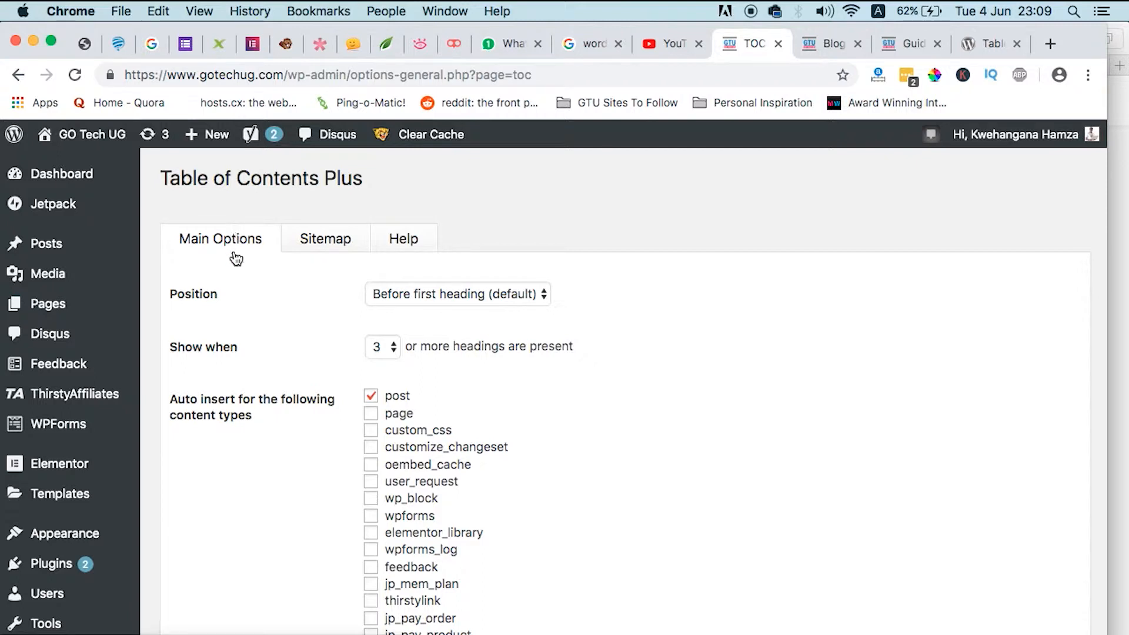
pyautogui.moveTo(395, 311)
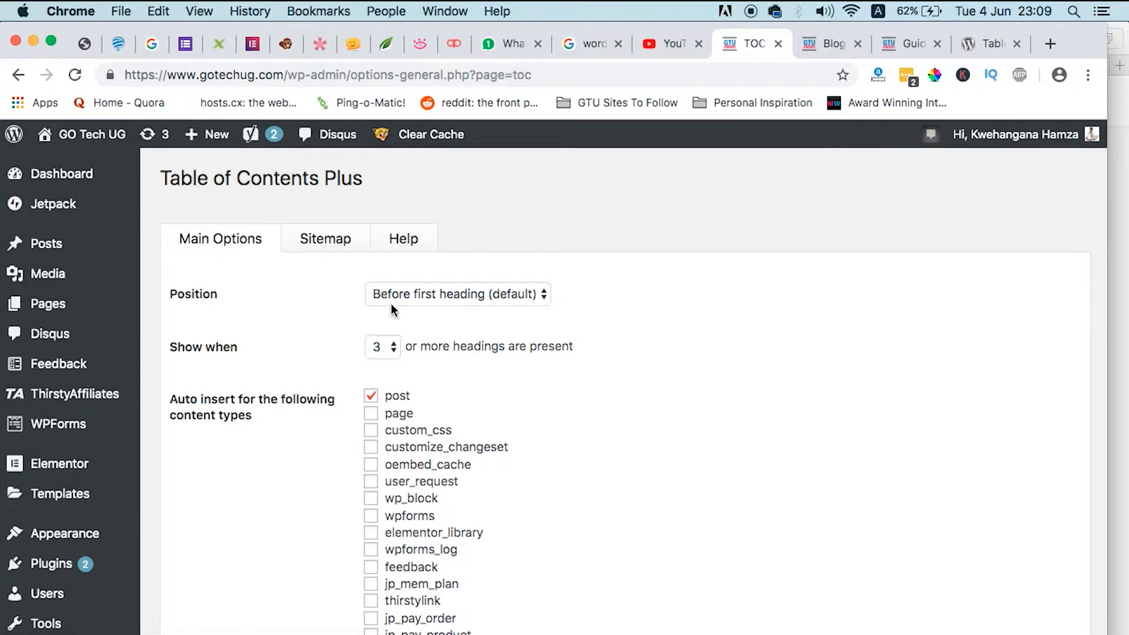
pyautogui.moveTo(420, 306)
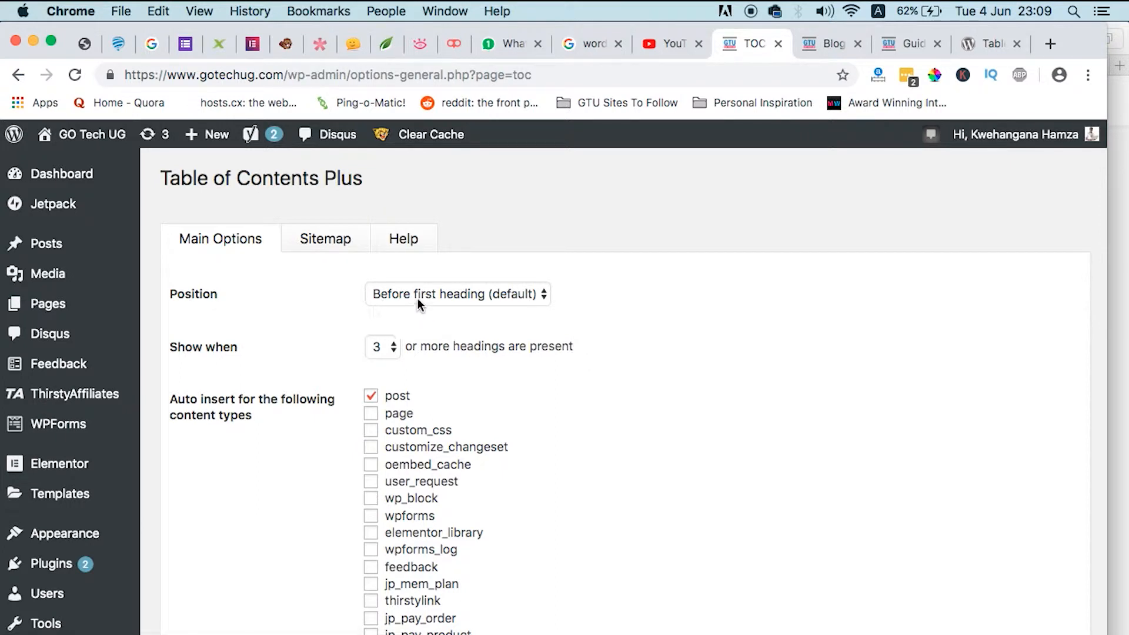
pyautogui.moveTo(464, 340)
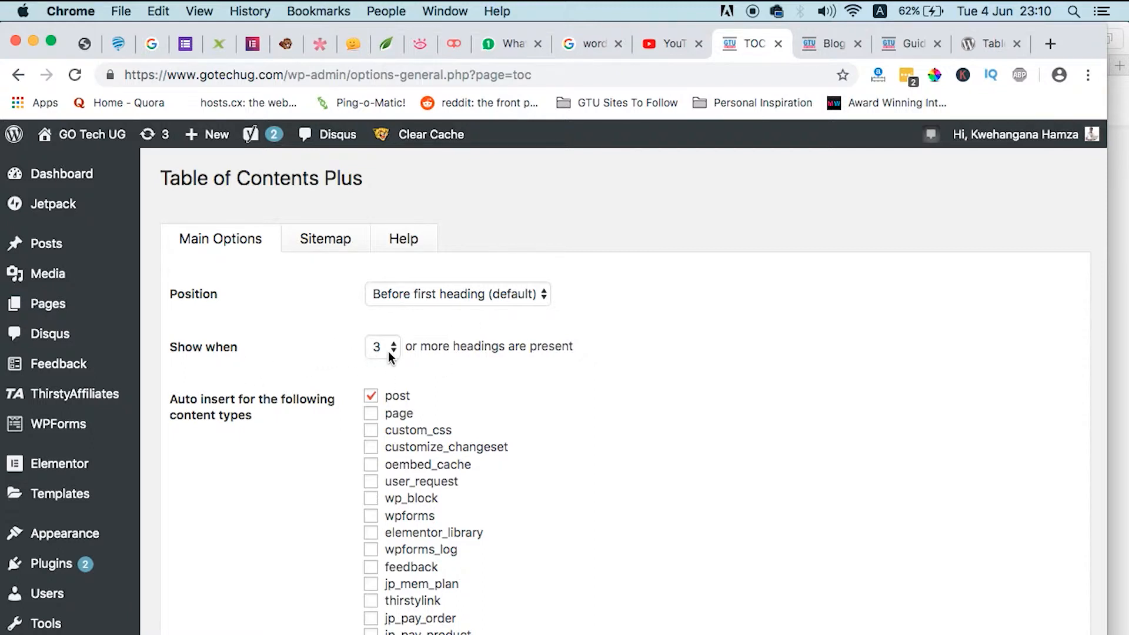
pyautogui.moveTo(580, 353)
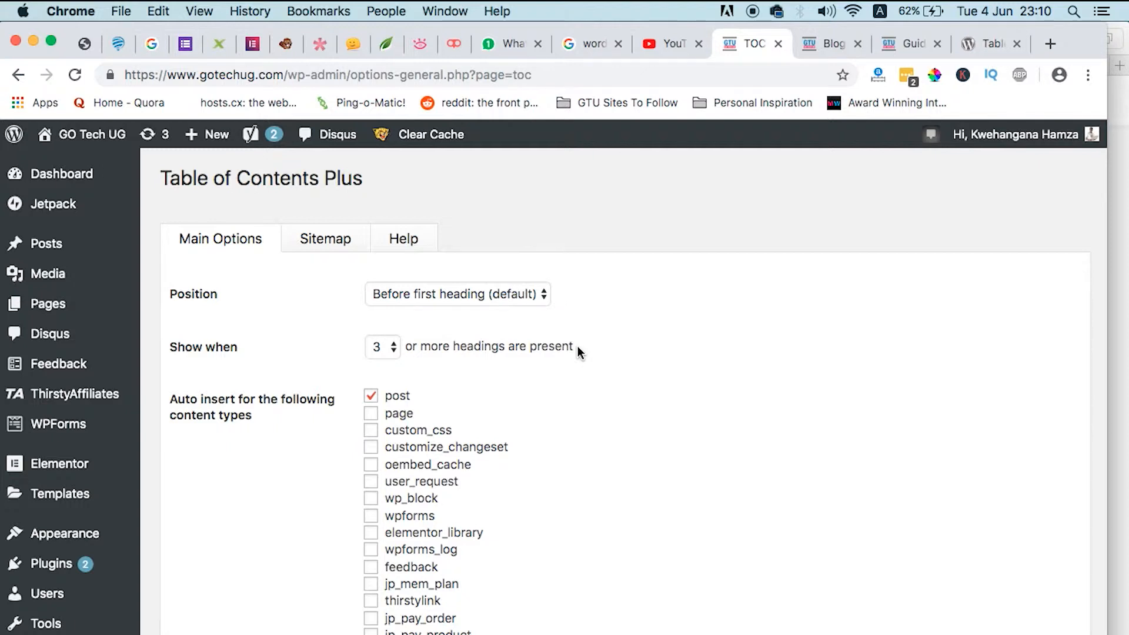
pyautogui.moveTo(570, 348)
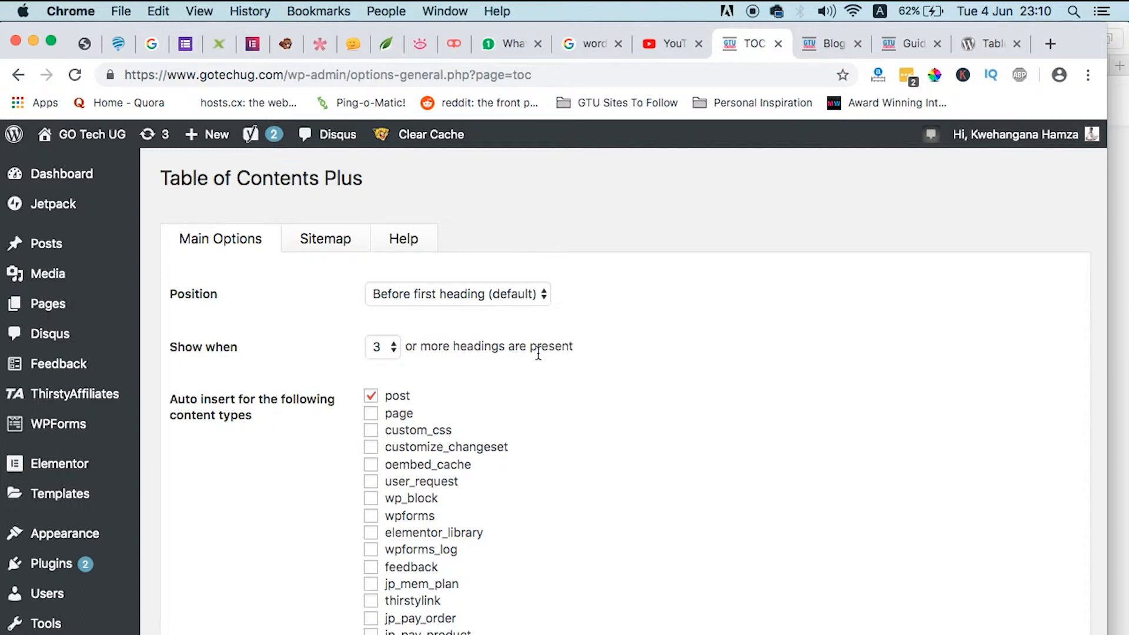
pyautogui.click(910, 44)
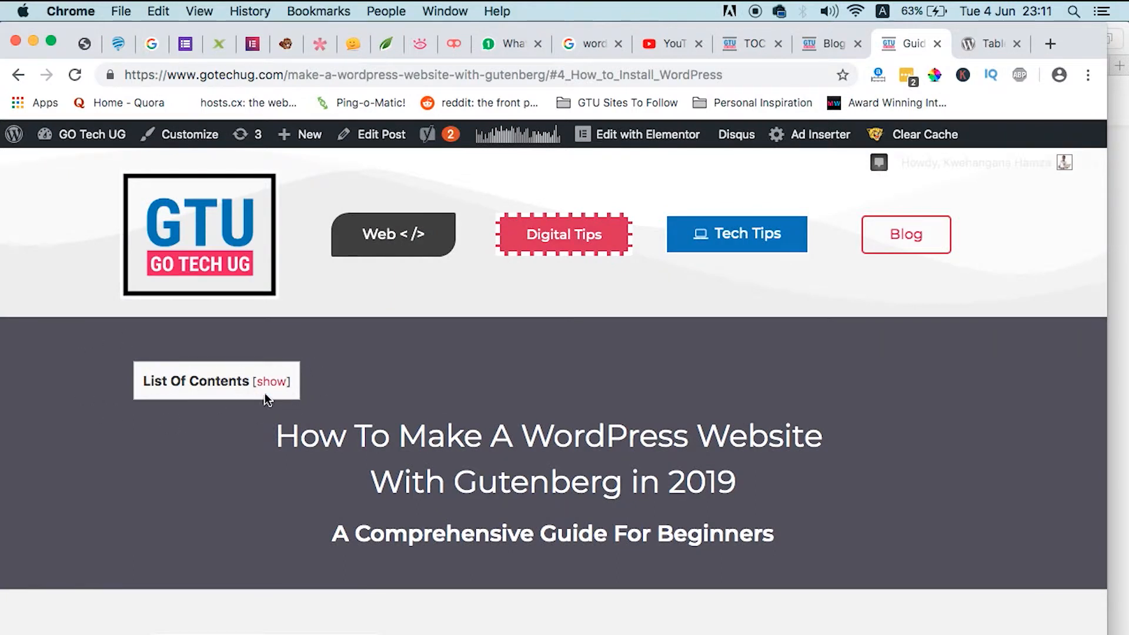
pyautogui.moveTo(300, 570)
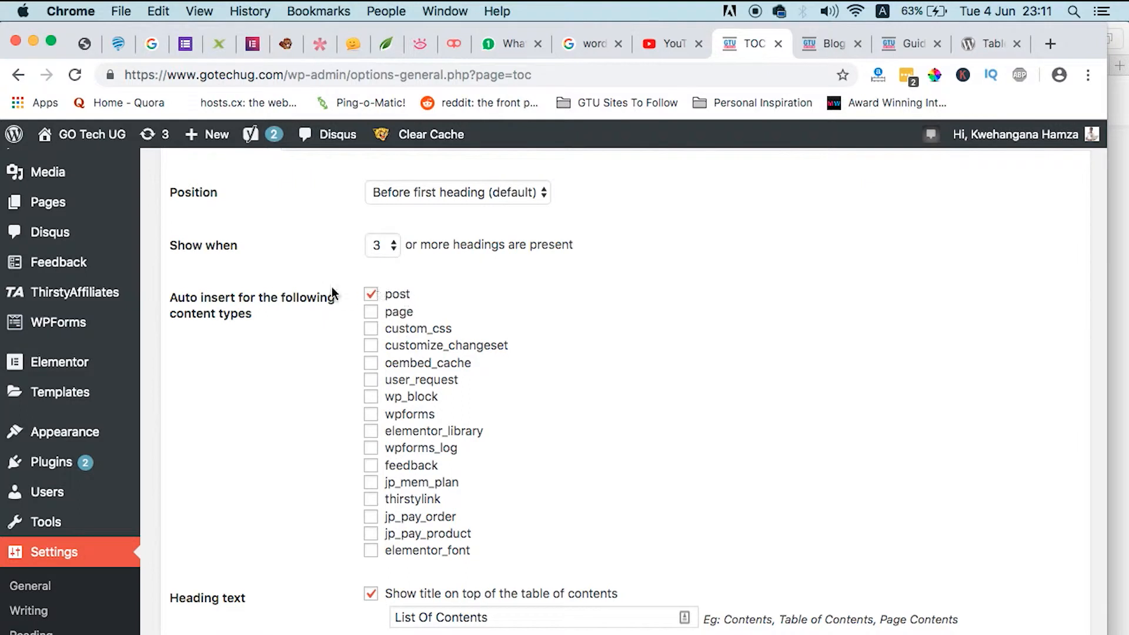
pyautogui.moveTo(390, 291)
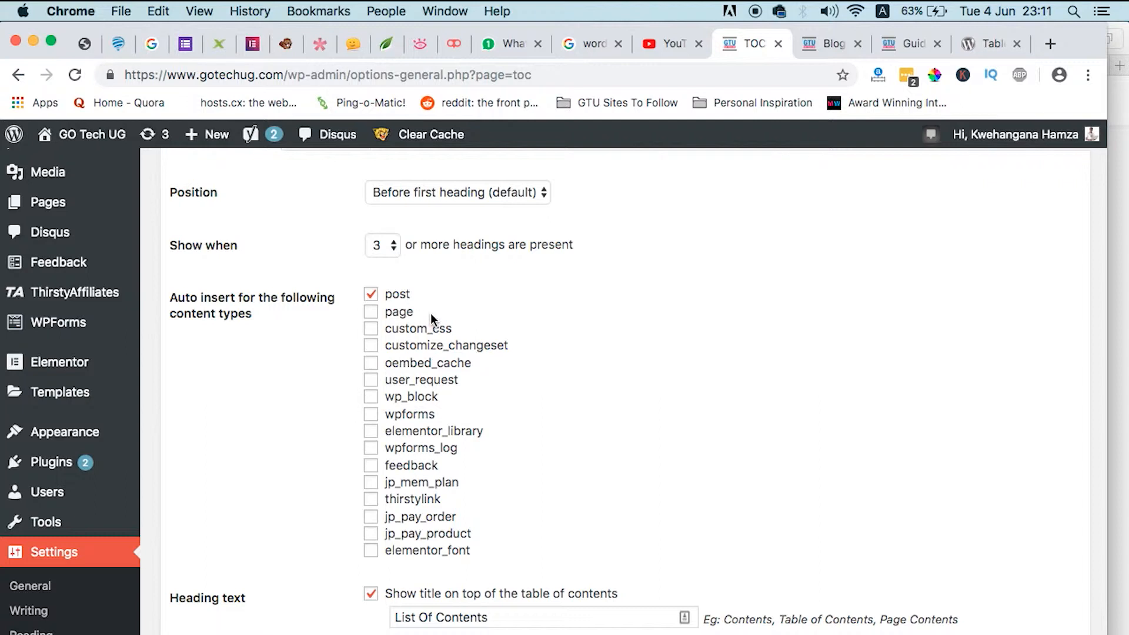
pyautogui.moveTo(342, 325)
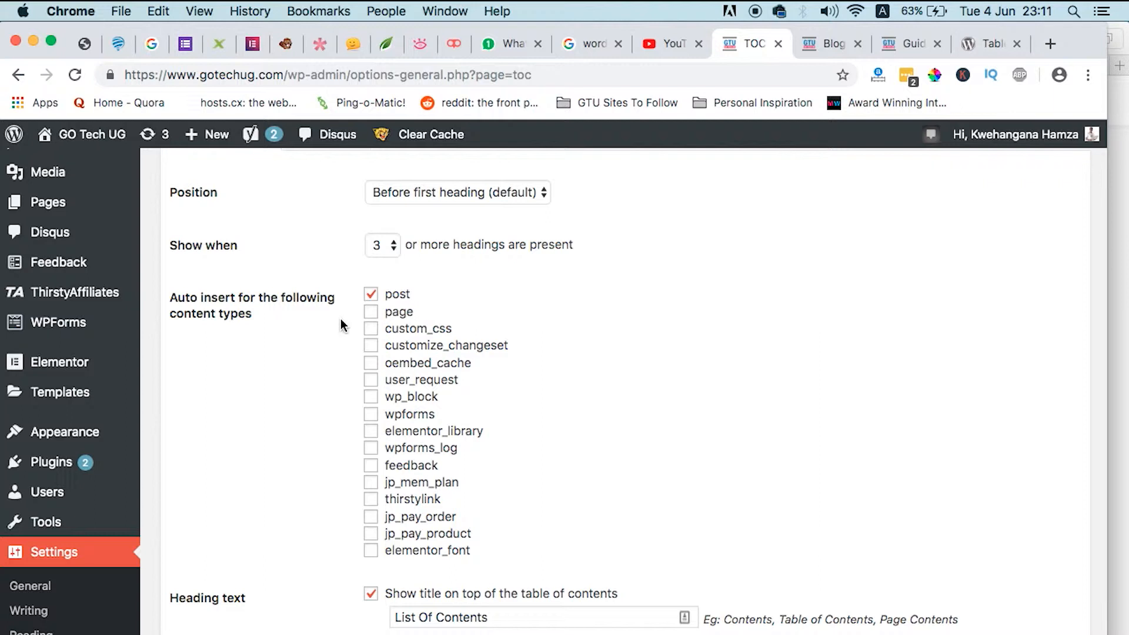
pyautogui.moveTo(353, 328)
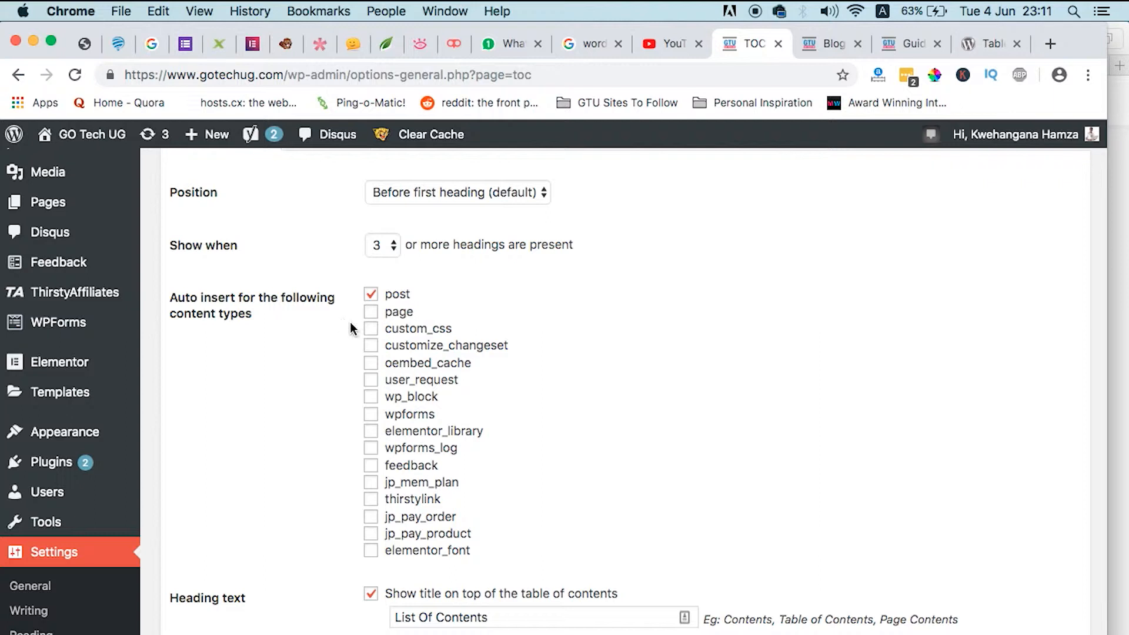
pyautogui.moveTo(493, 471)
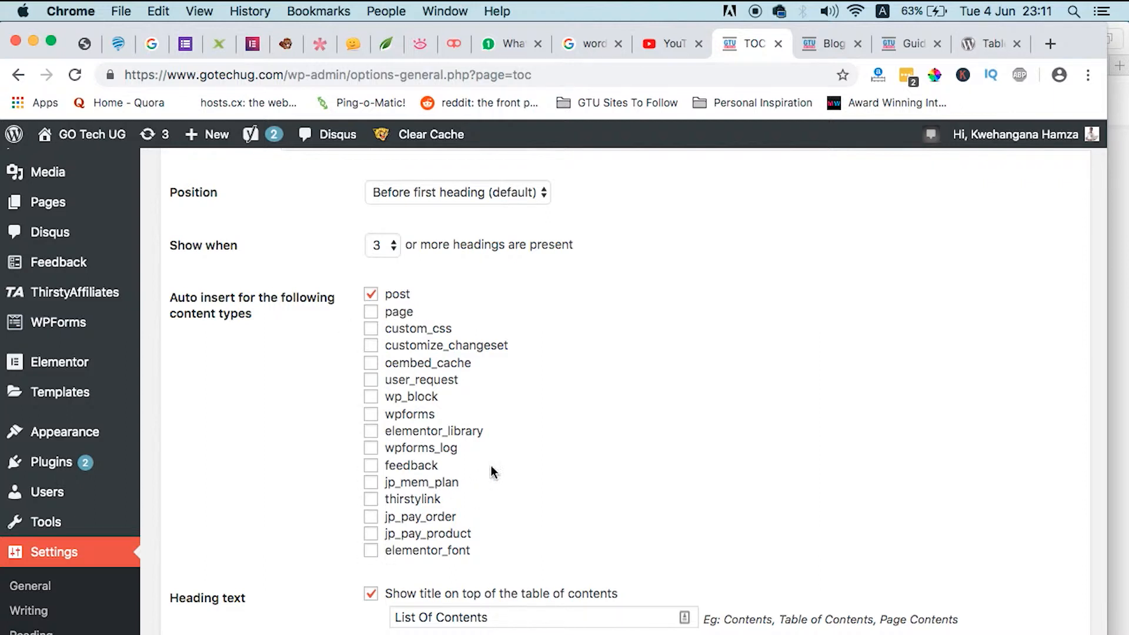
pyautogui.moveTo(502, 423)
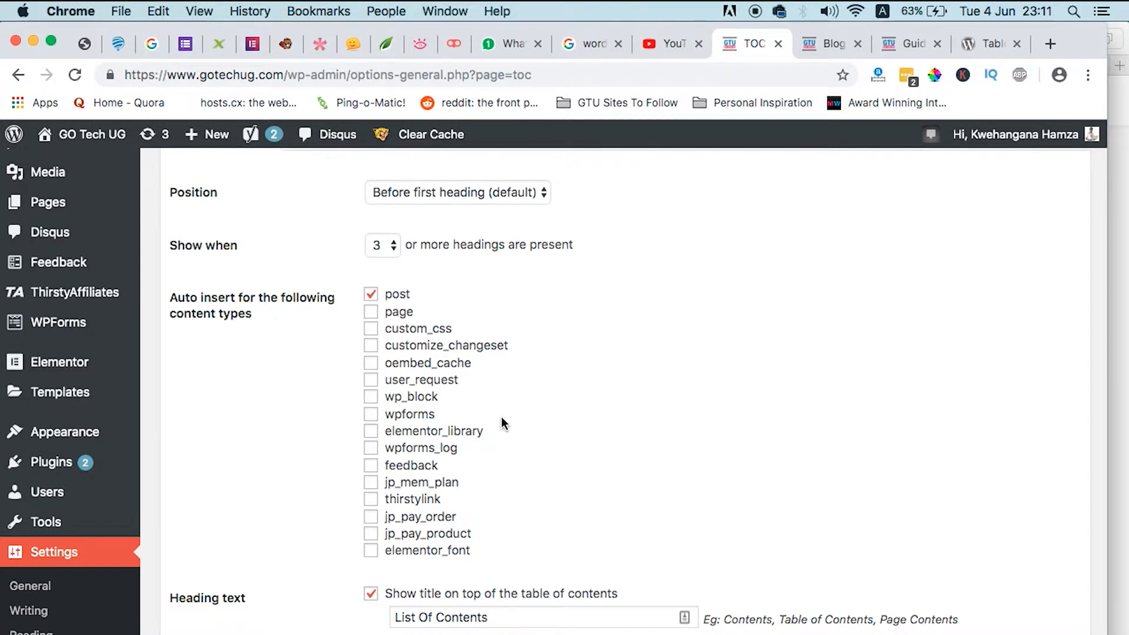
pyautogui.scroll(-3)
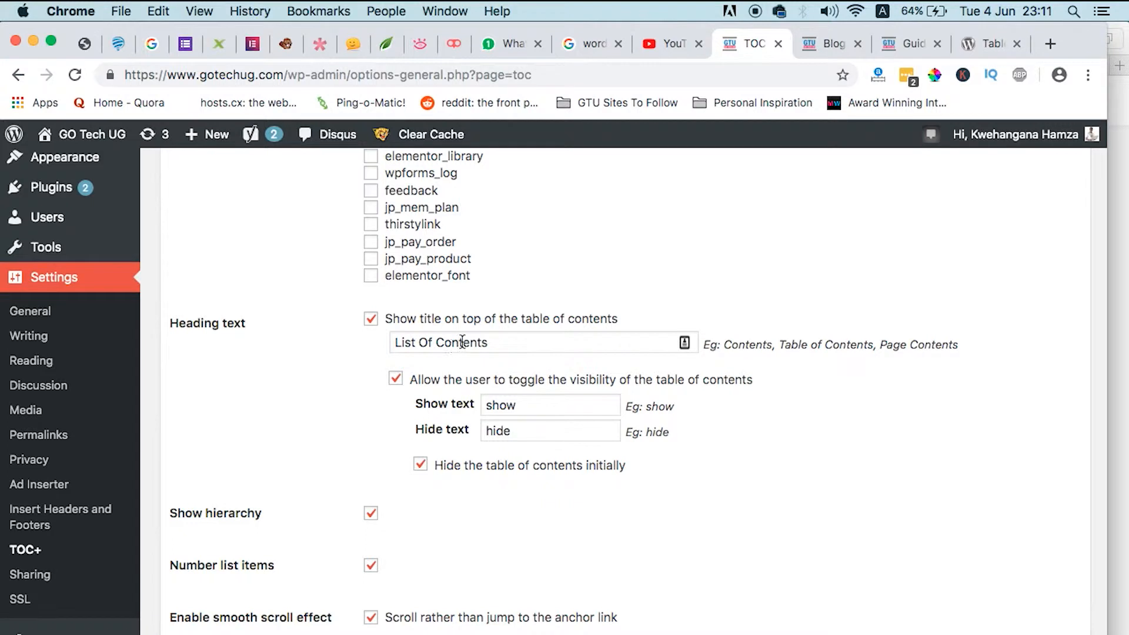
# Compare the Gutenberg guide's collapsed List Of Contents with the TOC+ settings, ending on the post
pyautogui.click(490, 342)
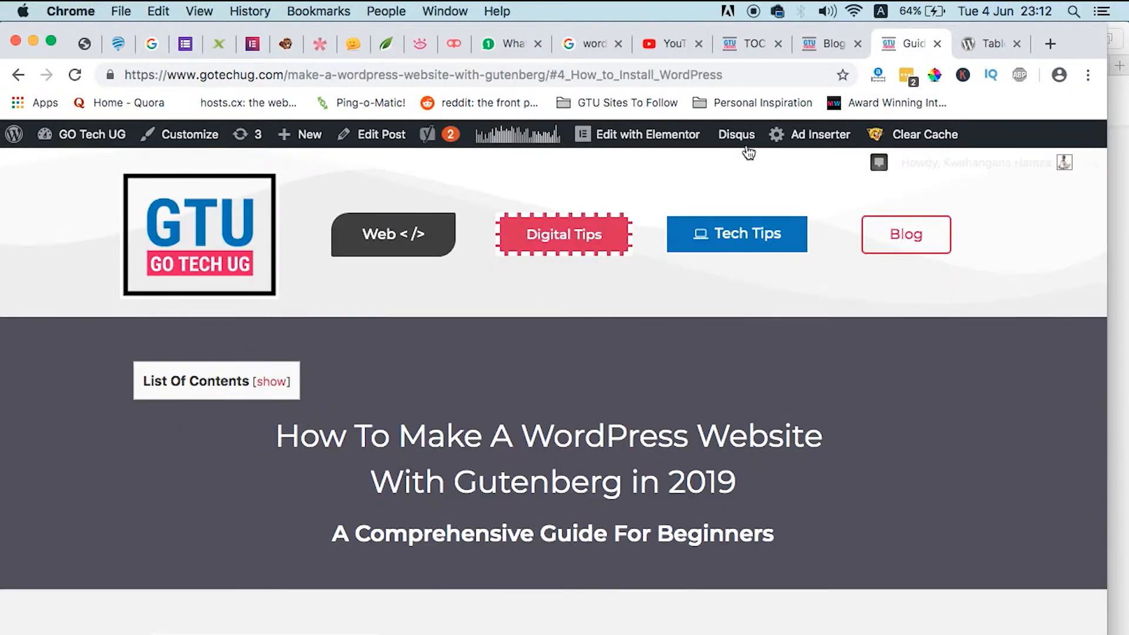
pyautogui.click(749, 43)
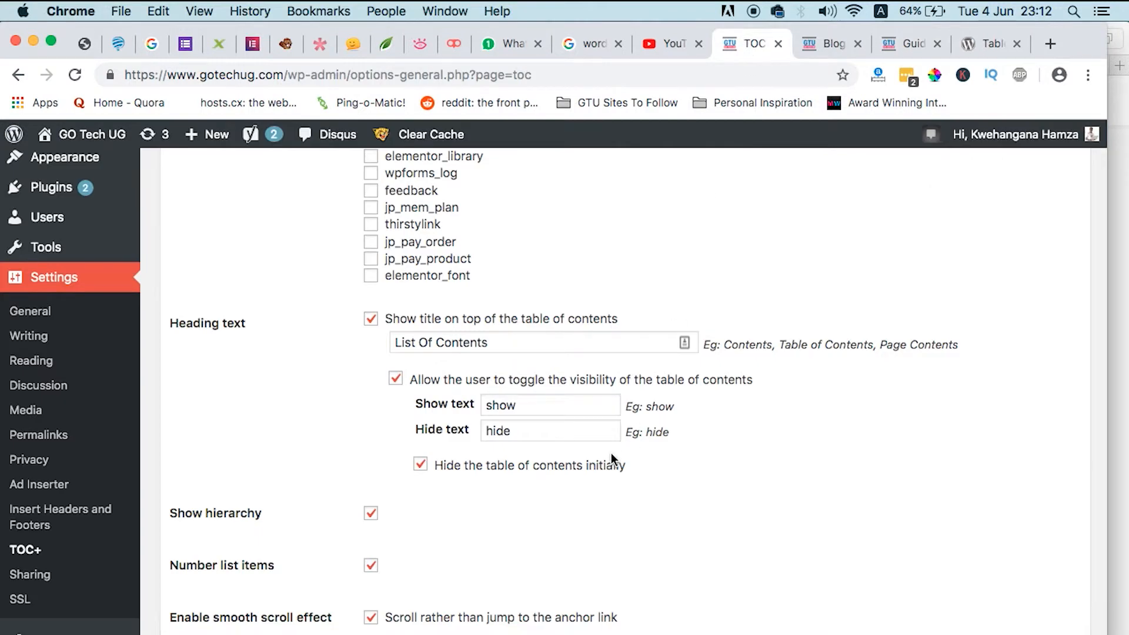
pyautogui.scroll(-3)
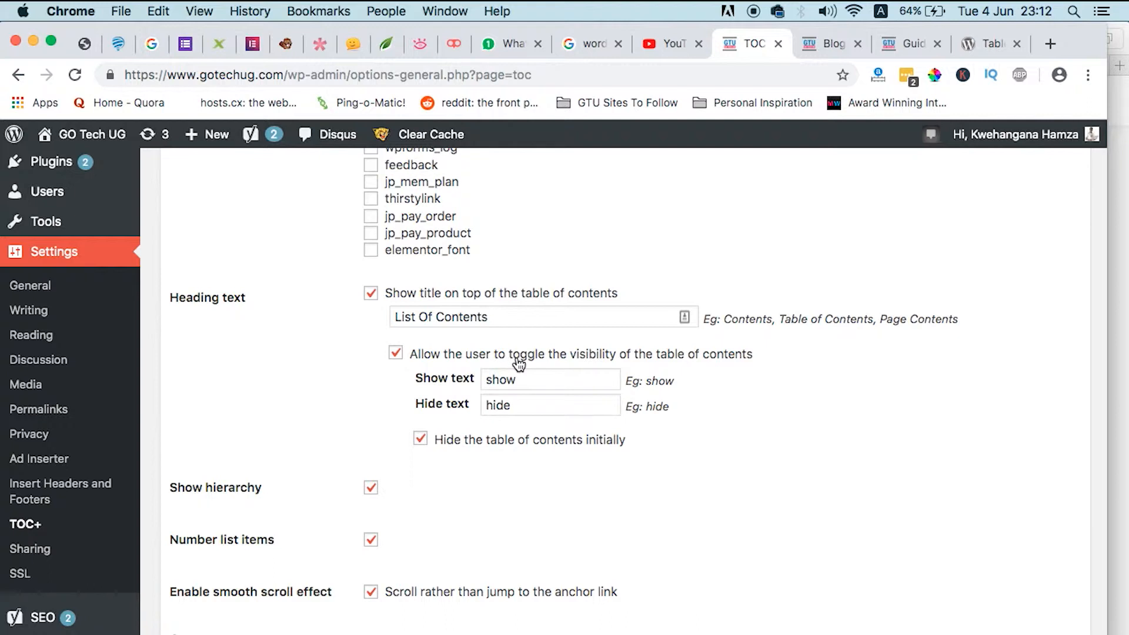
pyautogui.moveTo(723, 352)
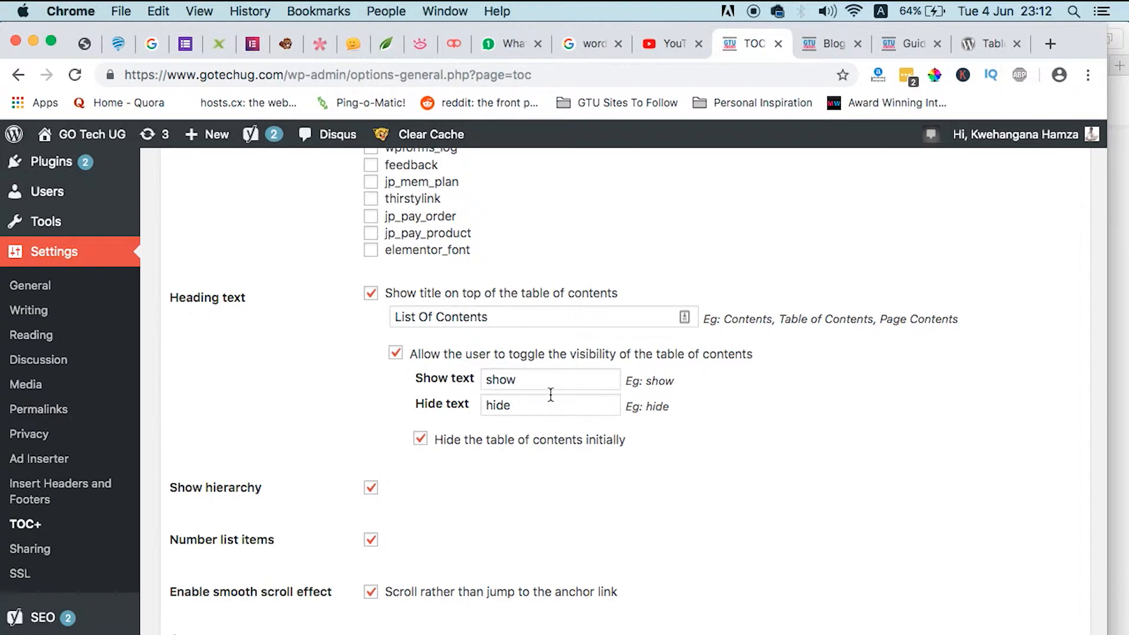
pyautogui.moveTo(560, 452)
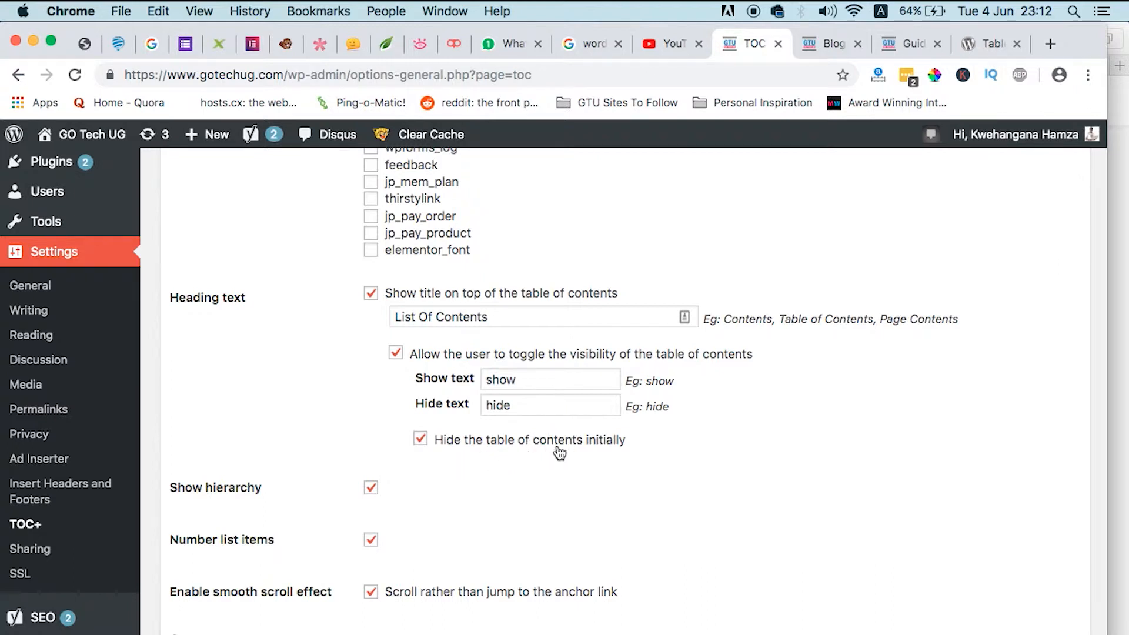
pyautogui.moveTo(563, 452)
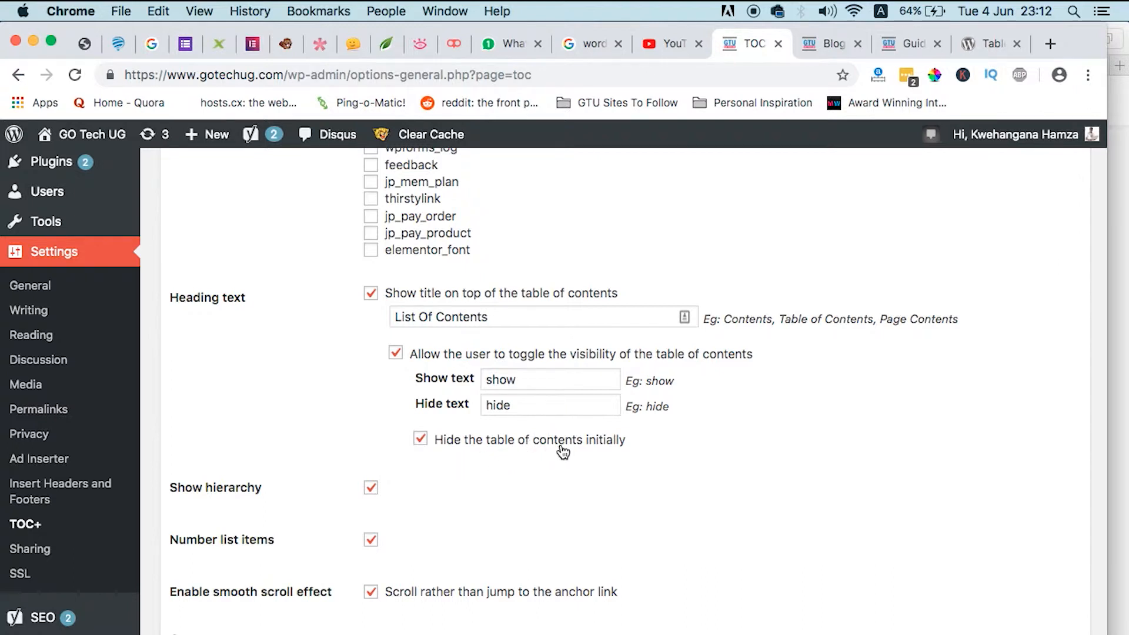
pyautogui.click(910, 44)
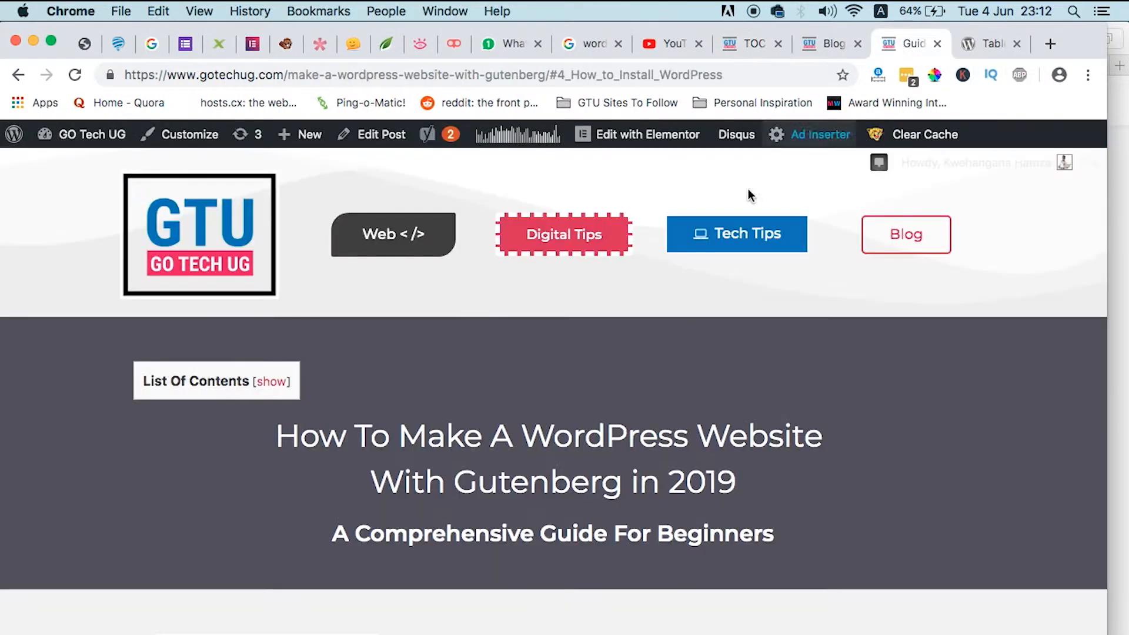
# From the blog listing, view the 100 Computer Facts I Learned Online post
pyautogui.click(828, 43)
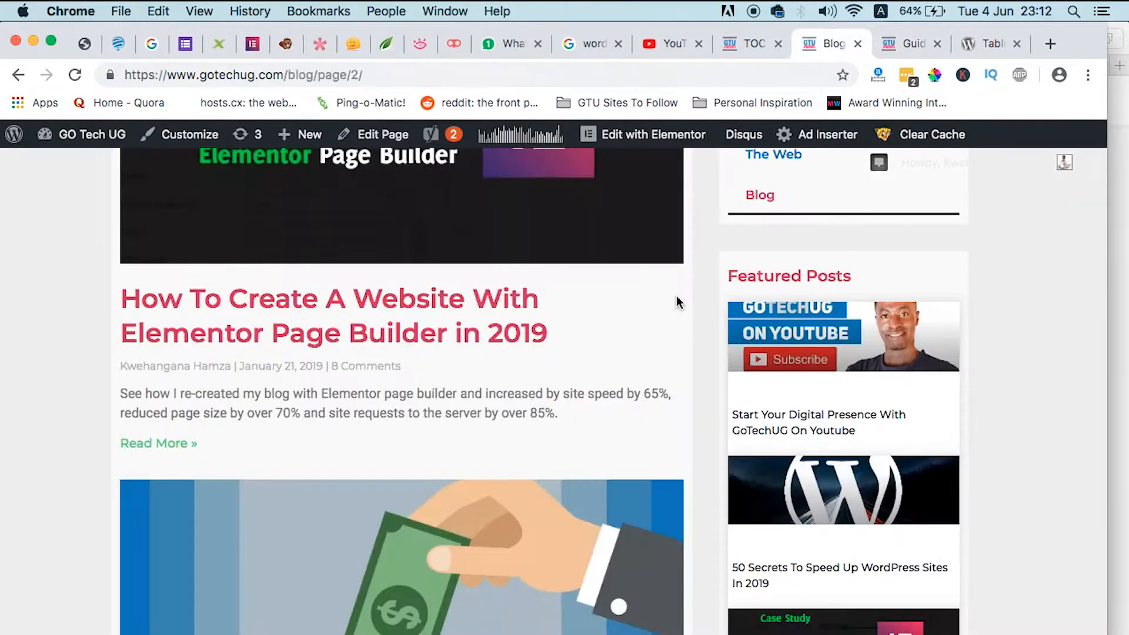
pyautogui.scroll(-3)
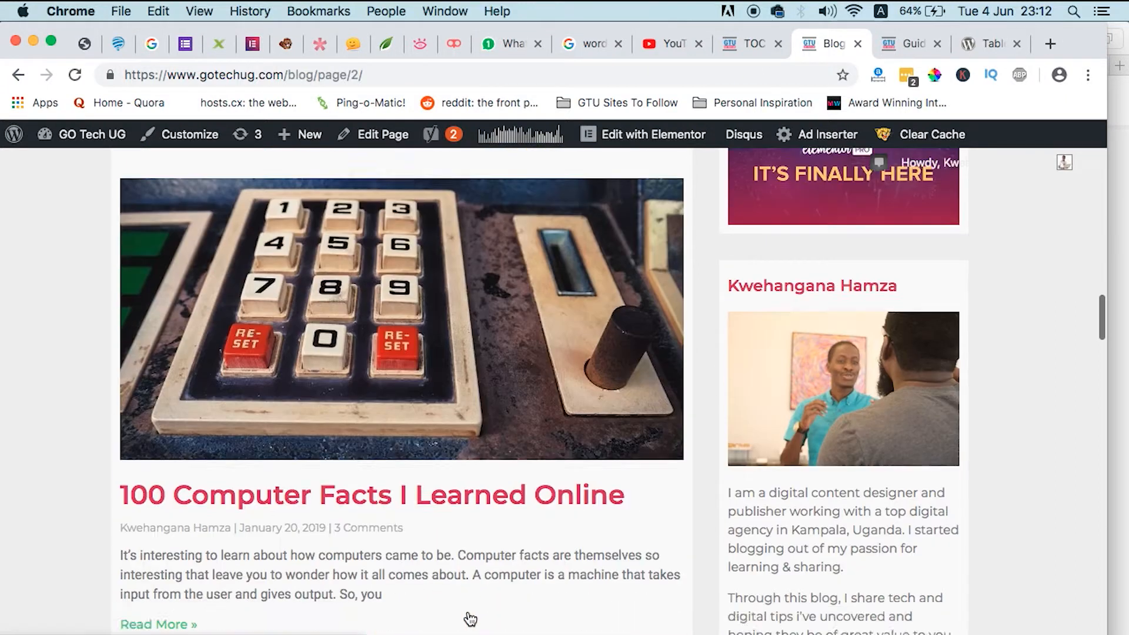
pyautogui.scroll(-3)
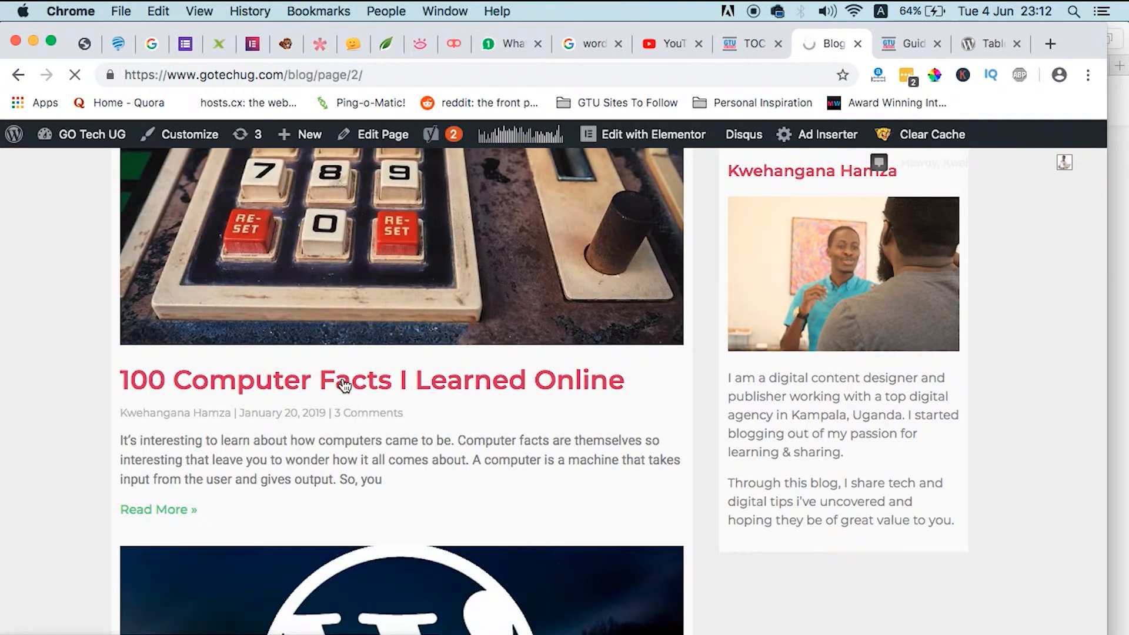
pyautogui.click(371, 380)
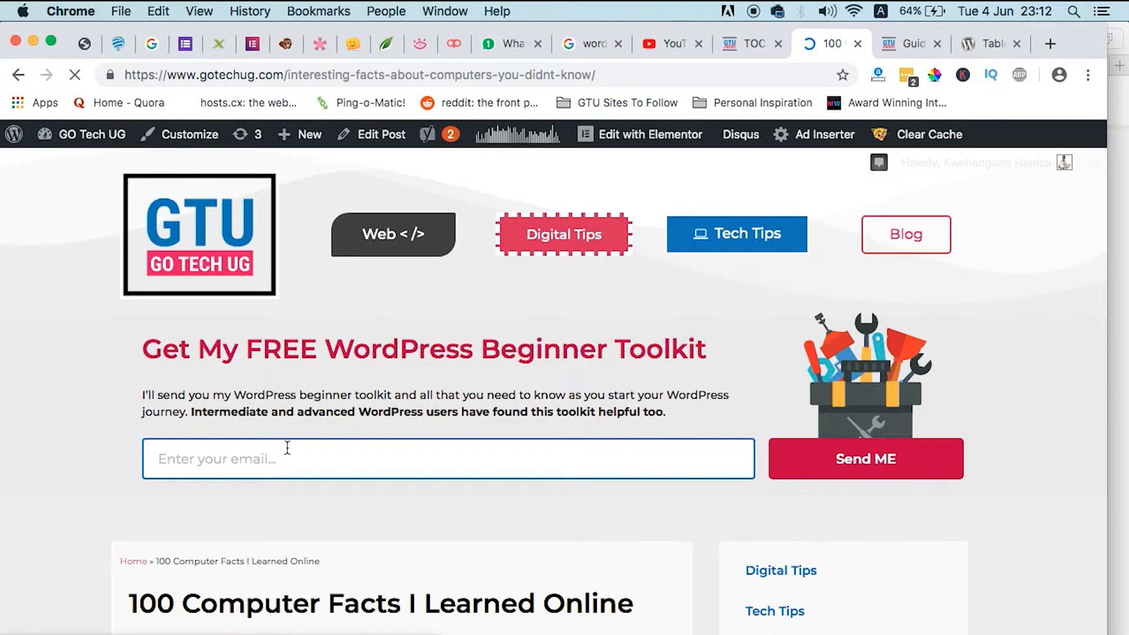
# Reload the post to confirm its List Of Contents shows collapsed, then go back to TOC+ settings
pyautogui.click(865, 458)
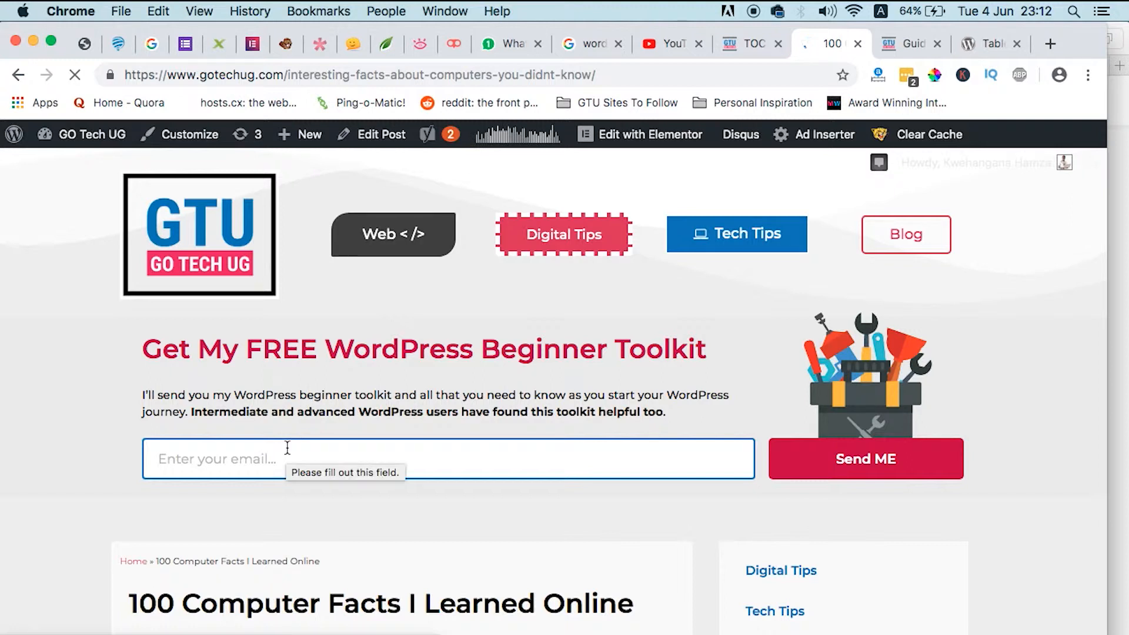
pyautogui.scroll(-3)
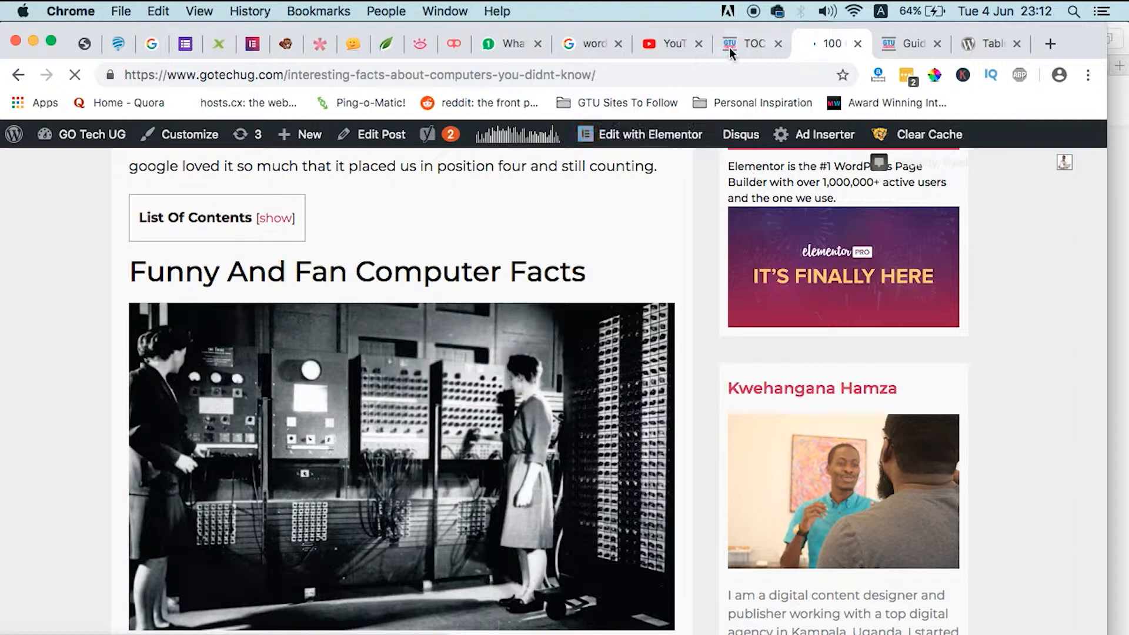
pyautogui.click(748, 44)
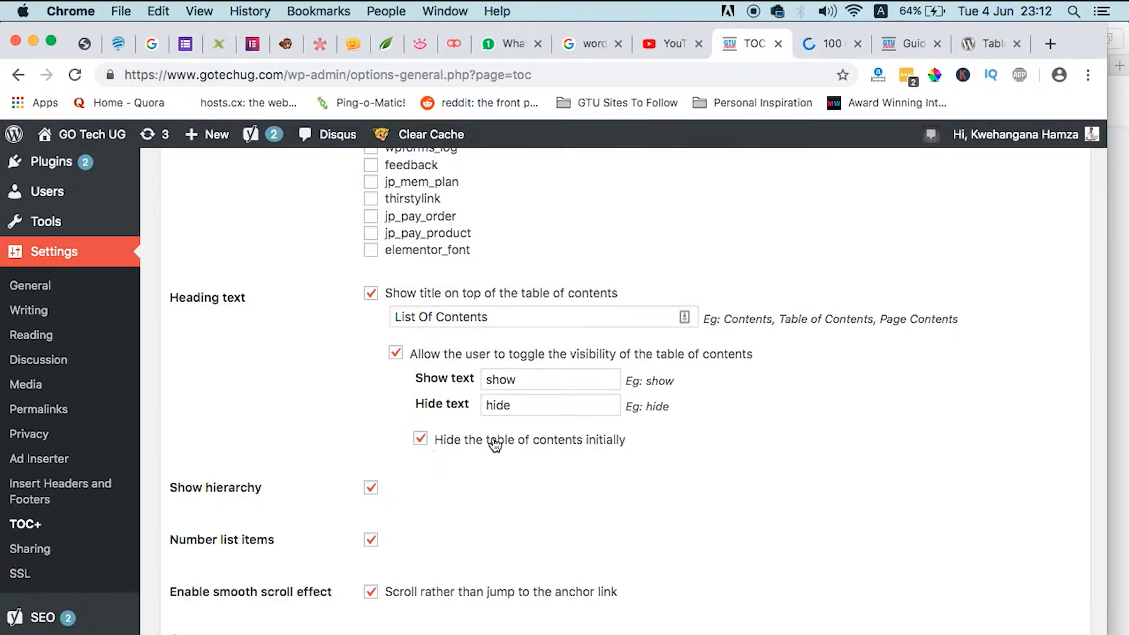
pyautogui.moveTo(478, 454)
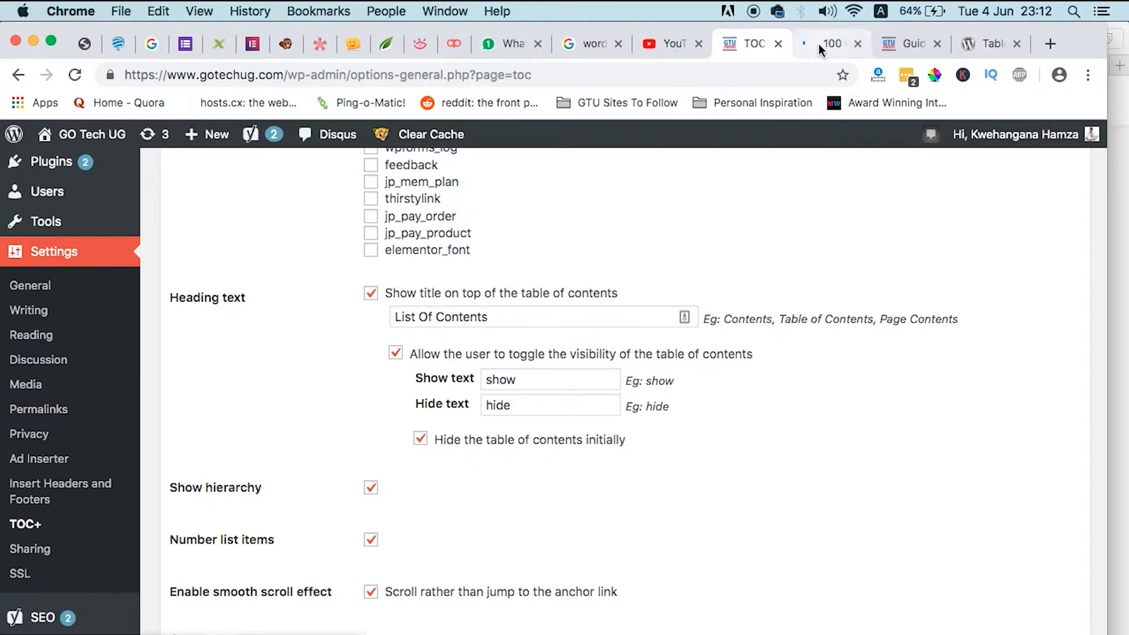
pyautogui.click(832, 43)
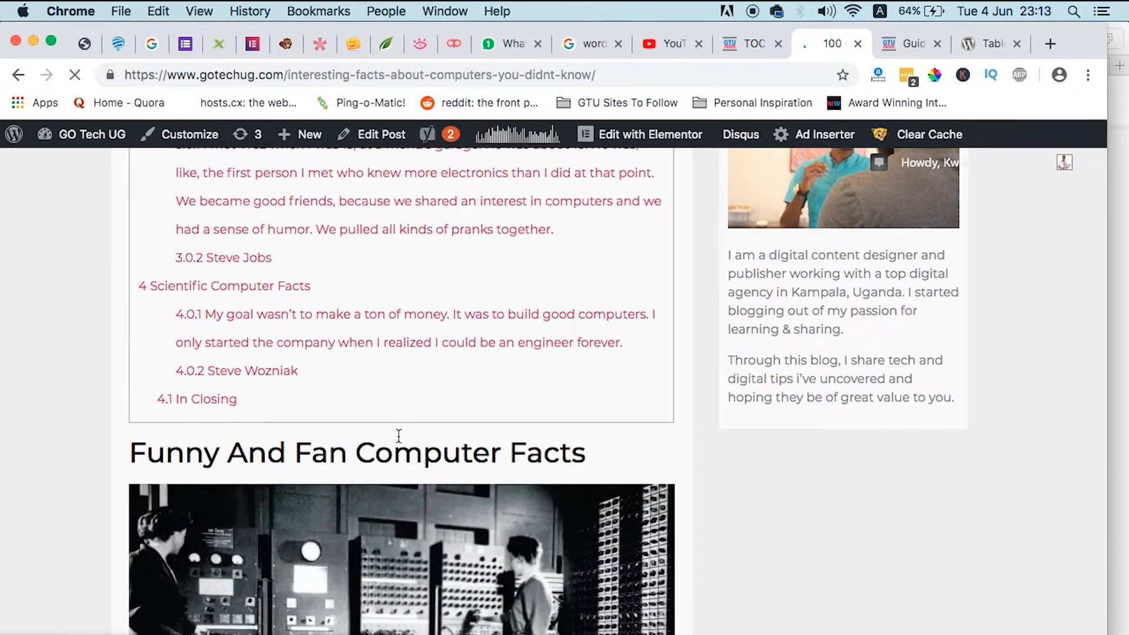
pyautogui.click(752, 44)
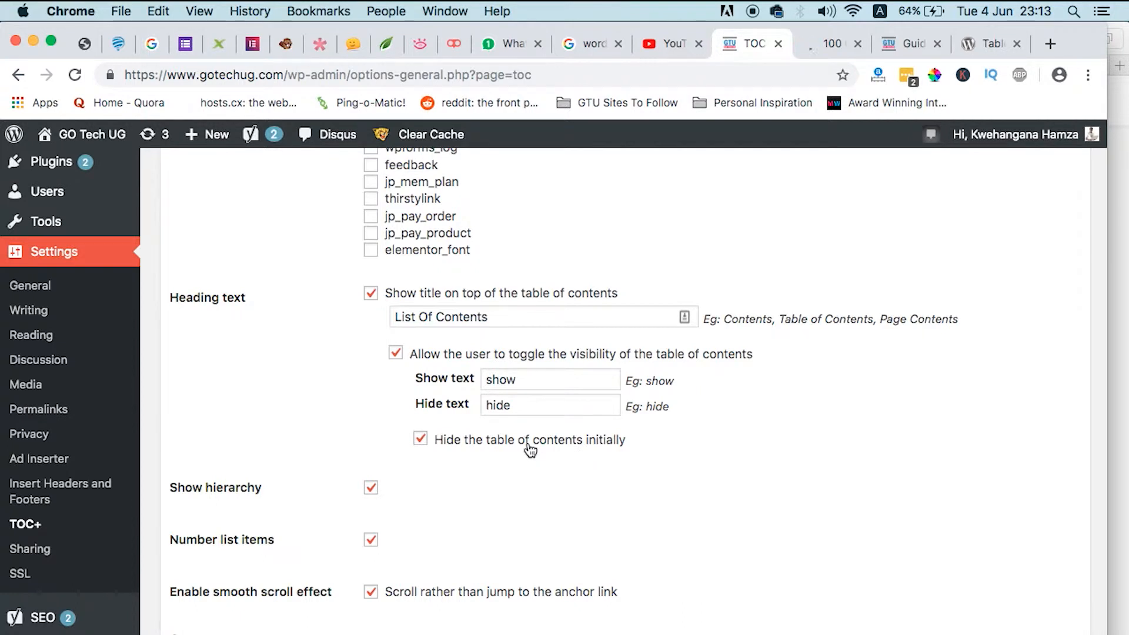
pyautogui.scroll(-3)
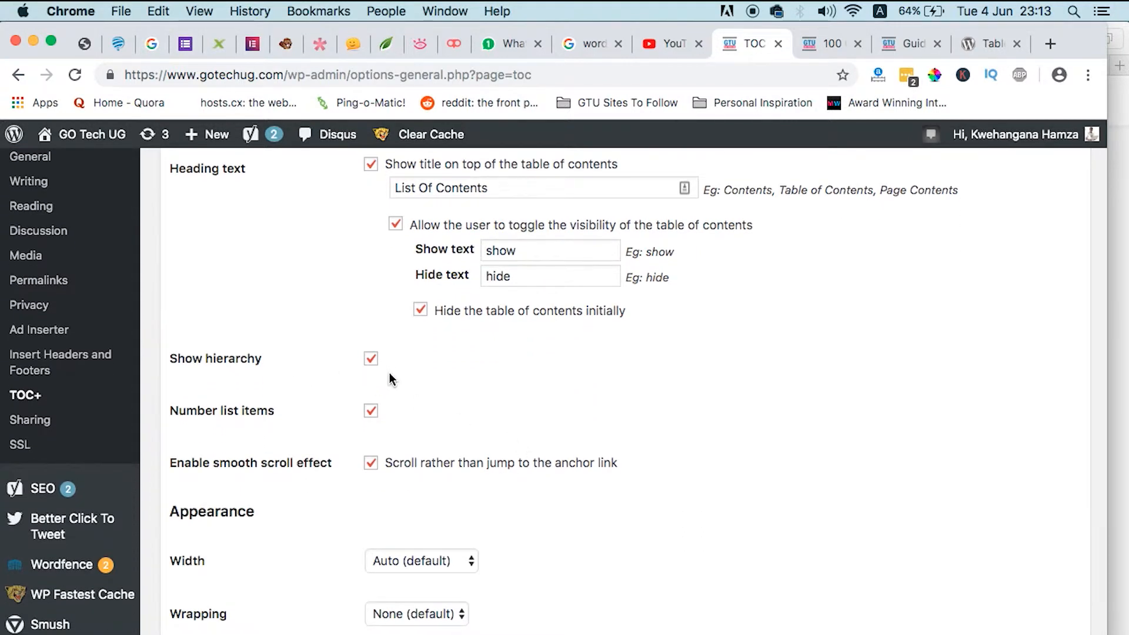
pyautogui.moveTo(280, 431)
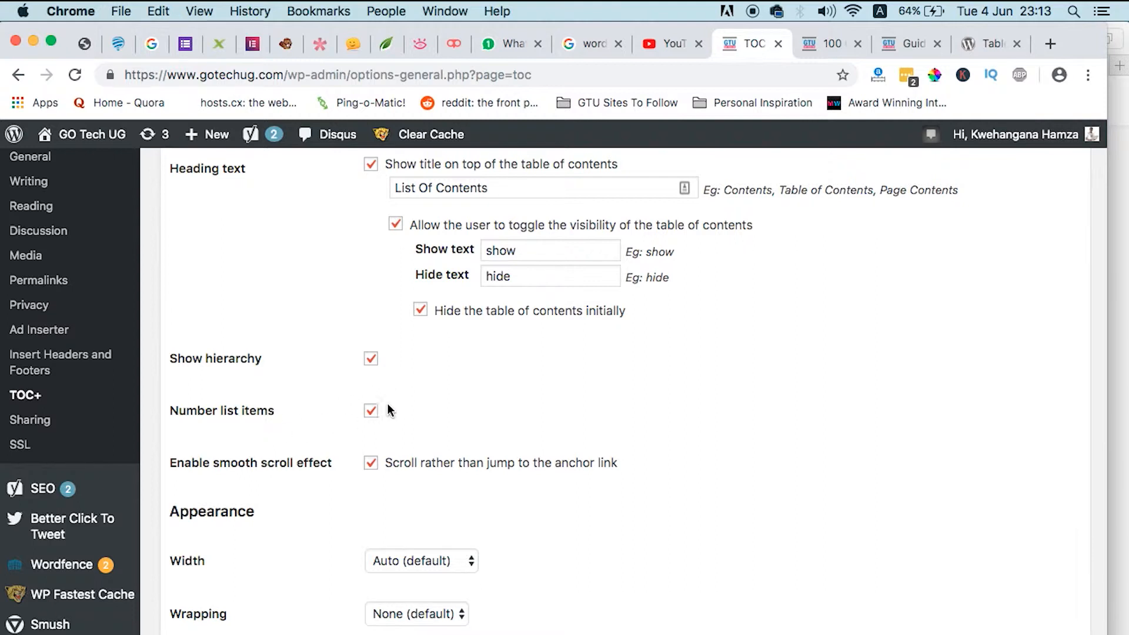
pyautogui.click(829, 44)
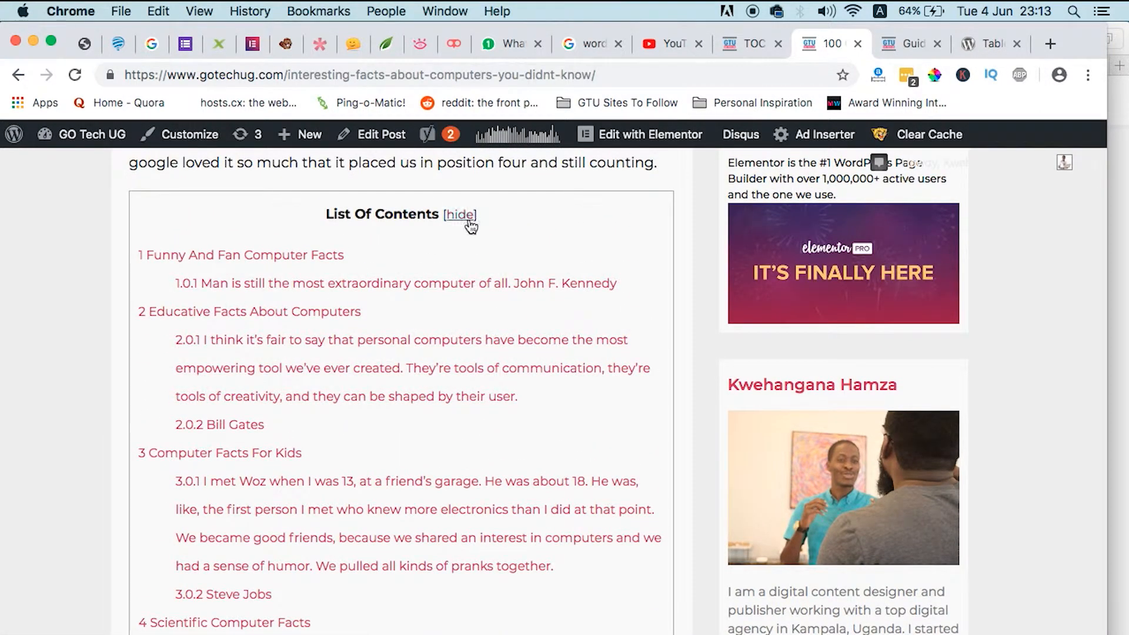
pyautogui.moveTo(143, 319)
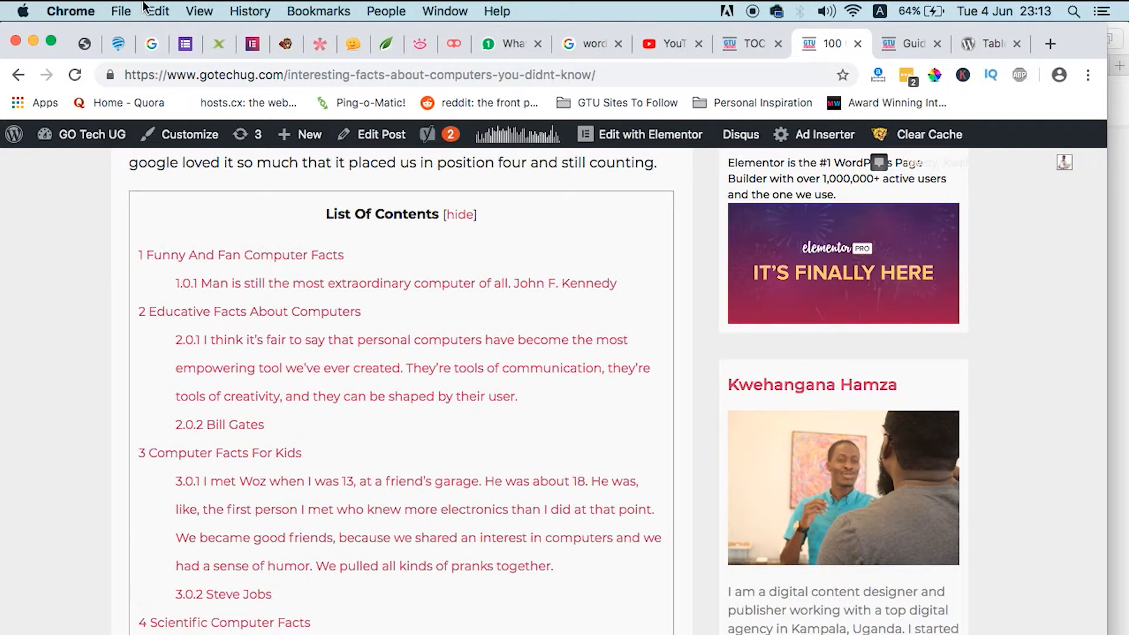
pyautogui.scroll(-3)
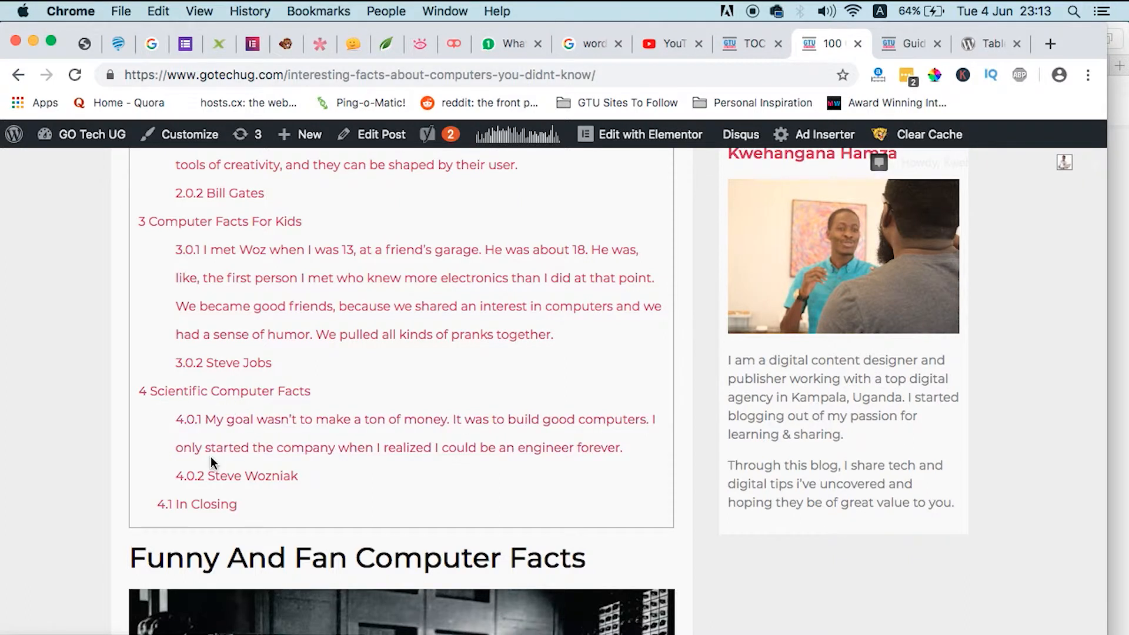
pyautogui.click(749, 43)
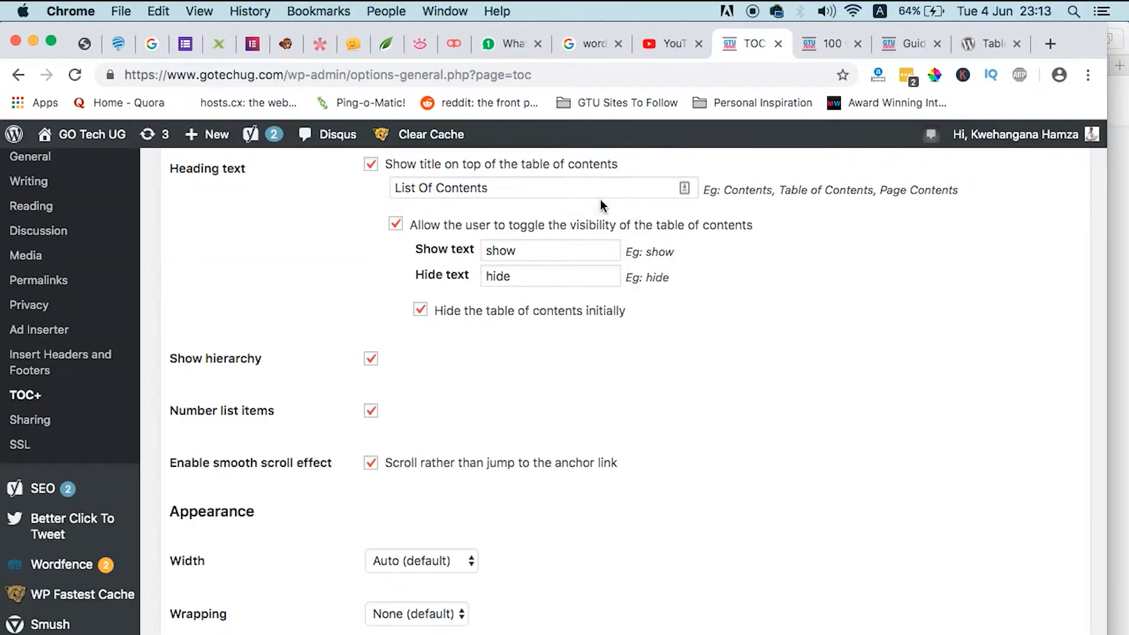
# Keep the Appearance width at Auto (default) and list the wrapping choices none, left or right
pyautogui.scroll(-3)
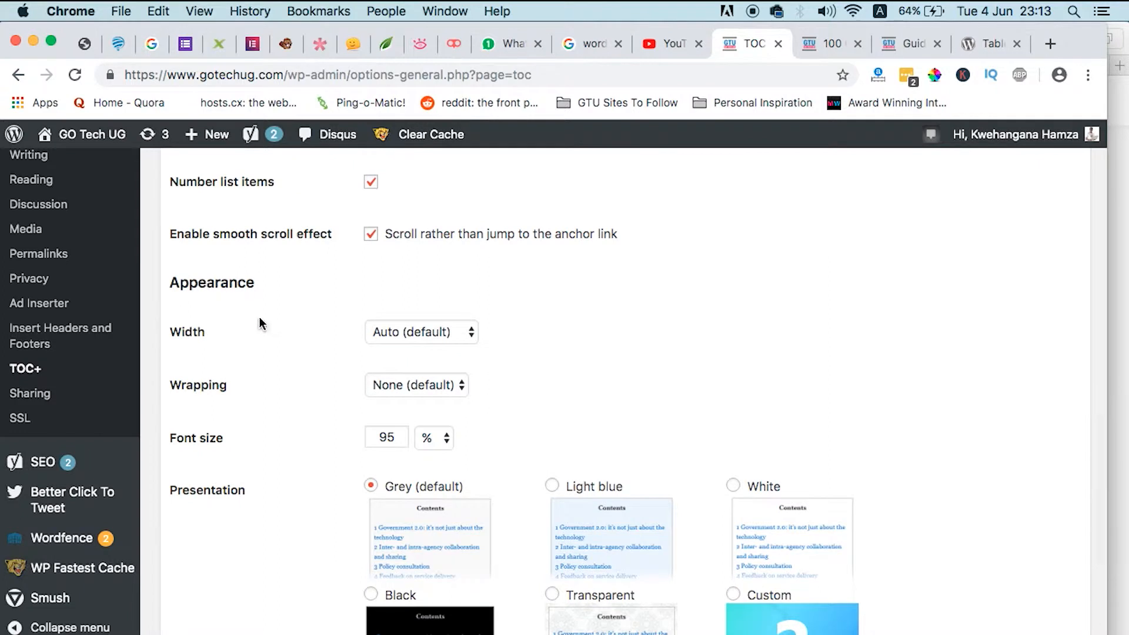
pyautogui.moveTo(293, 369)
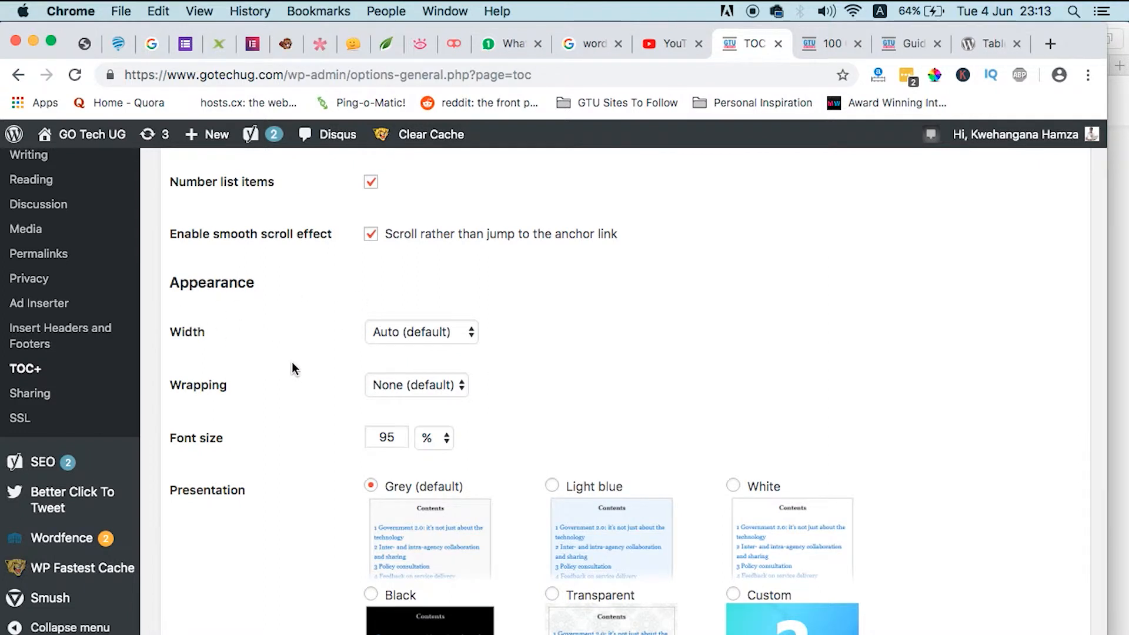
pyautogui.click(422, 332)
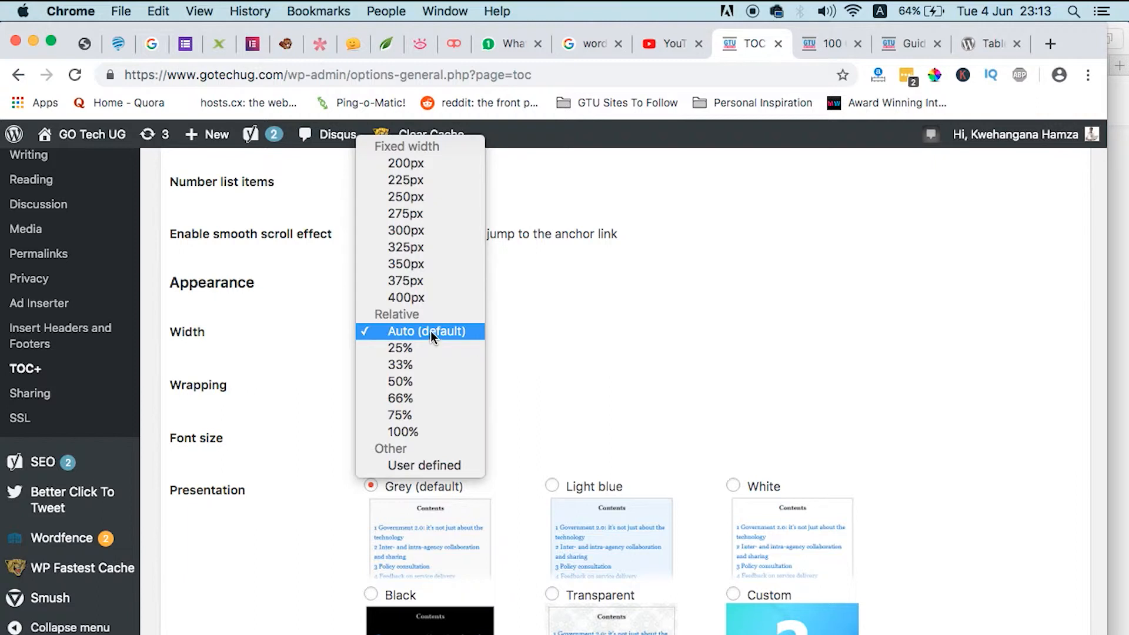
pyautogui.click(421, 332)
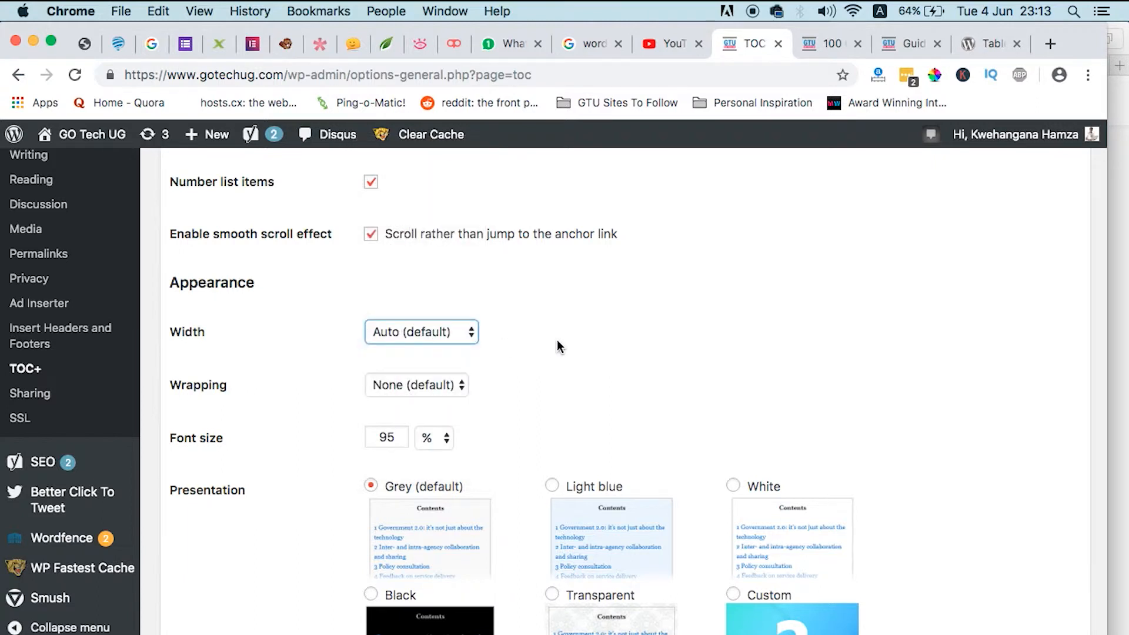
pyautogui.click(417, 384)
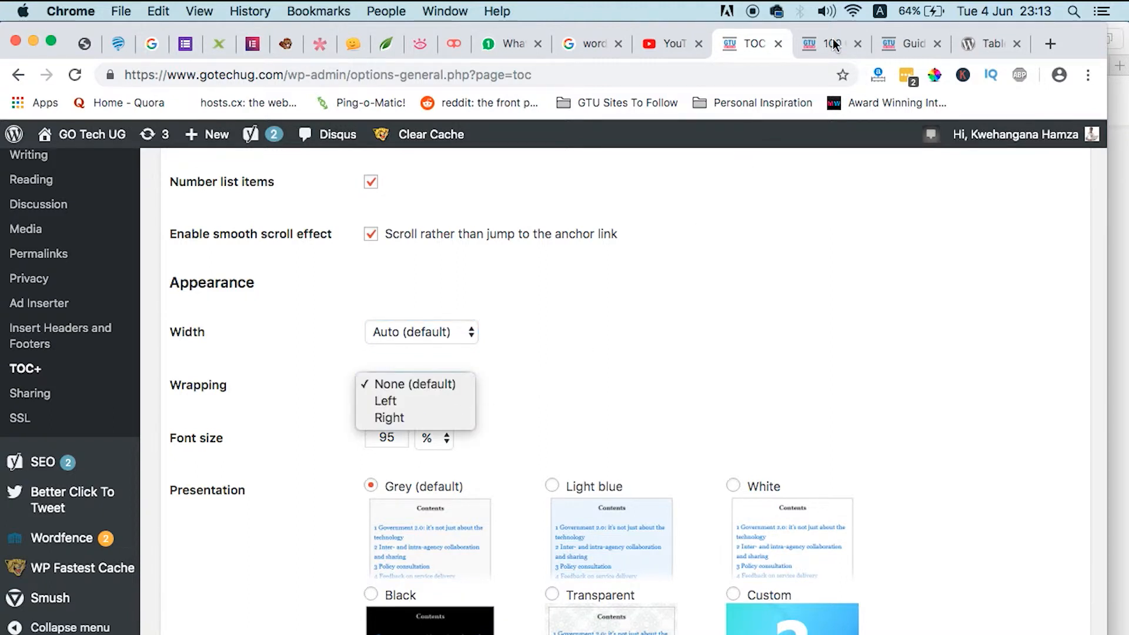
pyautogui.click(821, 43)
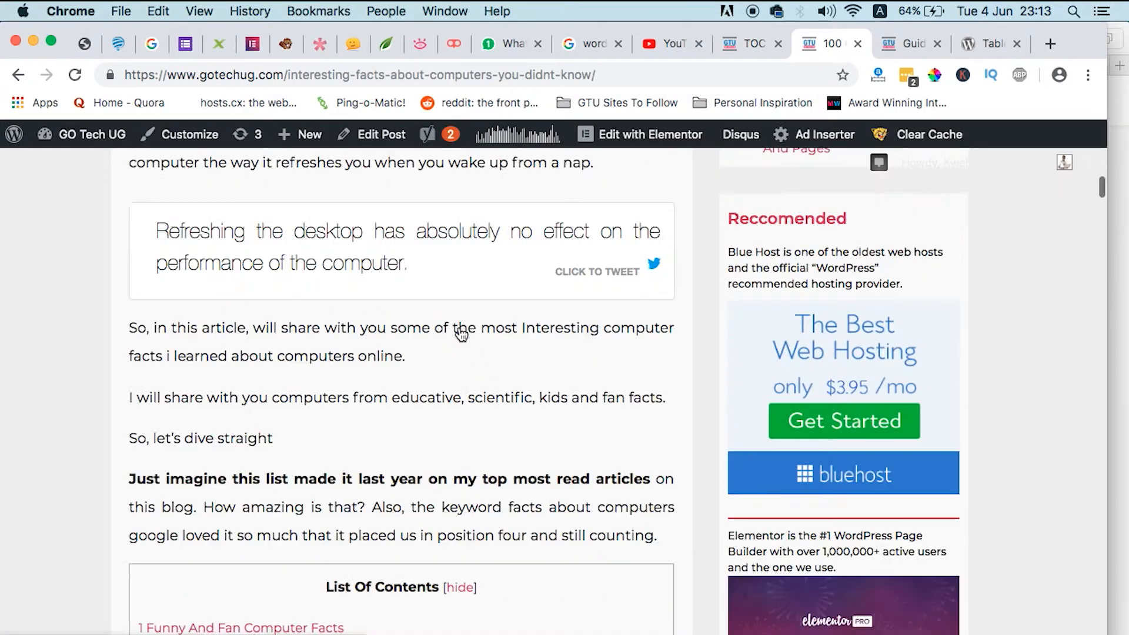
pyautogui.scroll(-3)
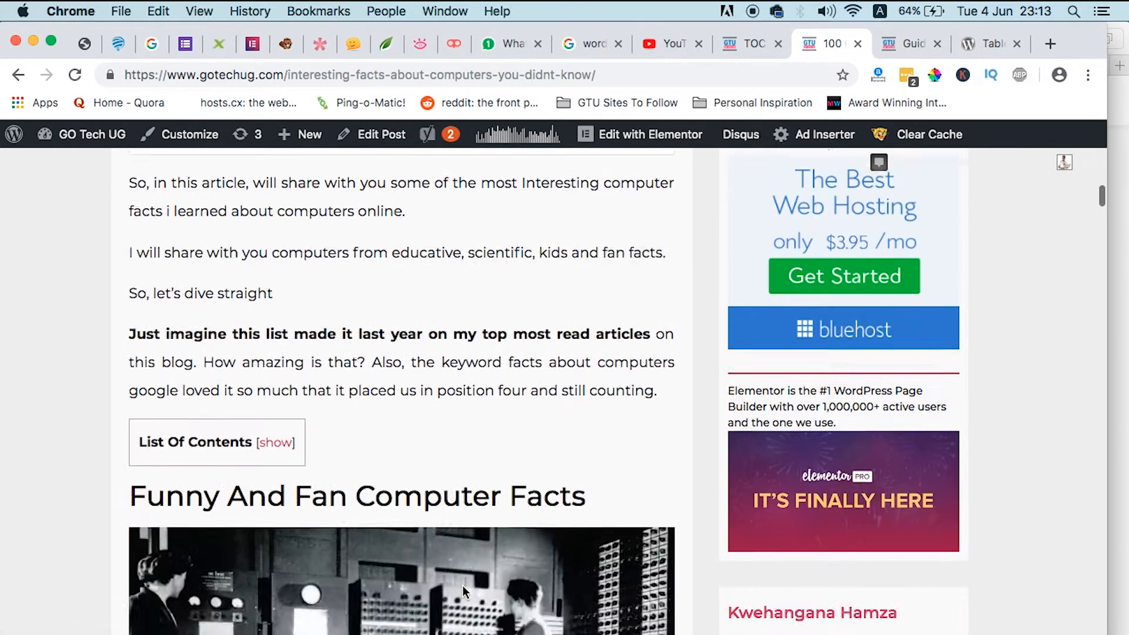
pyautogui.click(276, 442)
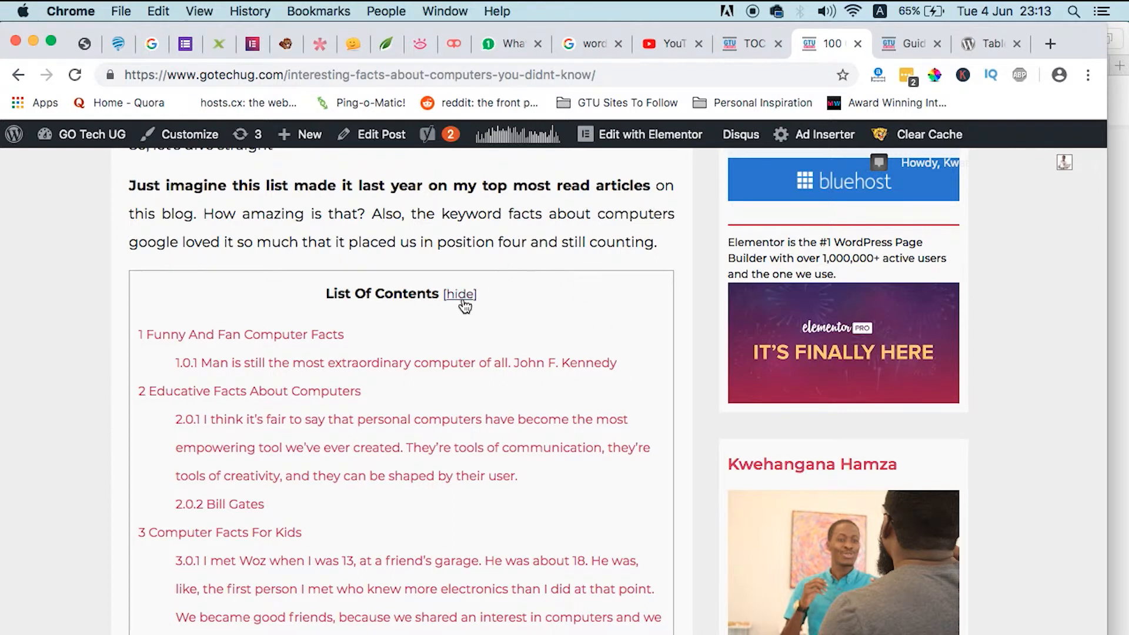
pyautogui.click(459, 294)
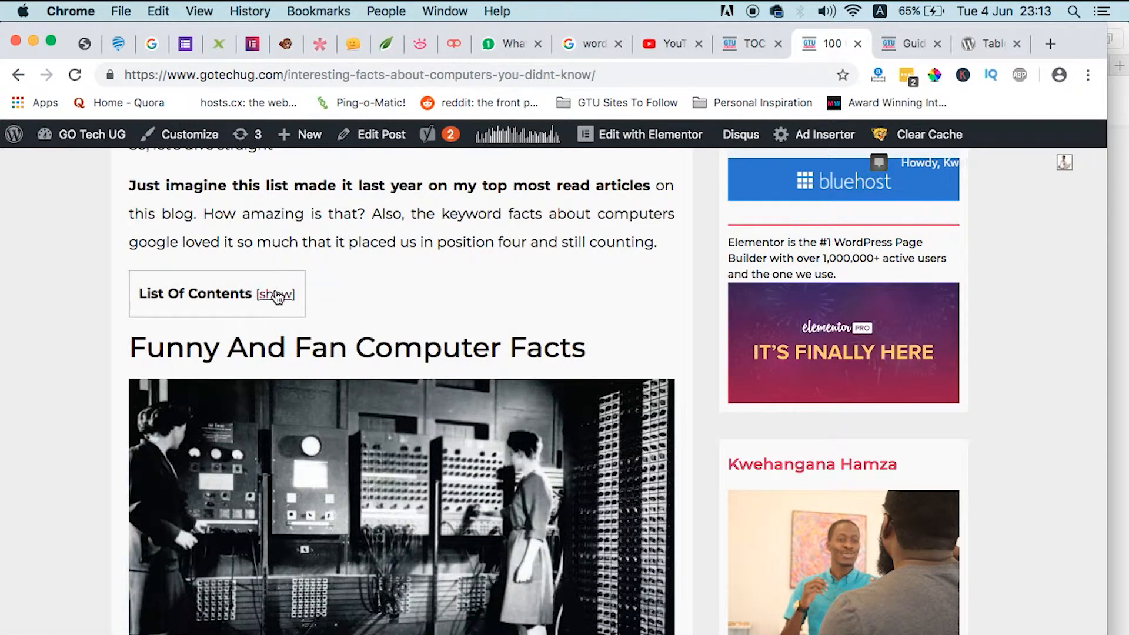
pyautogui.click(749, 44)
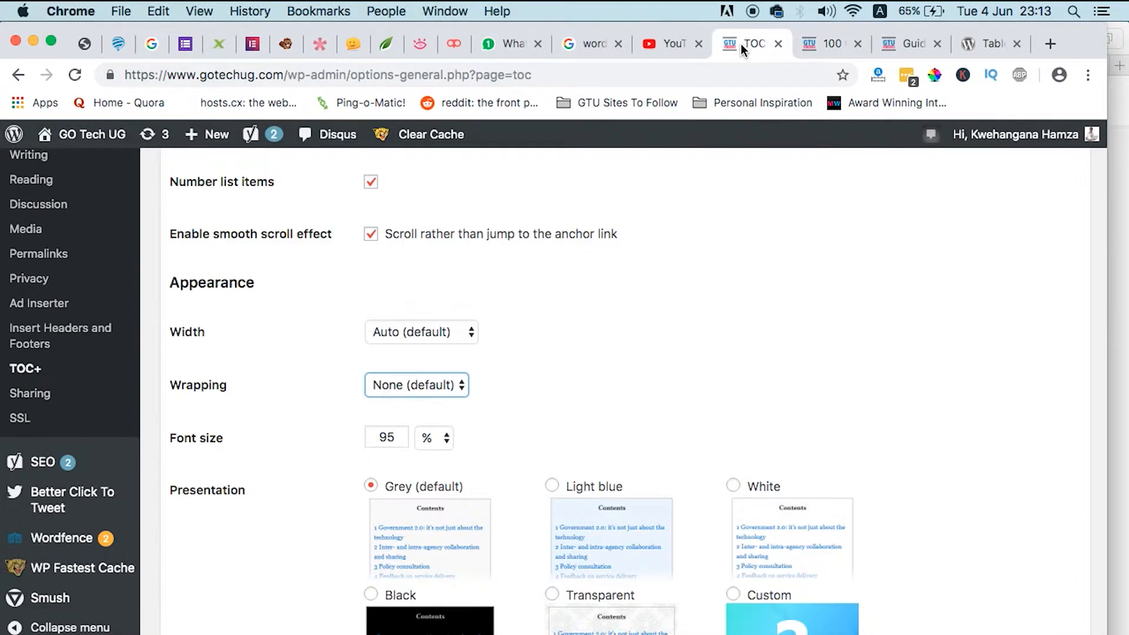
# Set the table of contents font size to 95% with Grey presentation kept
pyautogui.scroll(-3)
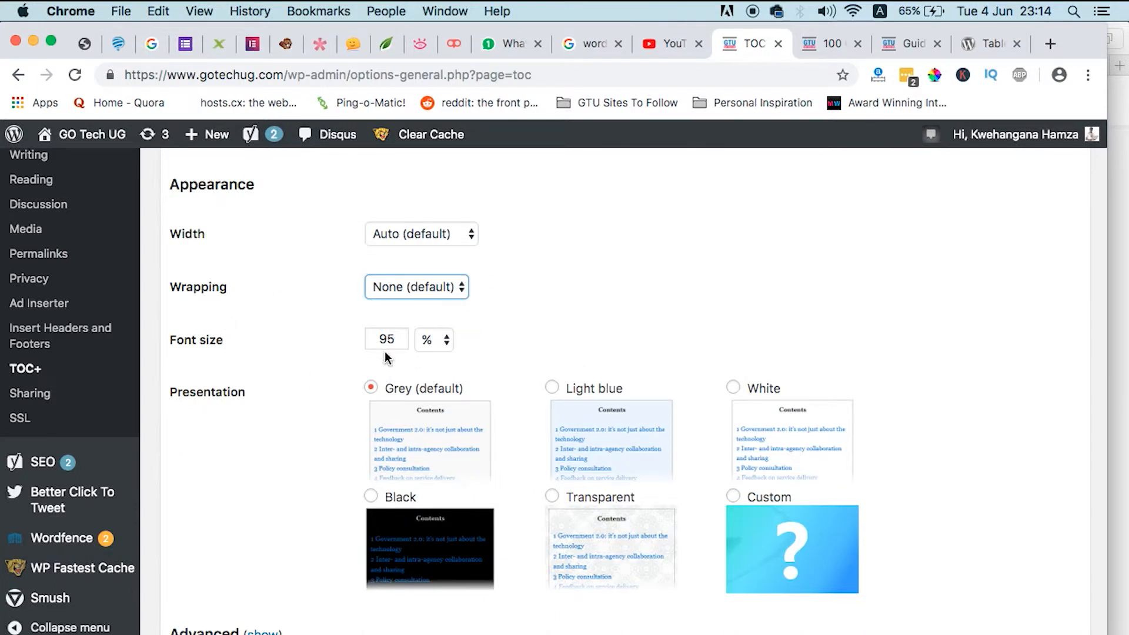
pyautogui.moveTo(479, 346)
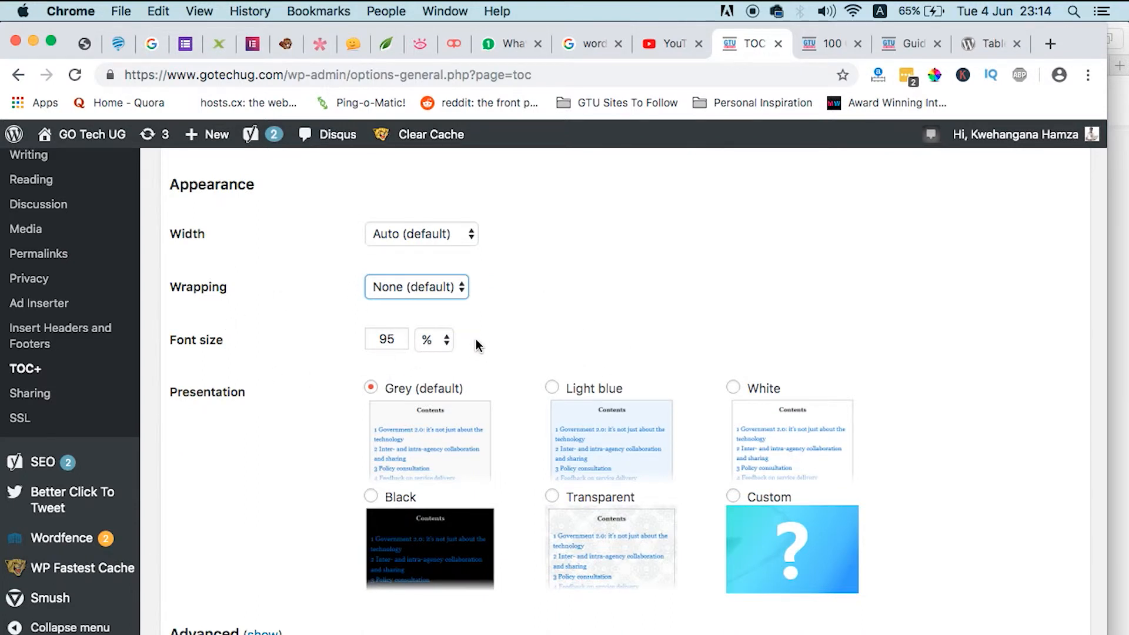
pyautogui.click(386, 339)
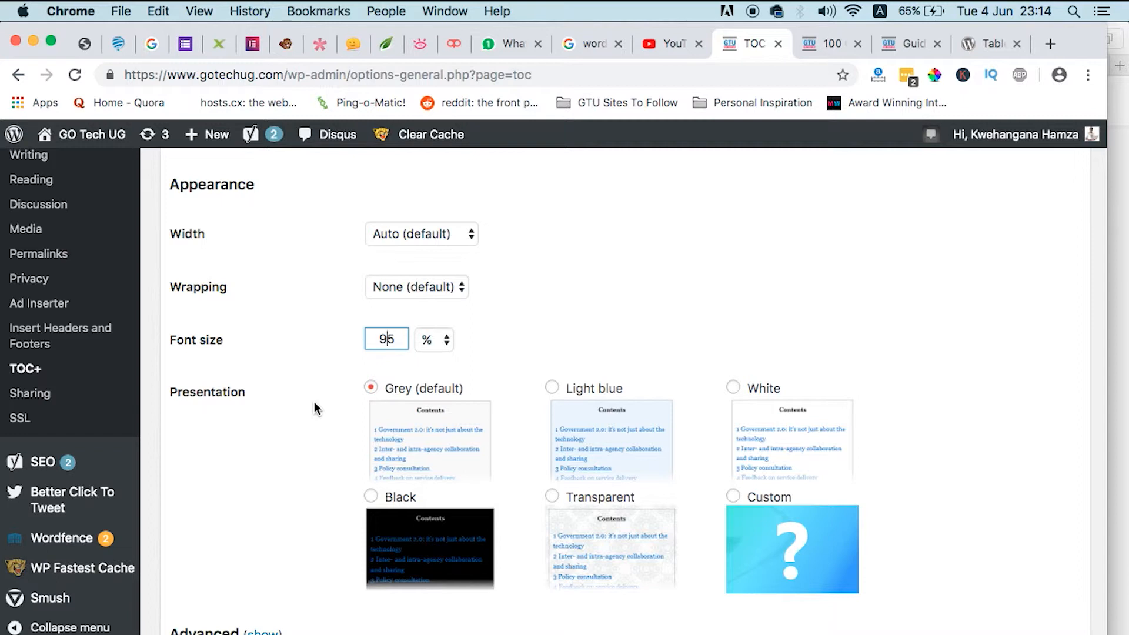
pyautogui.moveTo(320, 439)
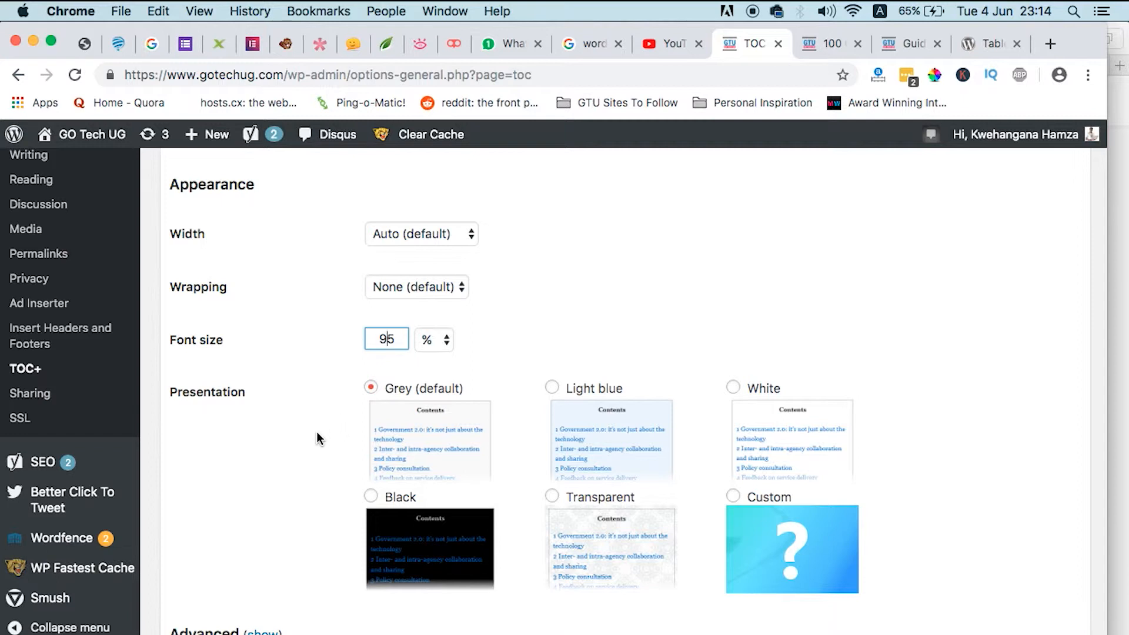
pyautogui.moveTo(329, 493)
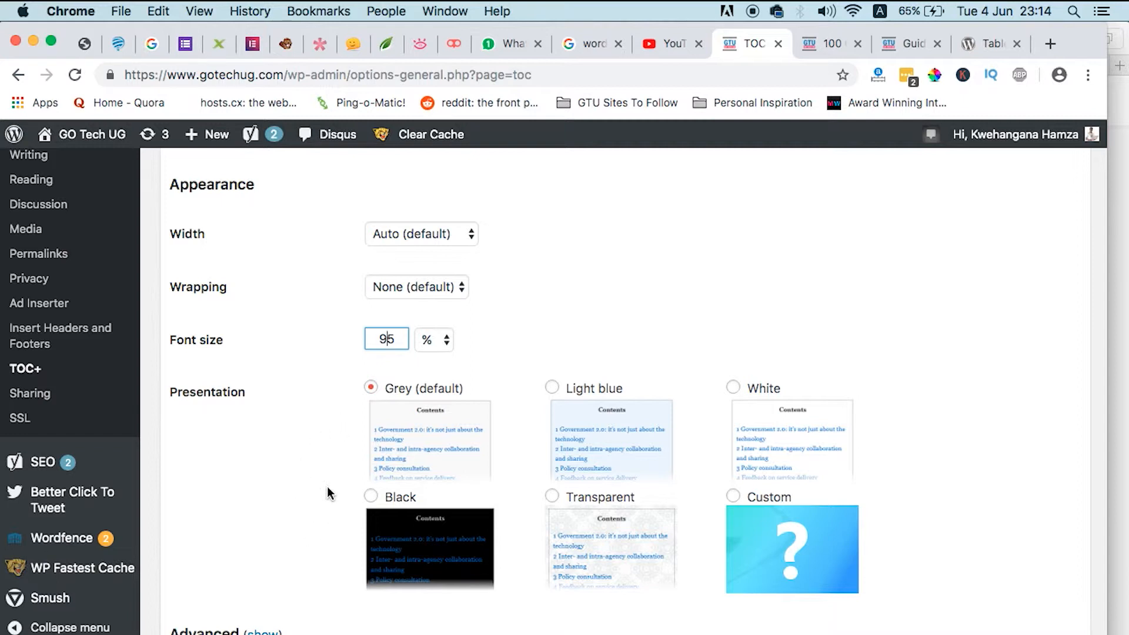
pyautogui.moveTo(426, 424)
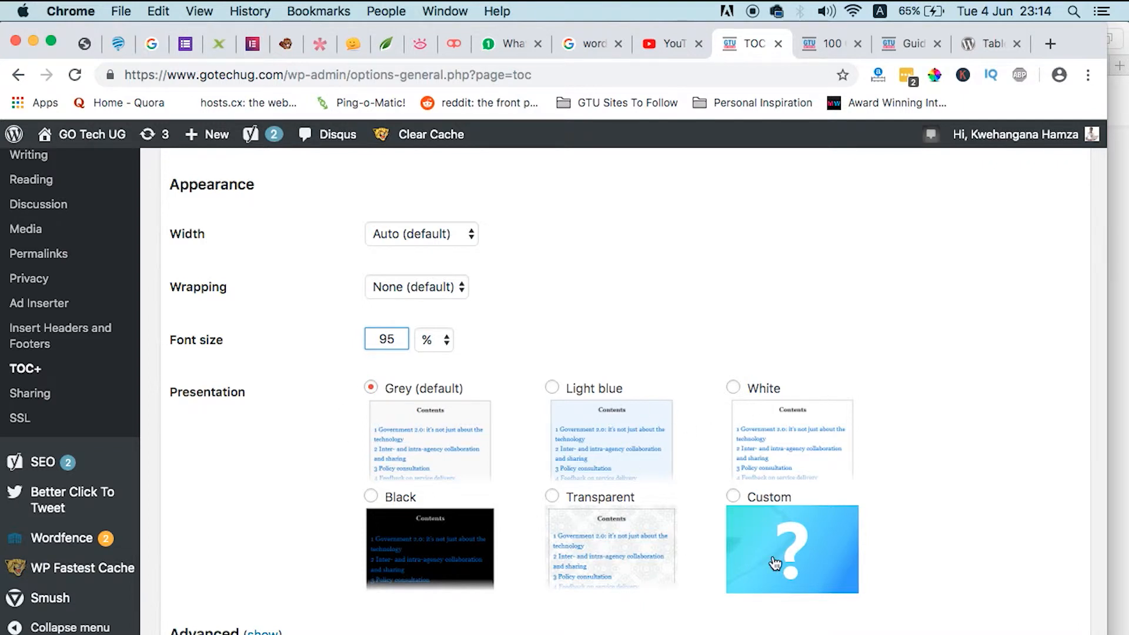
pyautogui.scroll(-3)
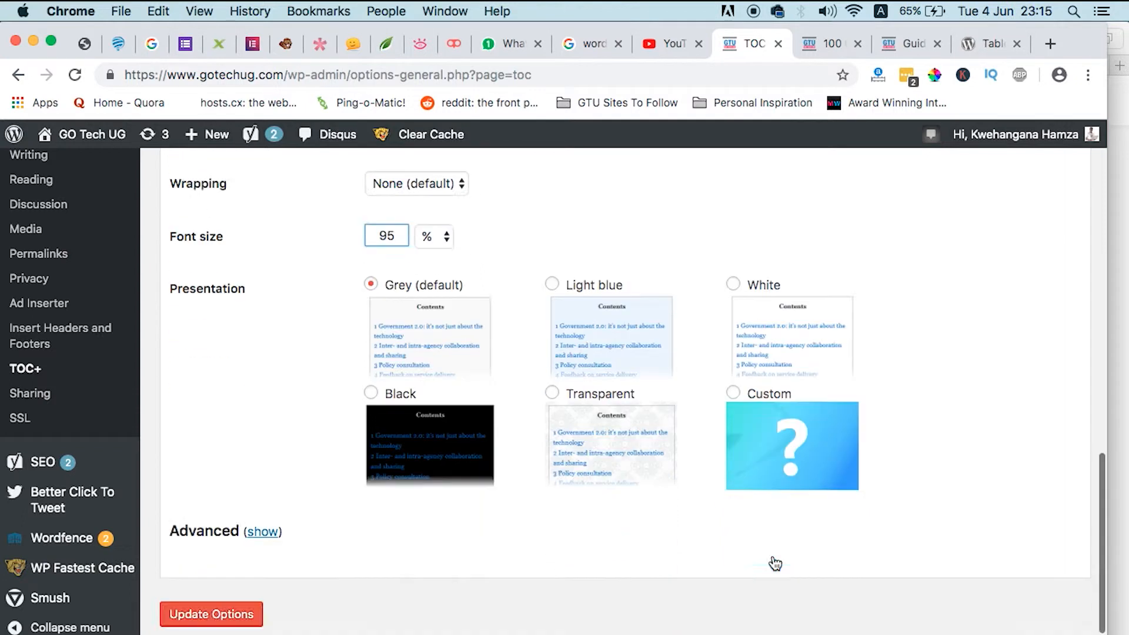
pyautogui.scroll(-3)
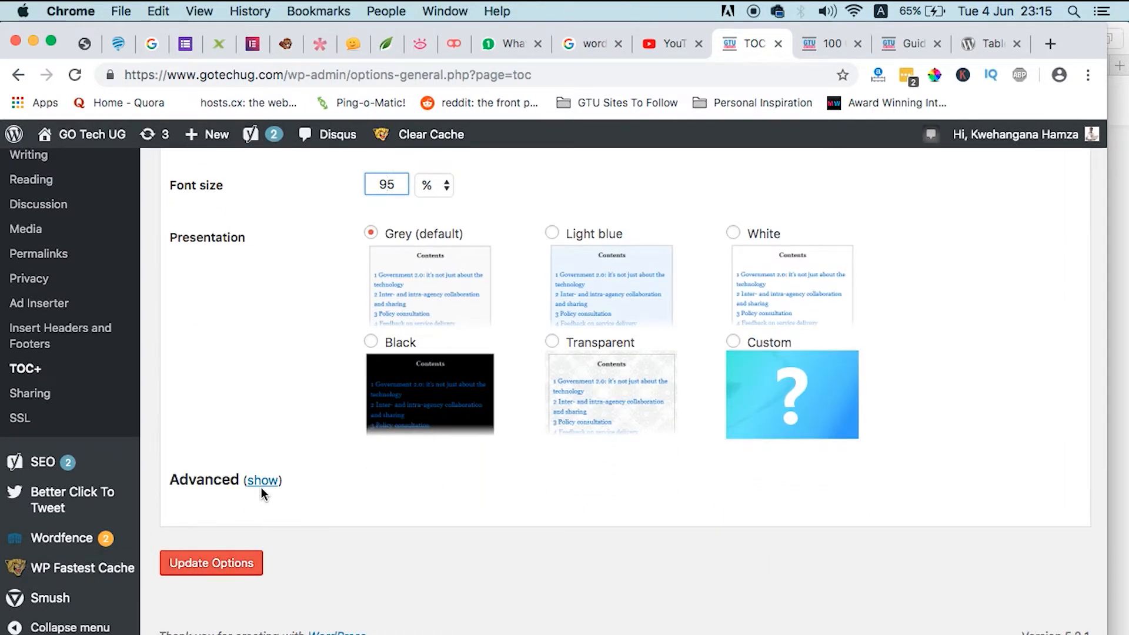
# Show the Advanced power options, with all six heading levels included
pyautogui.click(264, 480)
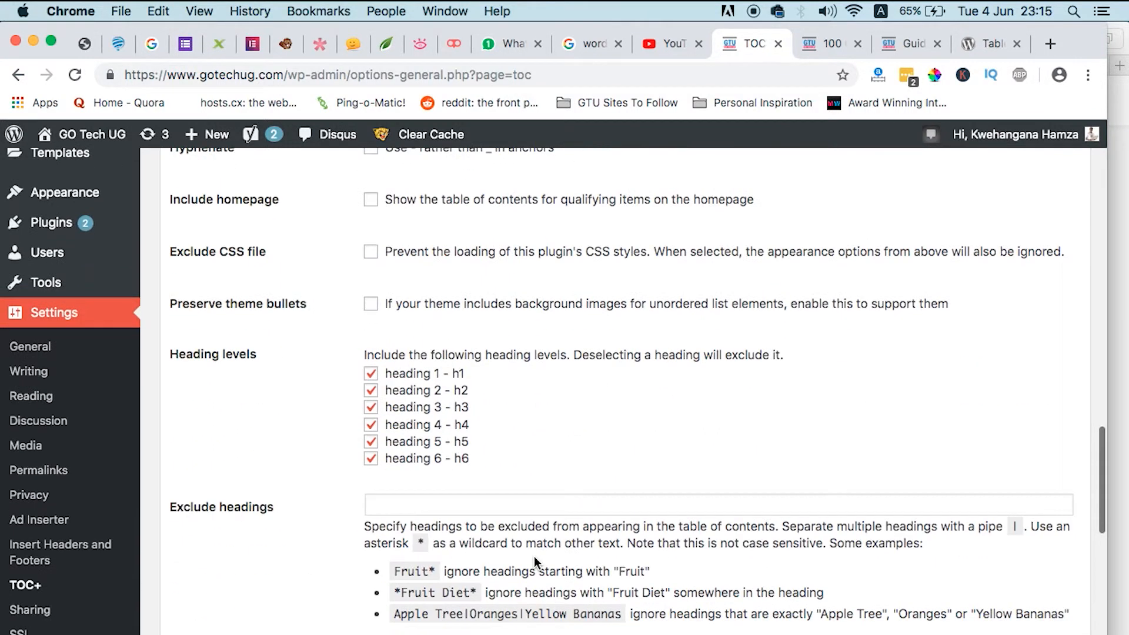
pyautogui.scroll(3)
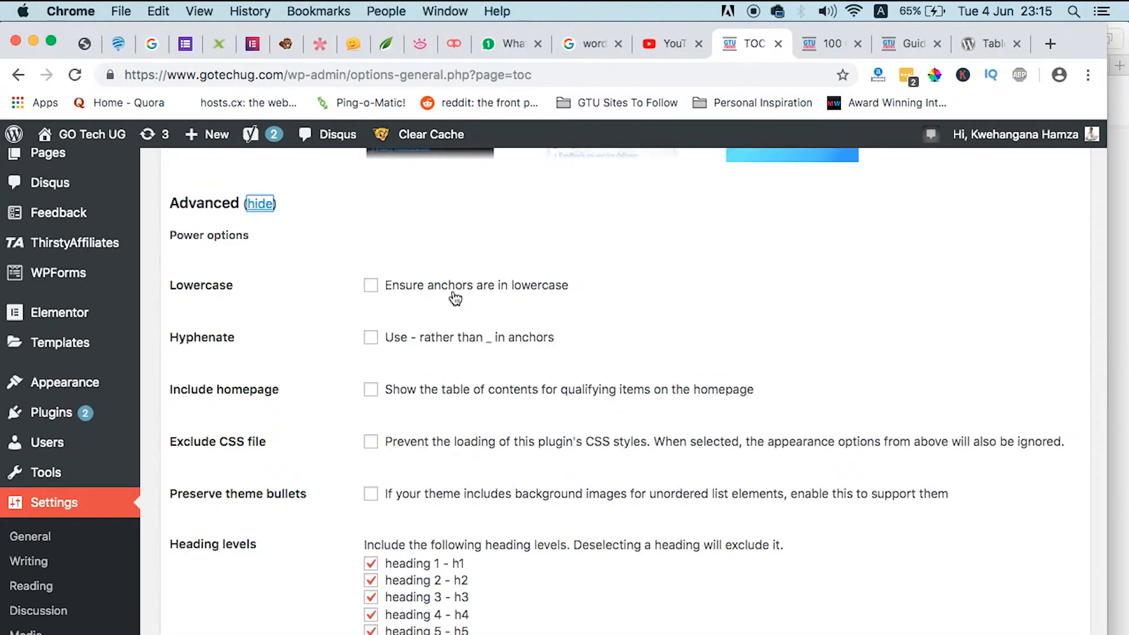
pyautogui.moveTo(422, 353)
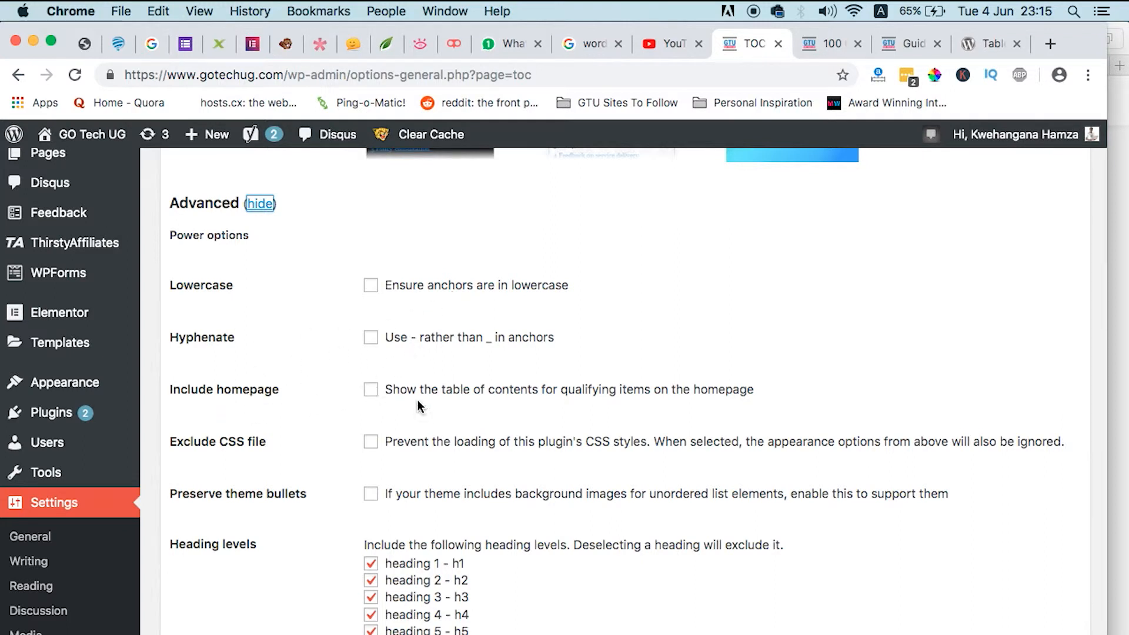
pyautogui.scroll(-3)
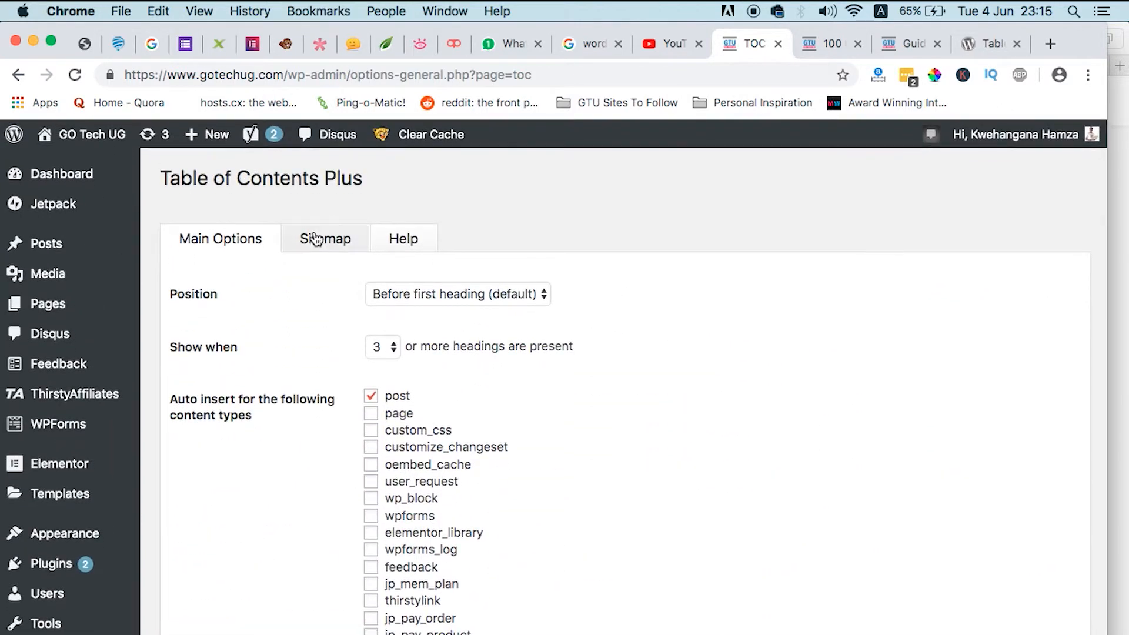
# Switch Table of Contents Plus to its Sitemap settings with page and category listings
pyautogui.click(325, 238)
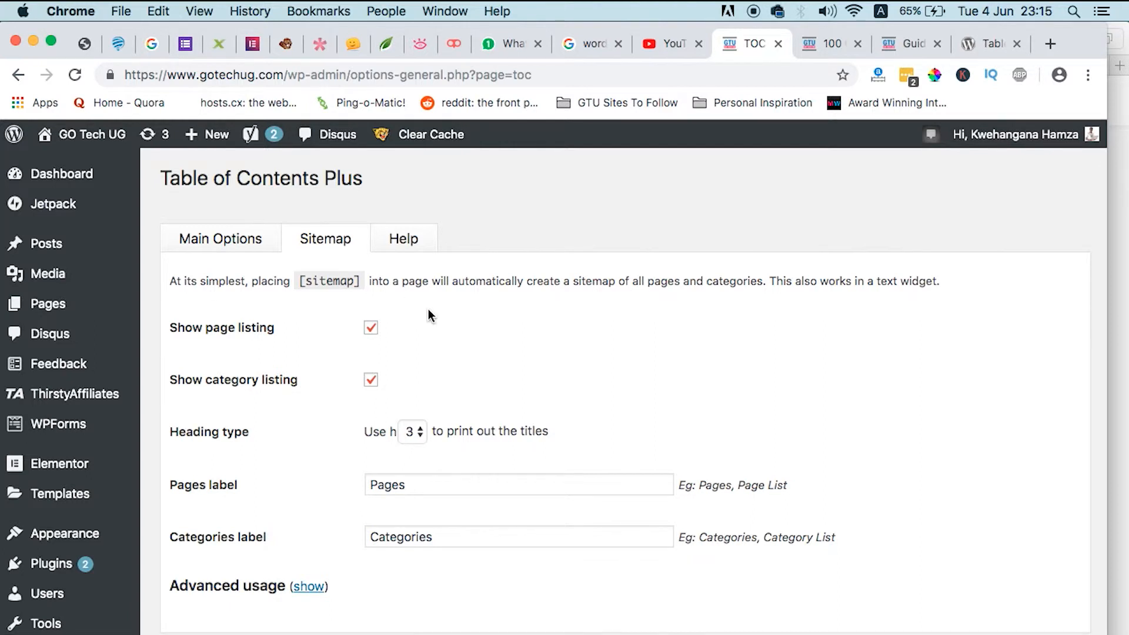
pyautogui.moveTo(508, 333)
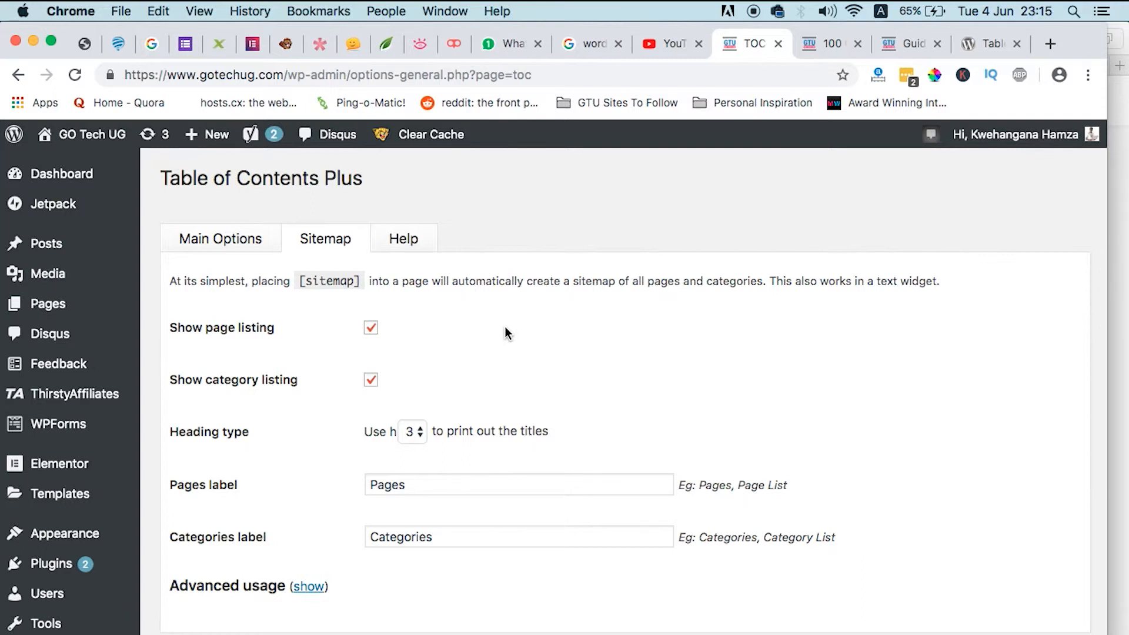
pyautogui.moveTo(202, 297)
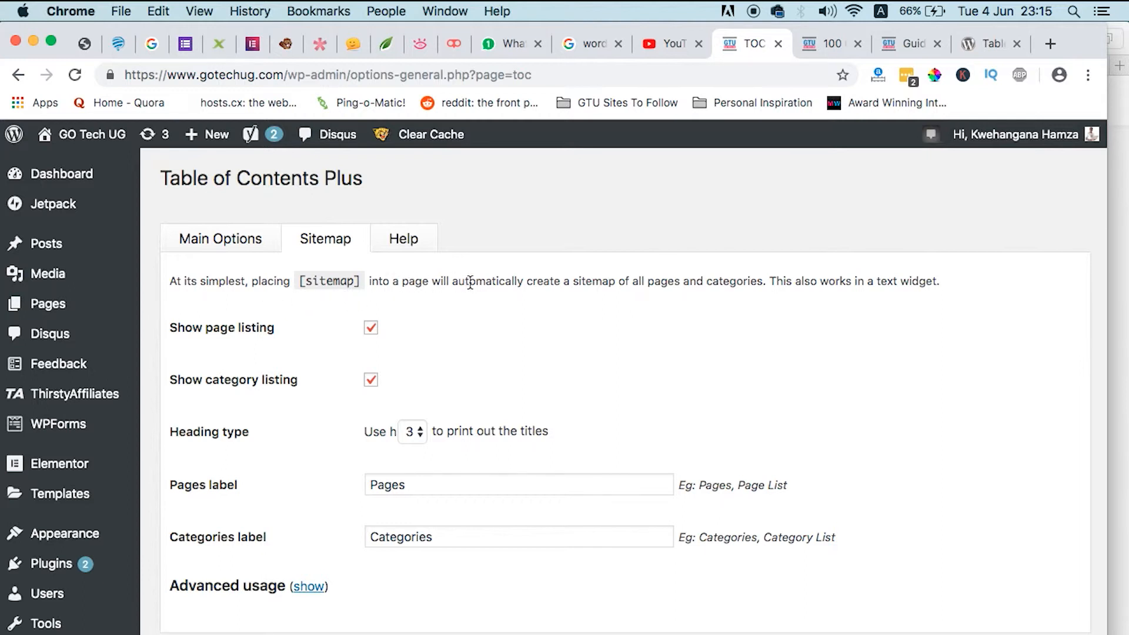
pyautogui.moveTo(720, 275)
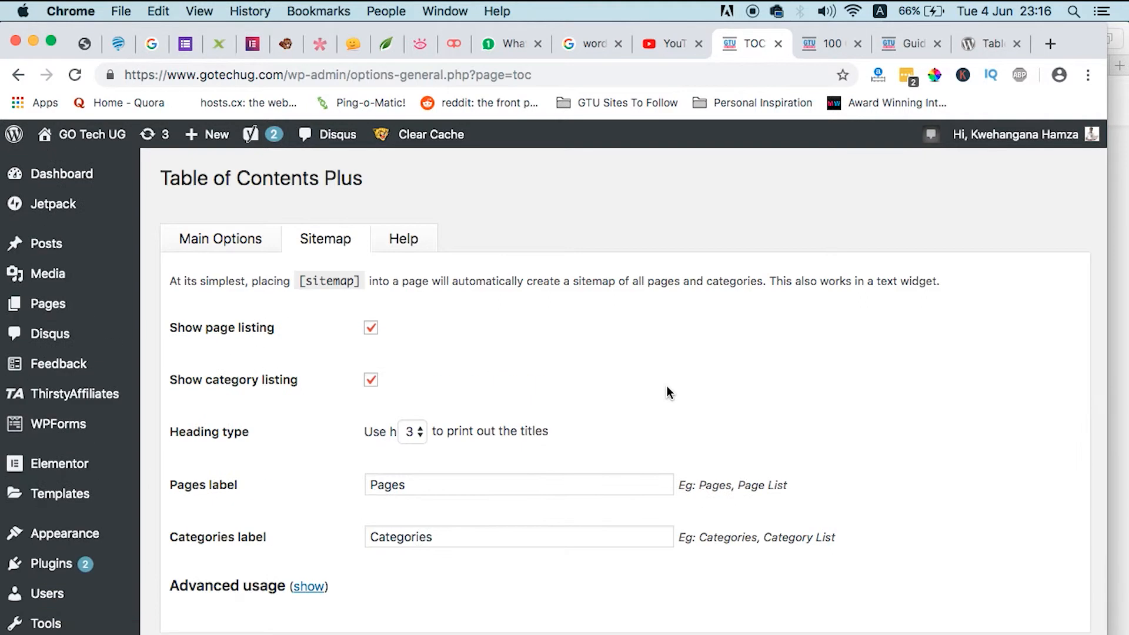
pyautogui.moveTo(540, 362)
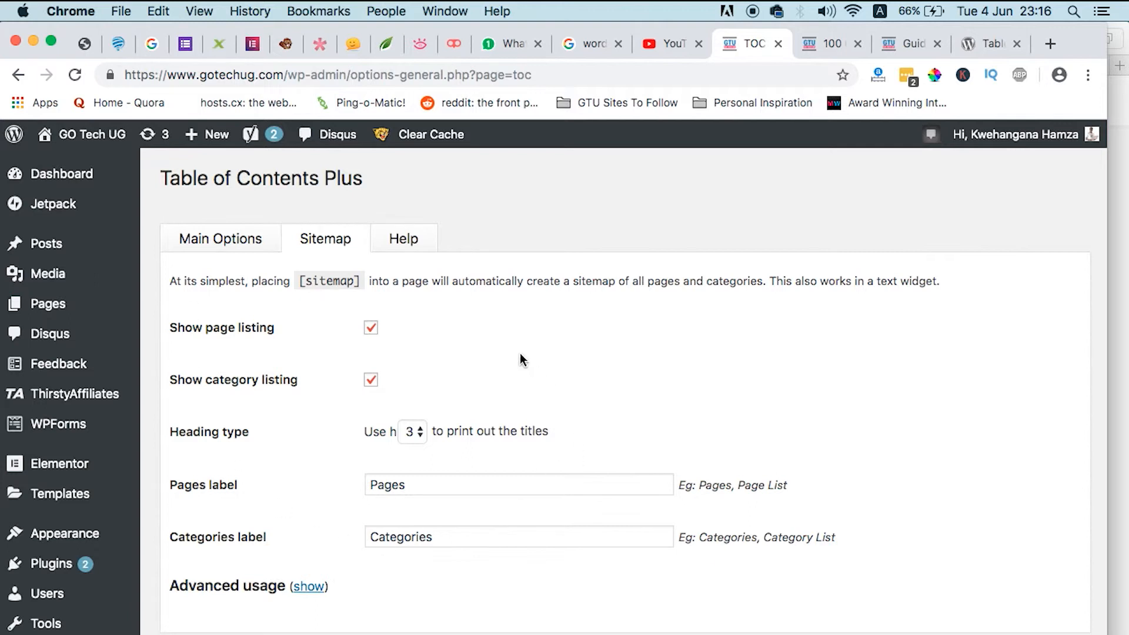
pyautogui.moveTo(245, 521)
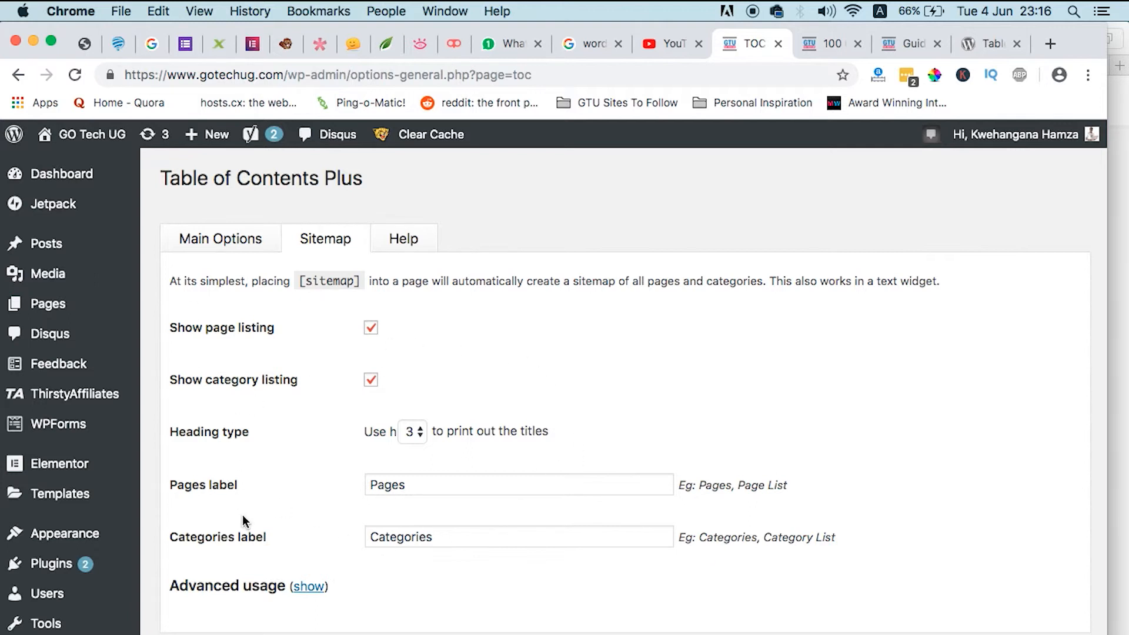
pyautogui.moveTo(315, 576)
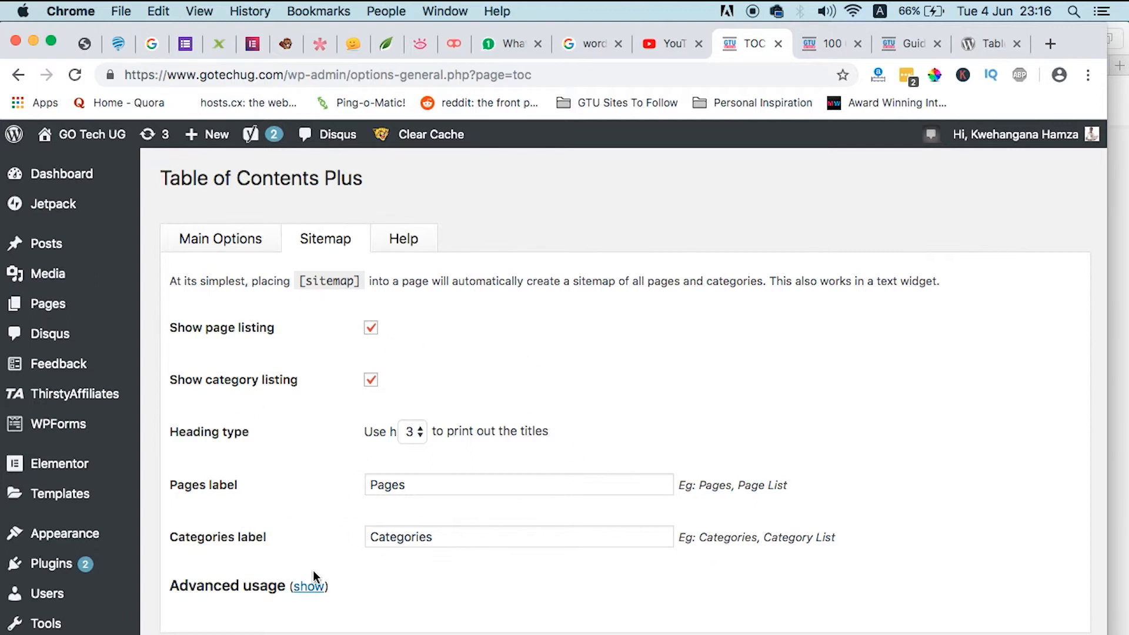
# Show the sitemap Advanced usage examples and review them
pyautogui.click(309, 586)
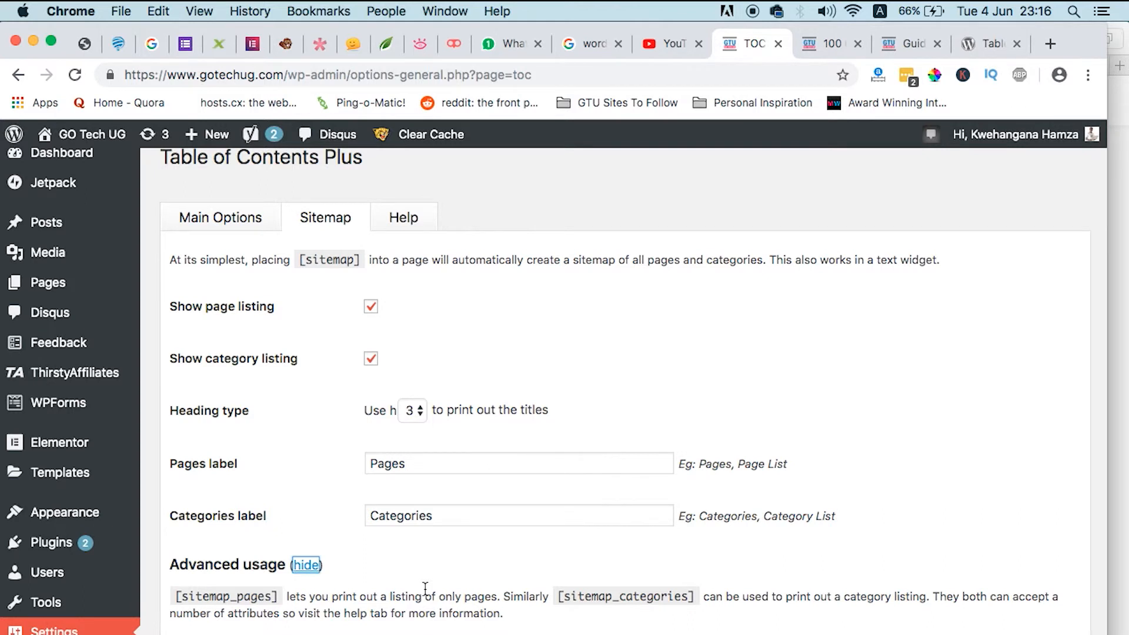
pyautogui.scroll(-3)
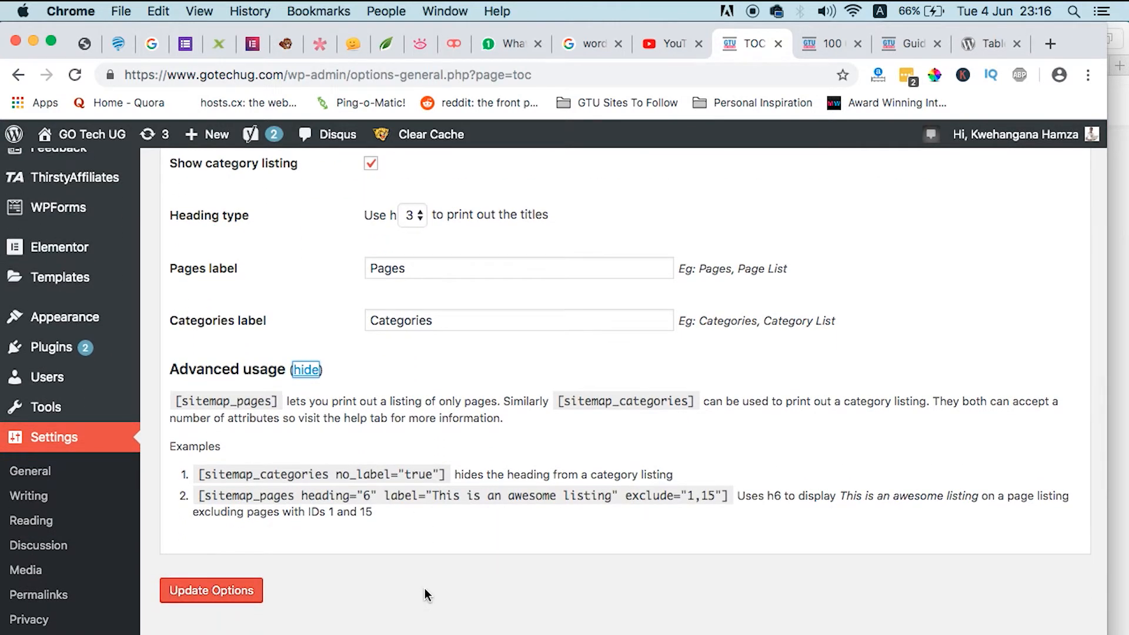
pyautogui.scroll(3)
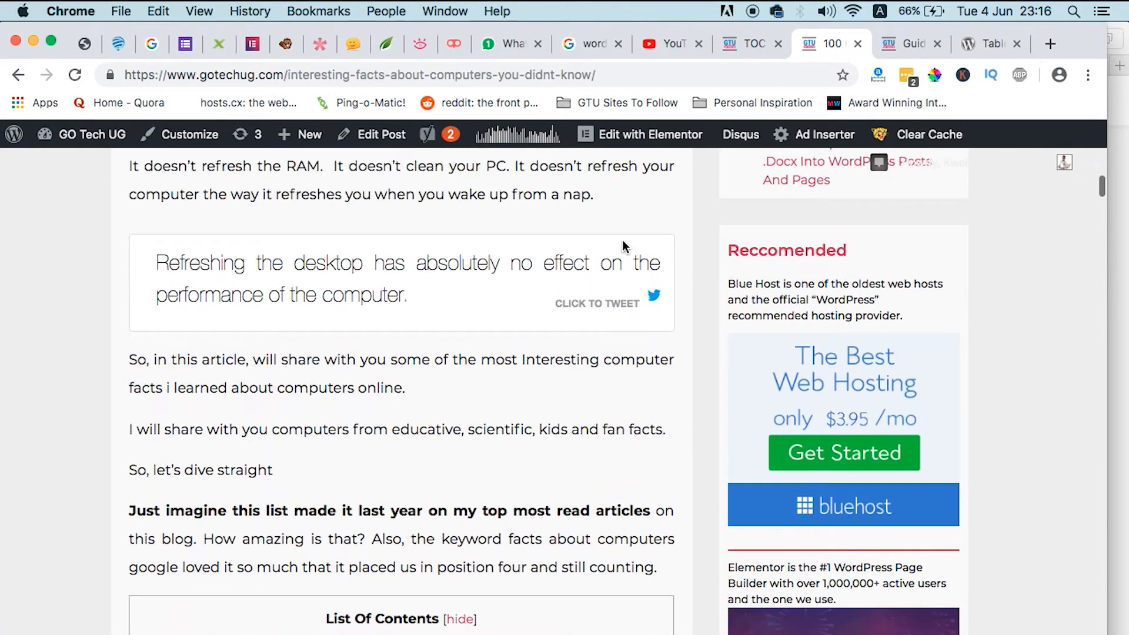
# Revisit the guide post's collapsed contents box, then return to the sitemap settings with advanced examples
pyautogui.scroll(3)
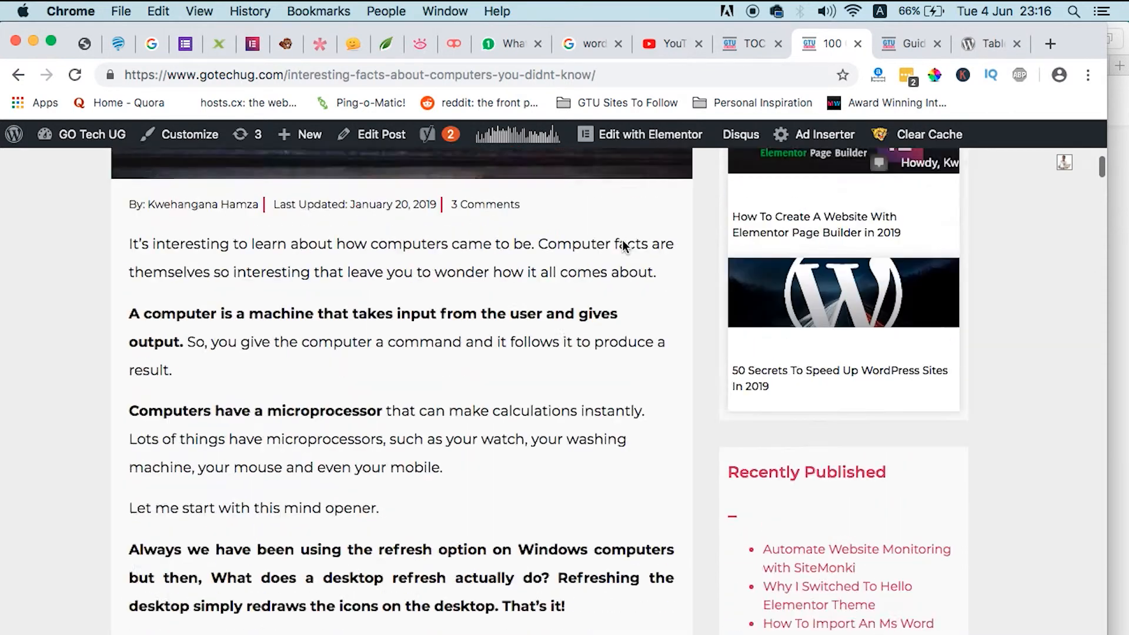
pyautogui.scroll(3)
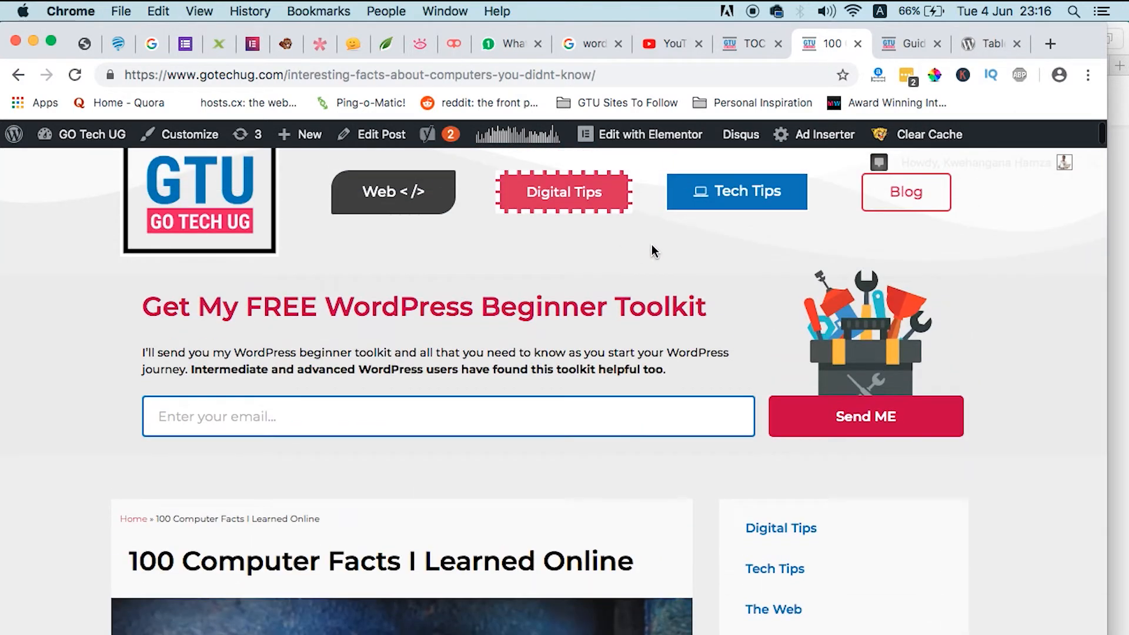
pyautogui.click(911, 44)
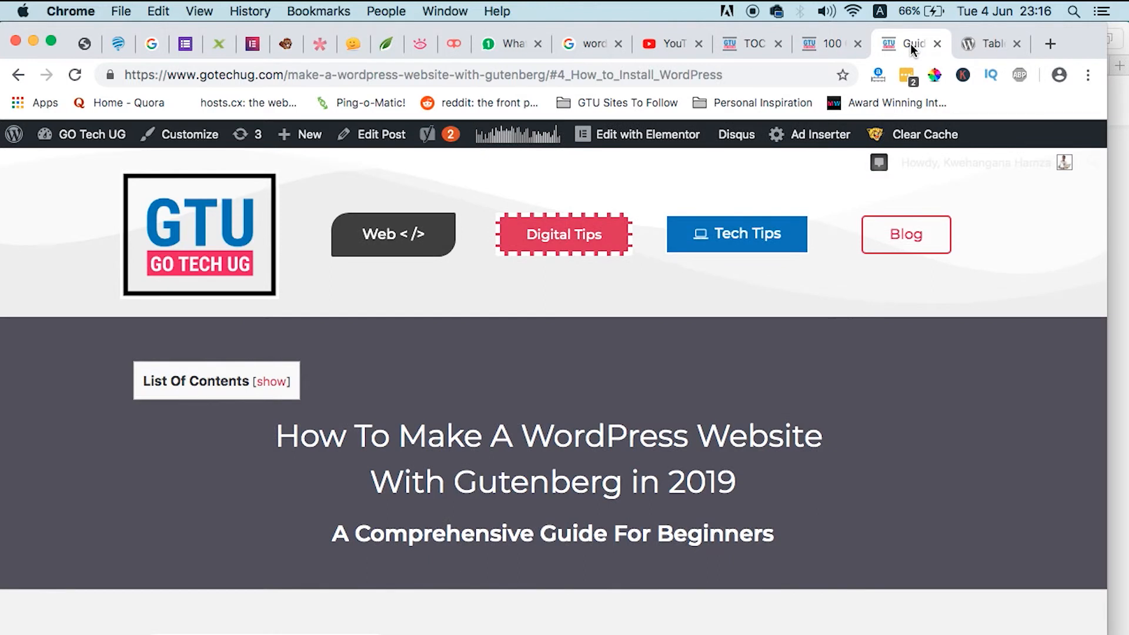
pyautogui.click(749, 44)
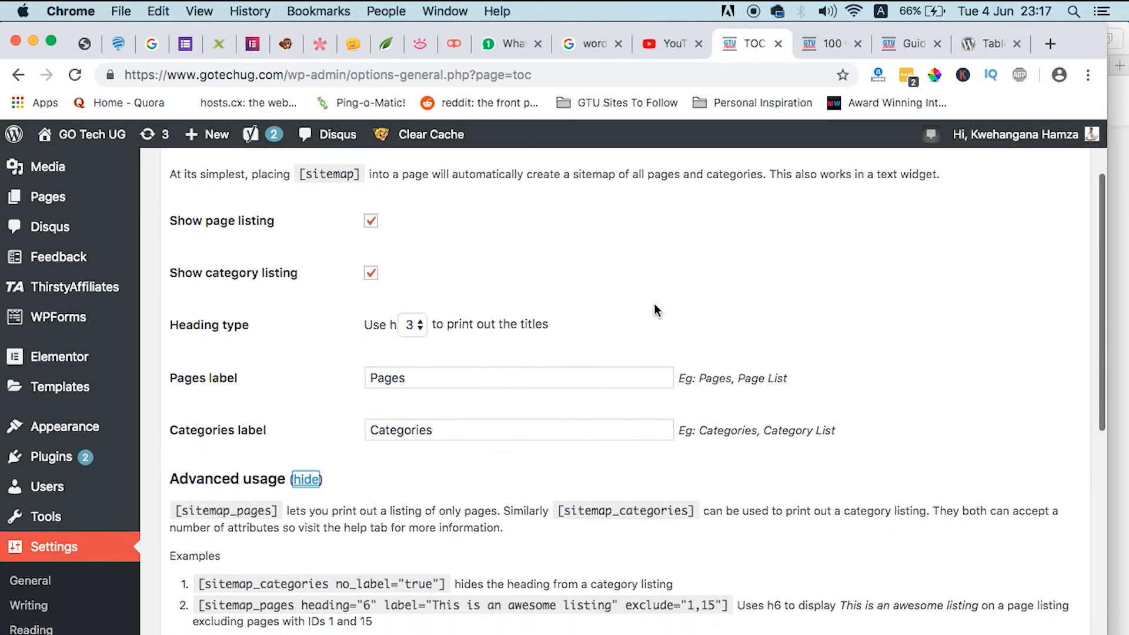
pyautogui.scroll(-3)
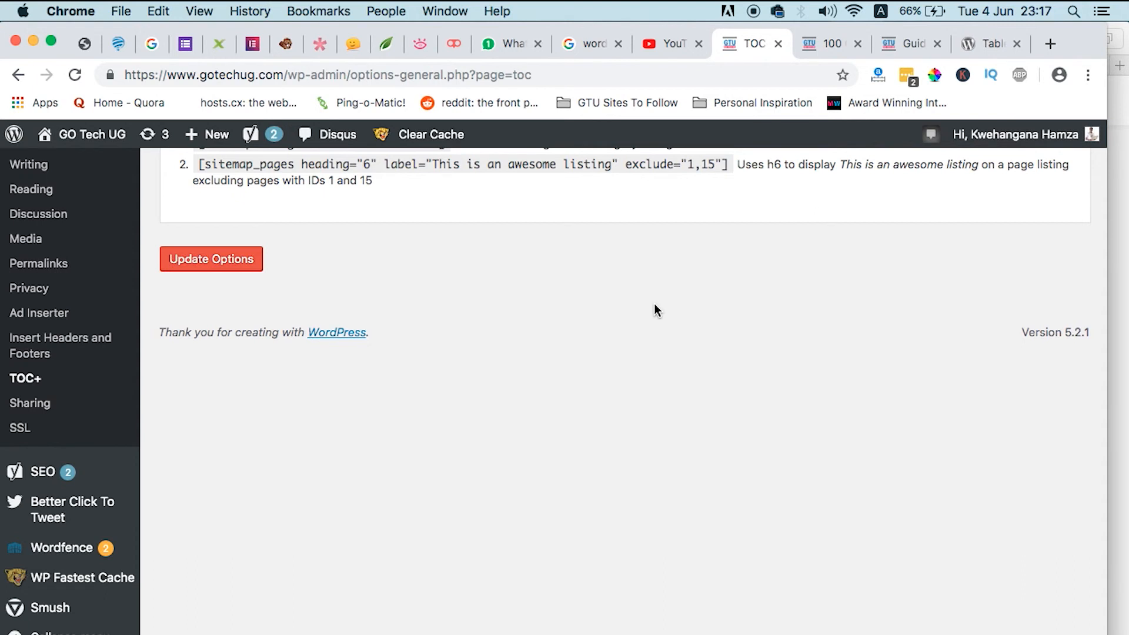